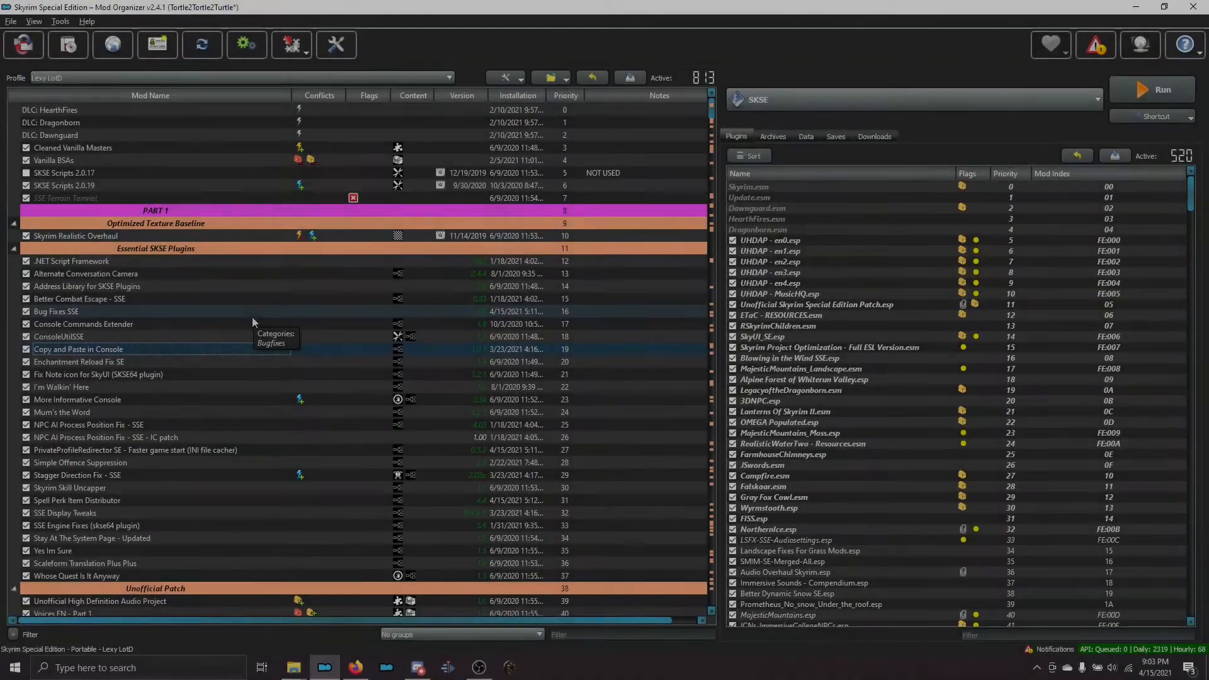
pyautogui.moveTo(263, 319)
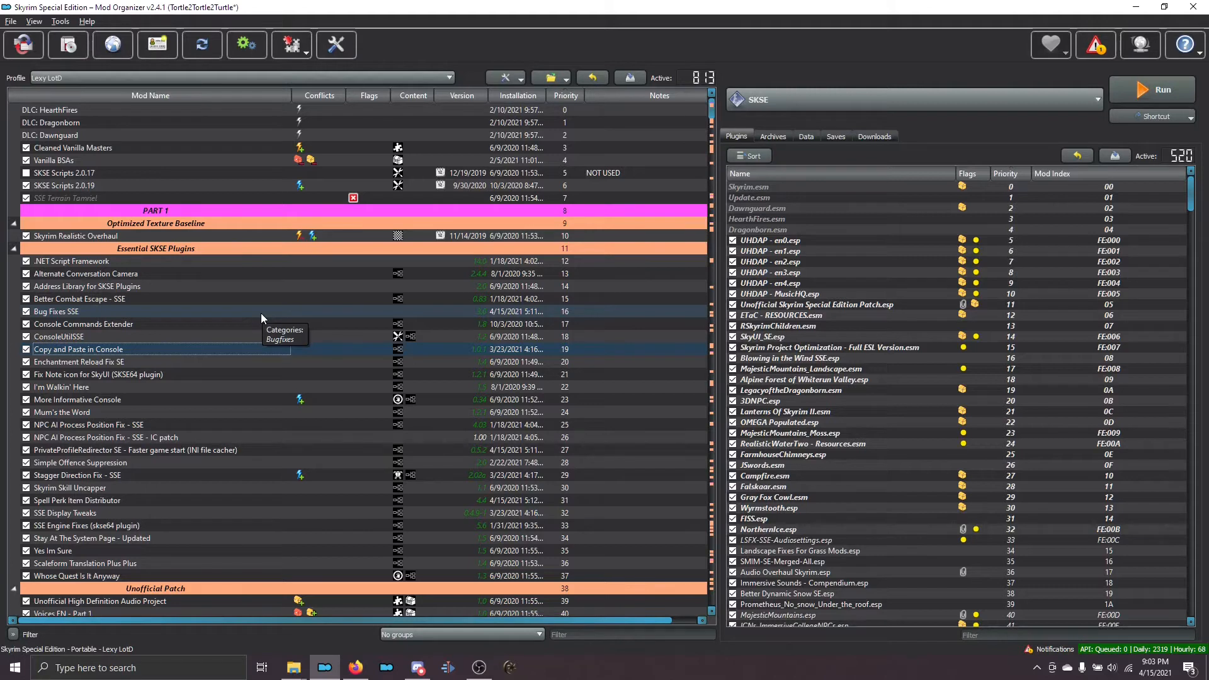
pyautogui.moveTo(327, 494)
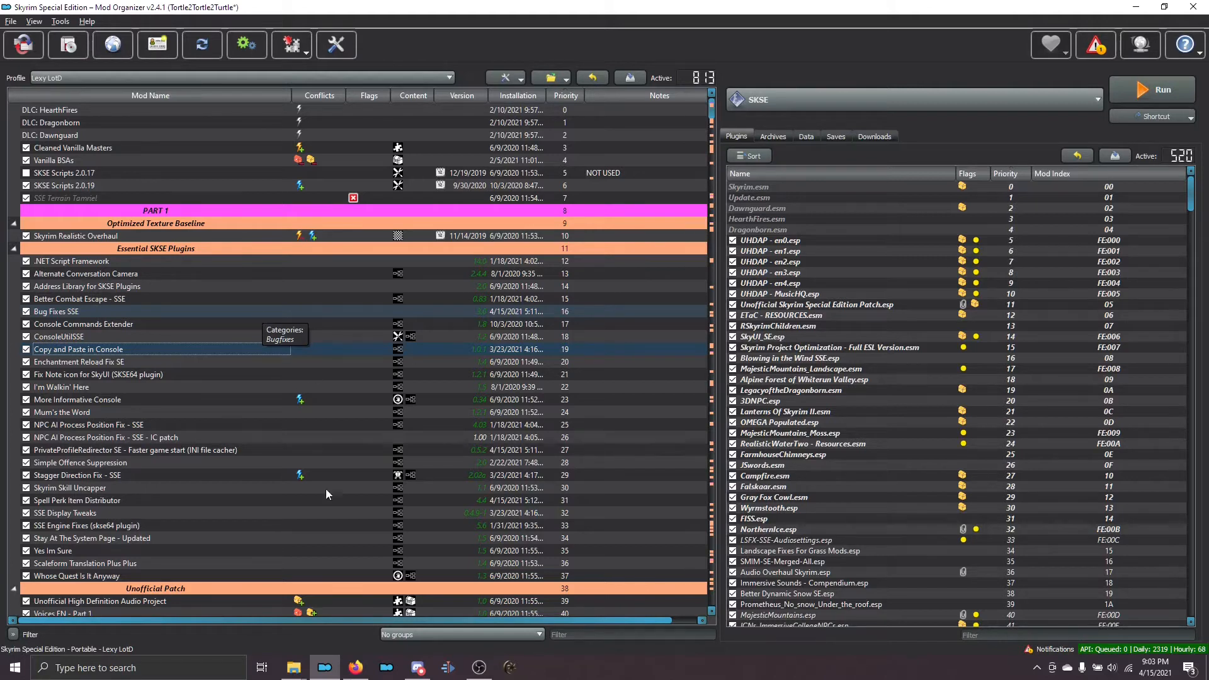
pyautogui.moveTo(355, 667)
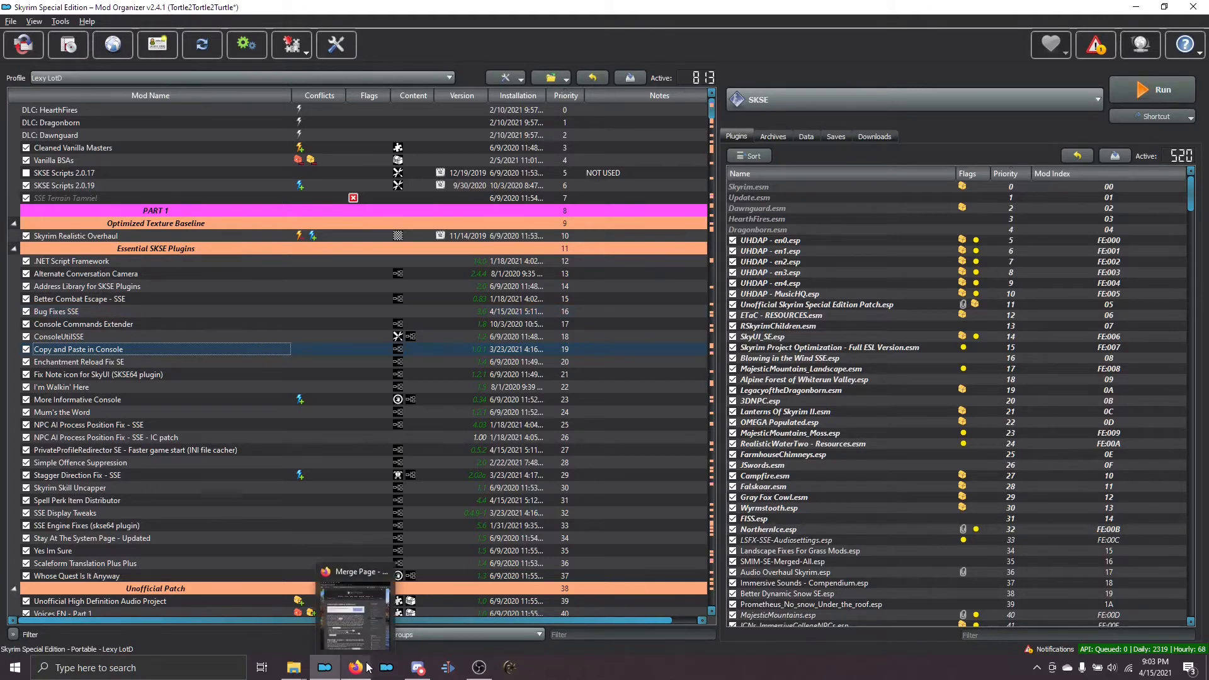
# Bring up the merge guide web page and look over its profile instructions
pyautogui.click(355, 668)
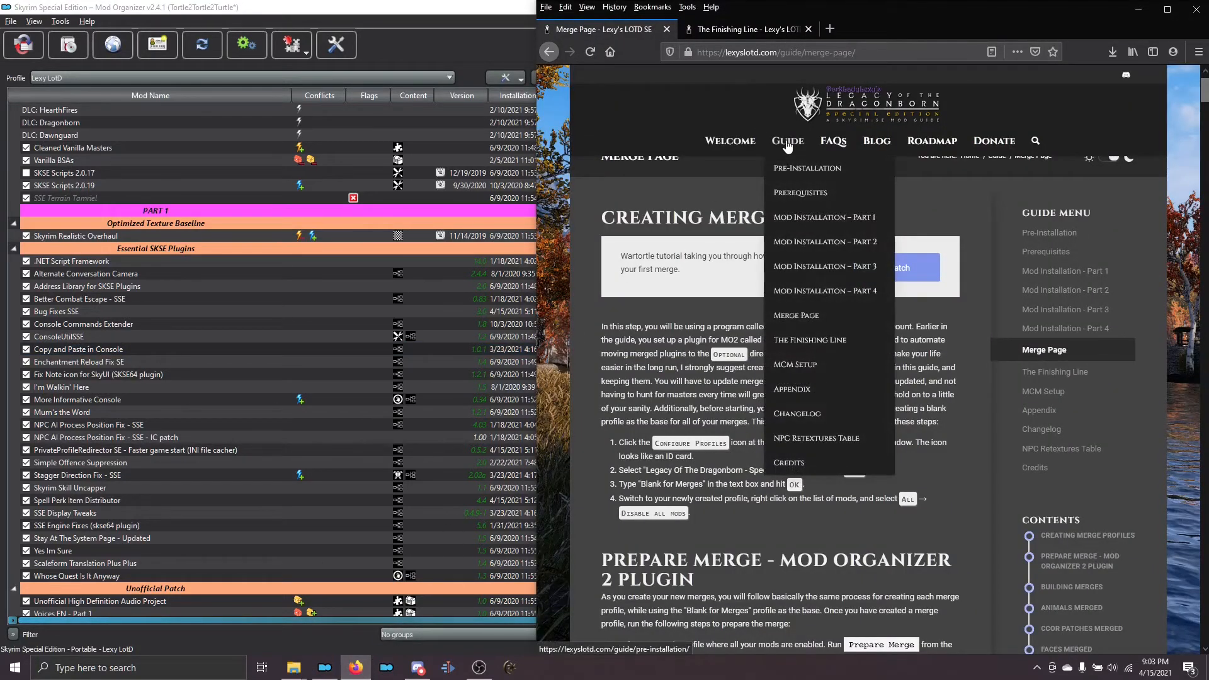
pyautogui.moveTo(805, 326)
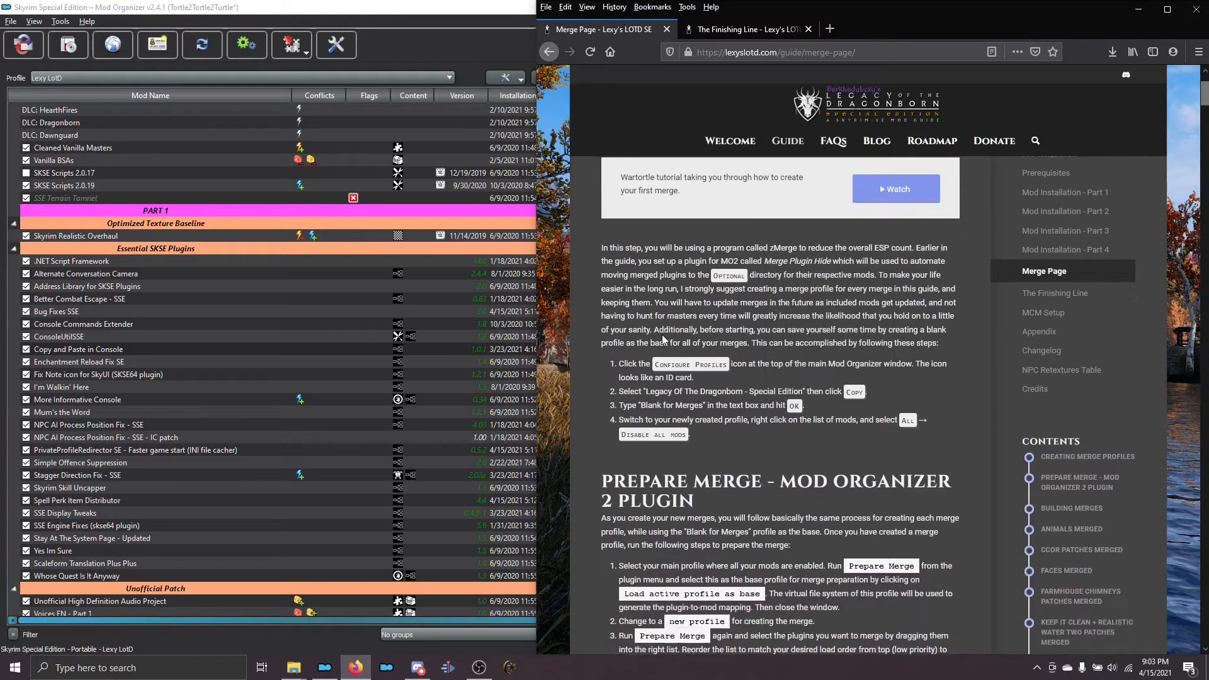
pyautogui.scroll(-3)
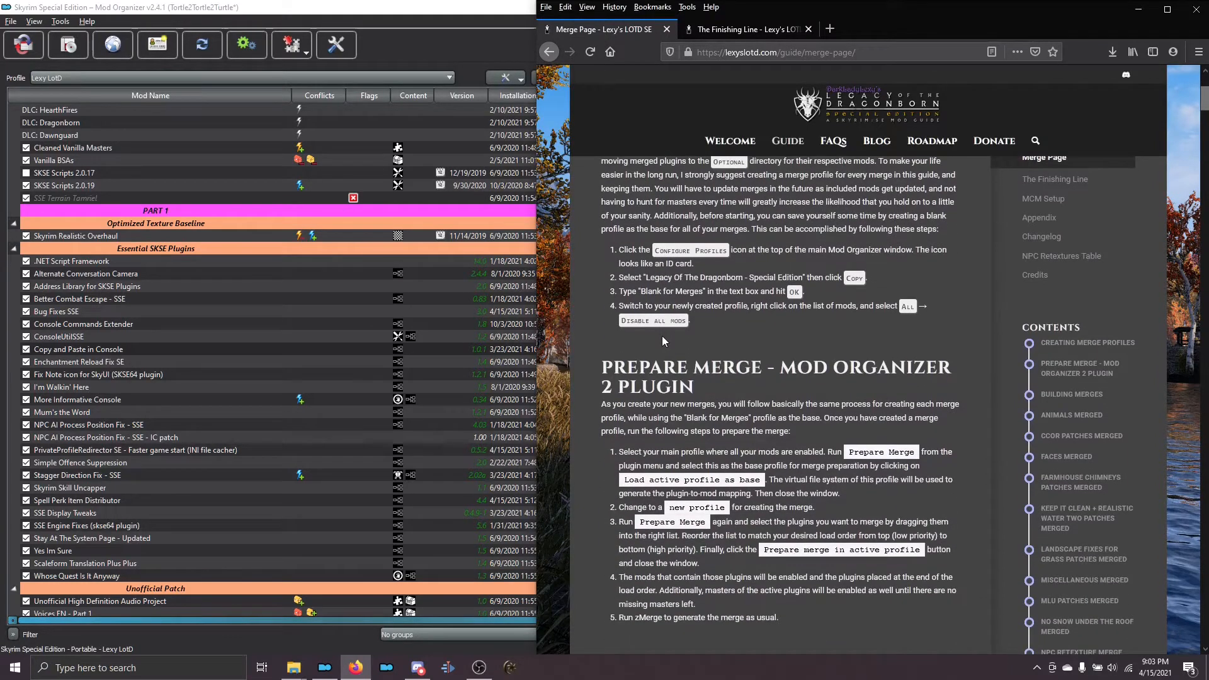
pyautogui.scroll(-3)
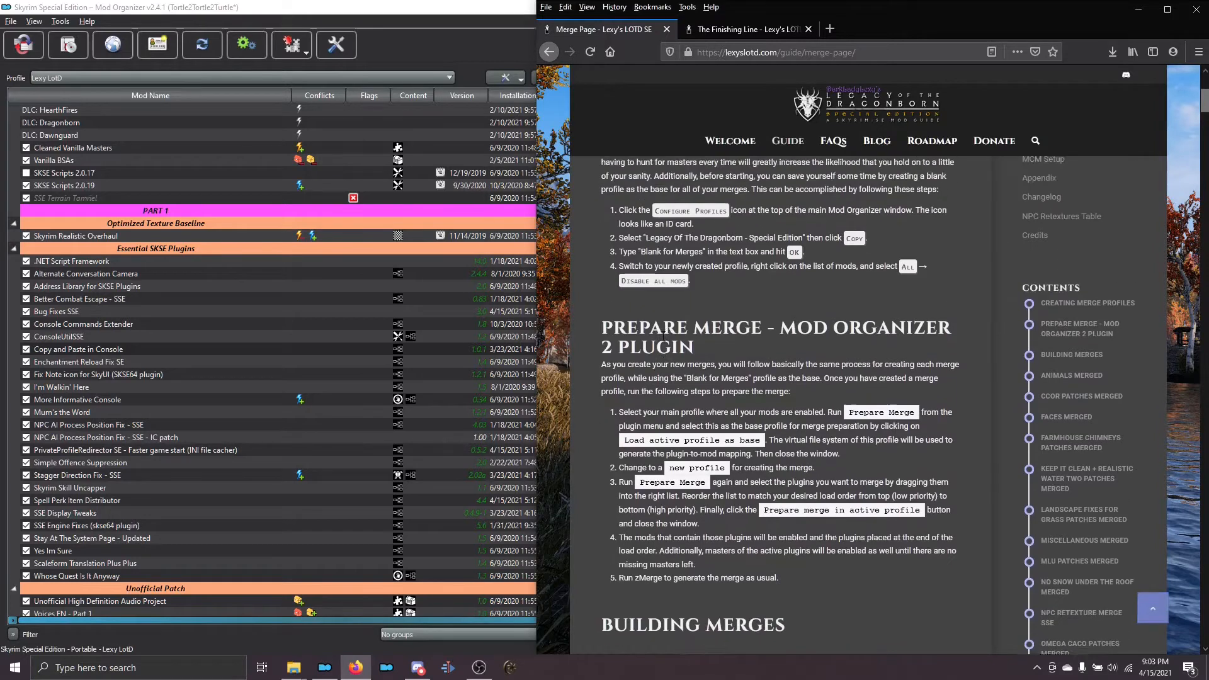
pyautogui.scroll(3)
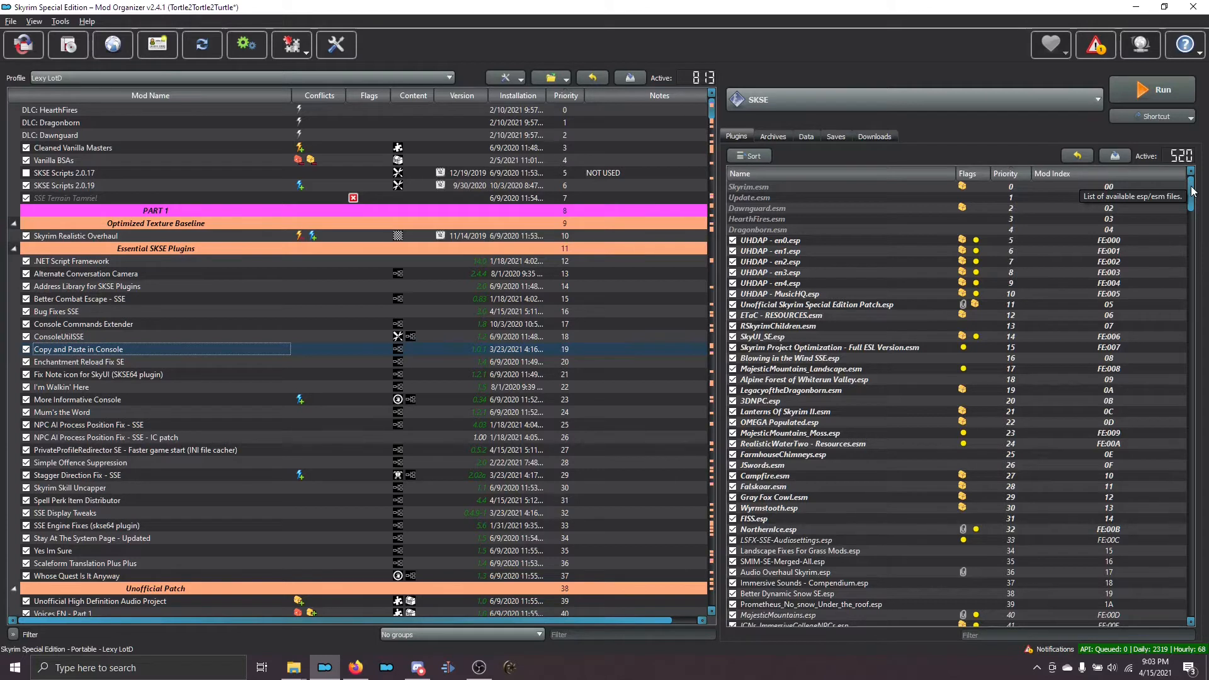
pyautogui.moveTo(357, 668)
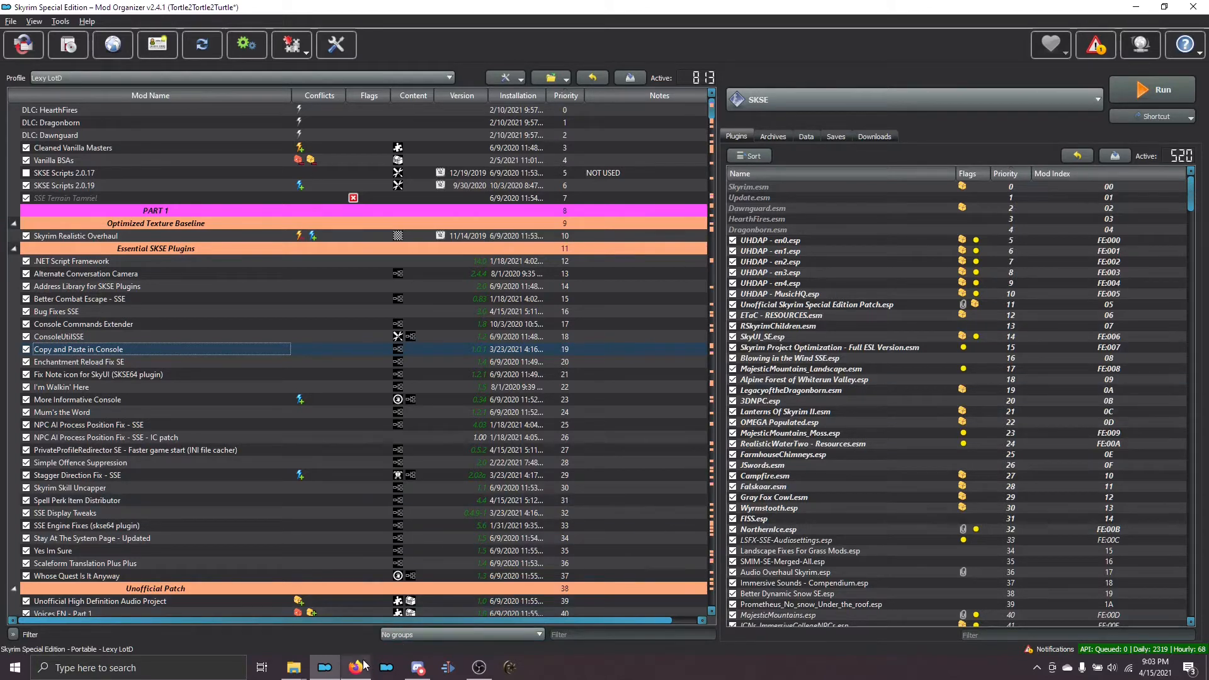
pyautogui.moveTo(231, 77)
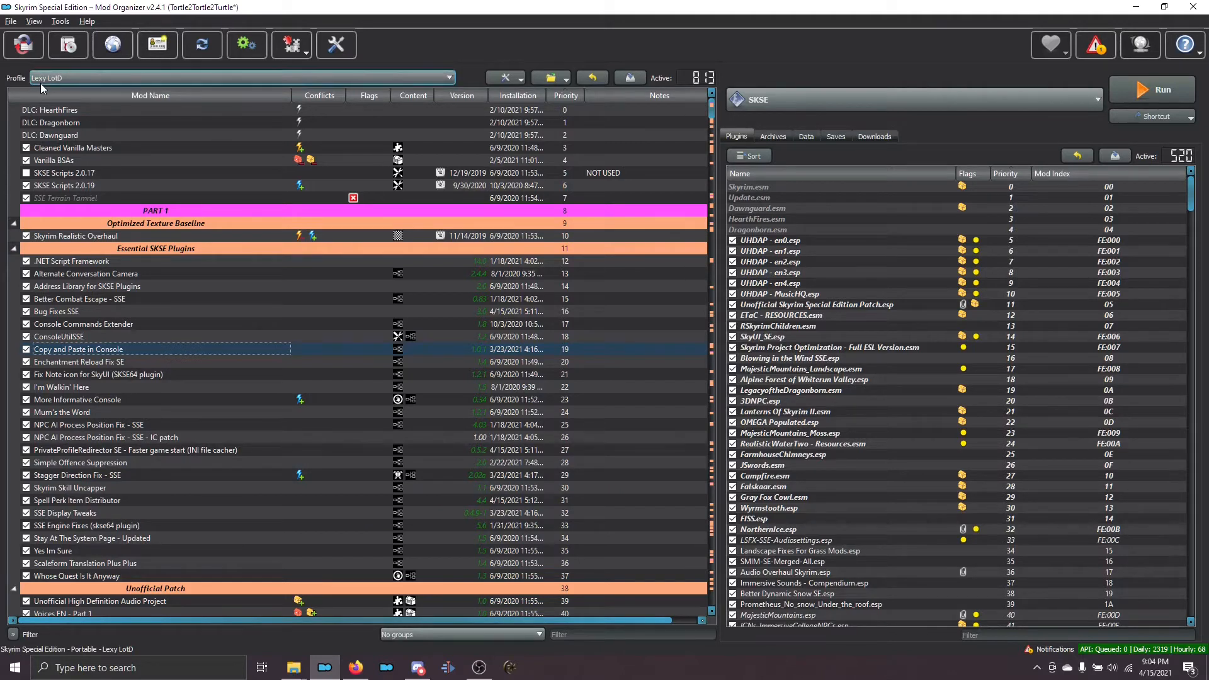
pyautogui.moveTo(43, 88)
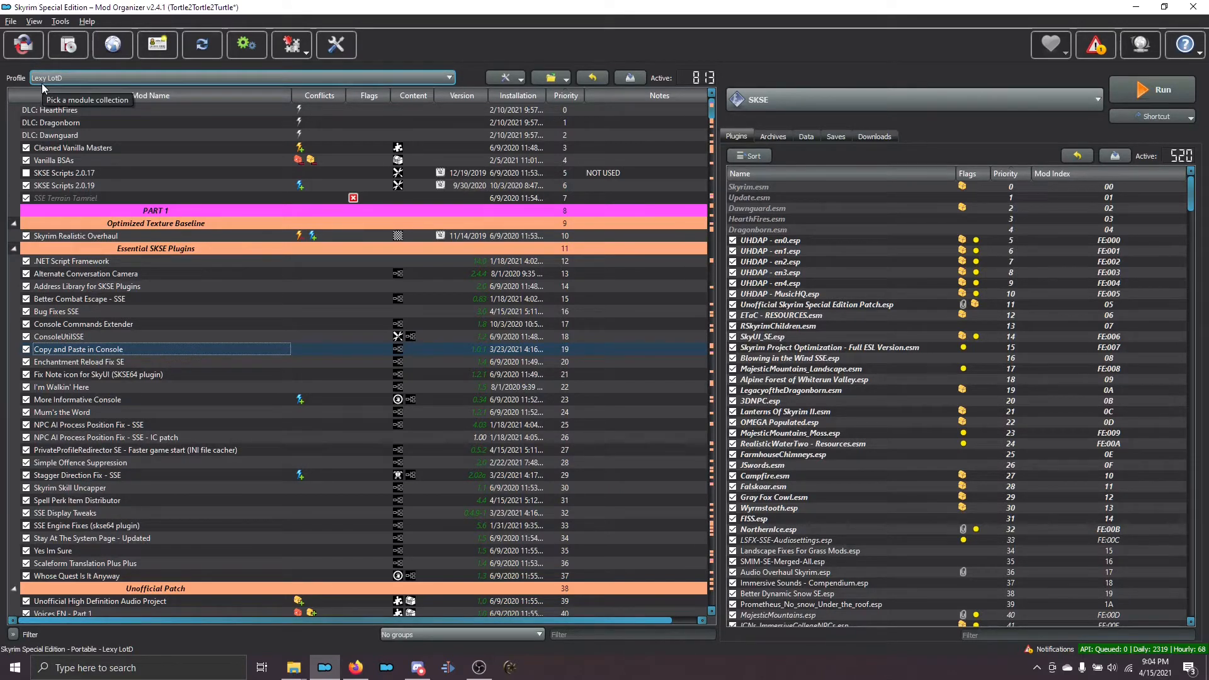
pyautogui.moveTo(157, 44)
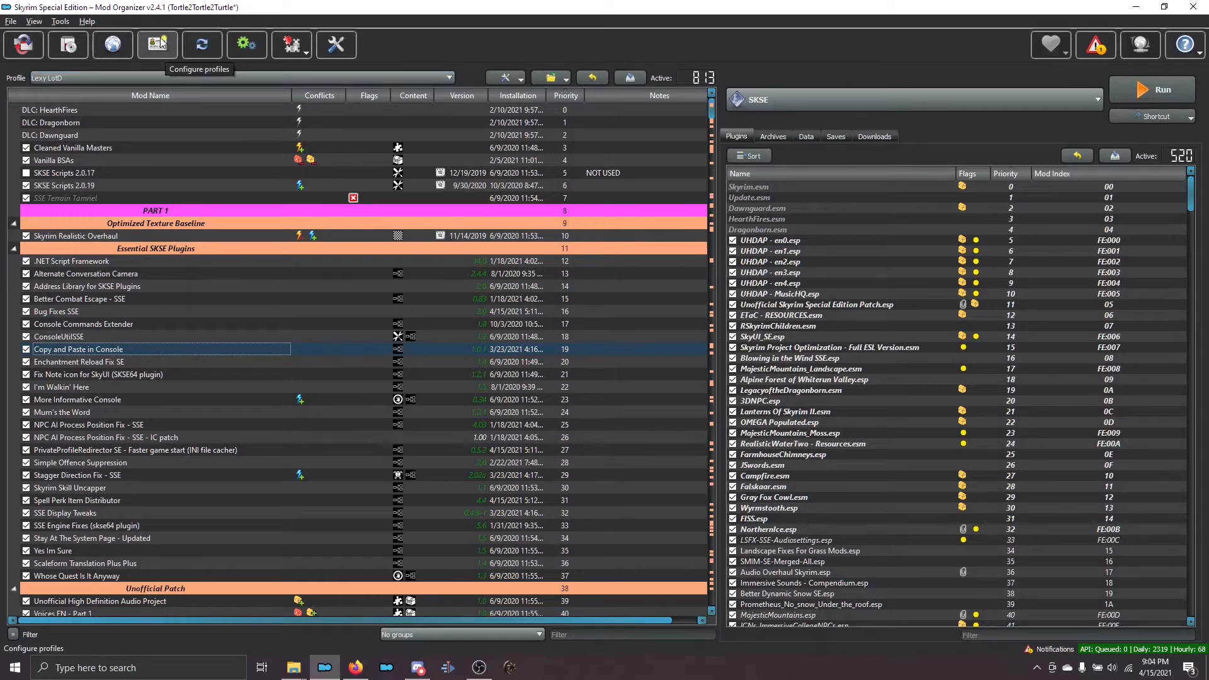
# In Configure Profiles, copy Lexy LotD into a new profile named 'Blank profile'
pyautogui.click(157, 44)
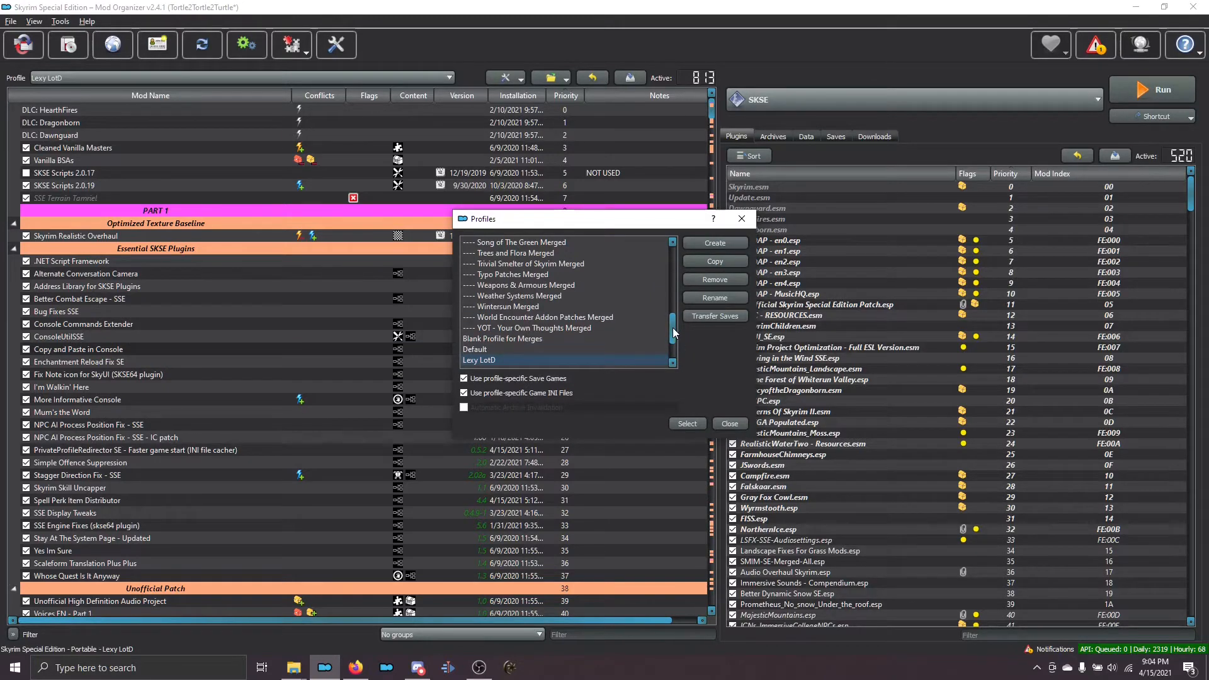
pyautogui.scroll(3)
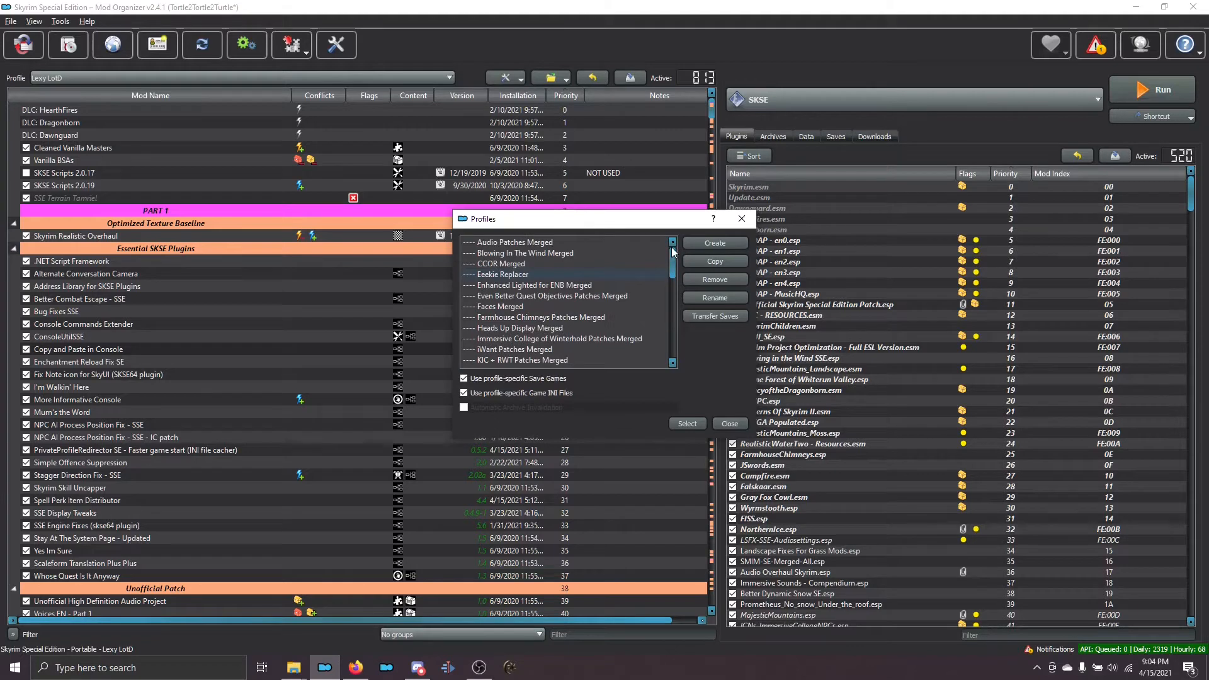
pyautogui.scroll(-3)
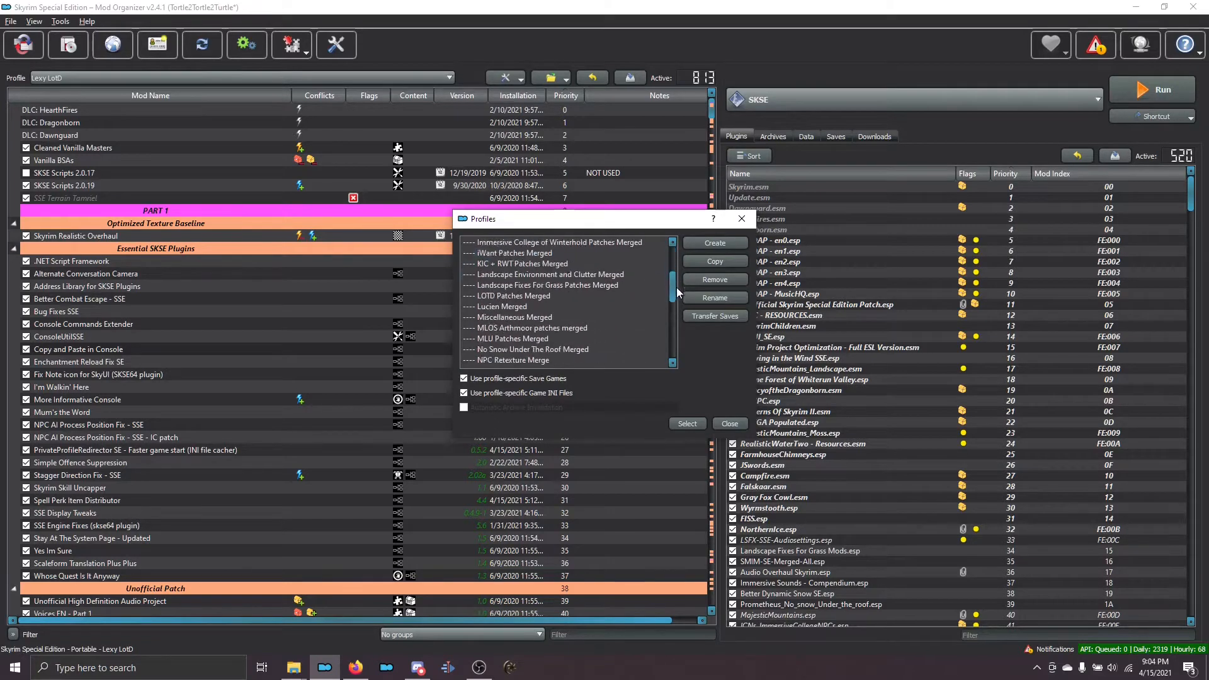
pyautogui.scroll(-3)
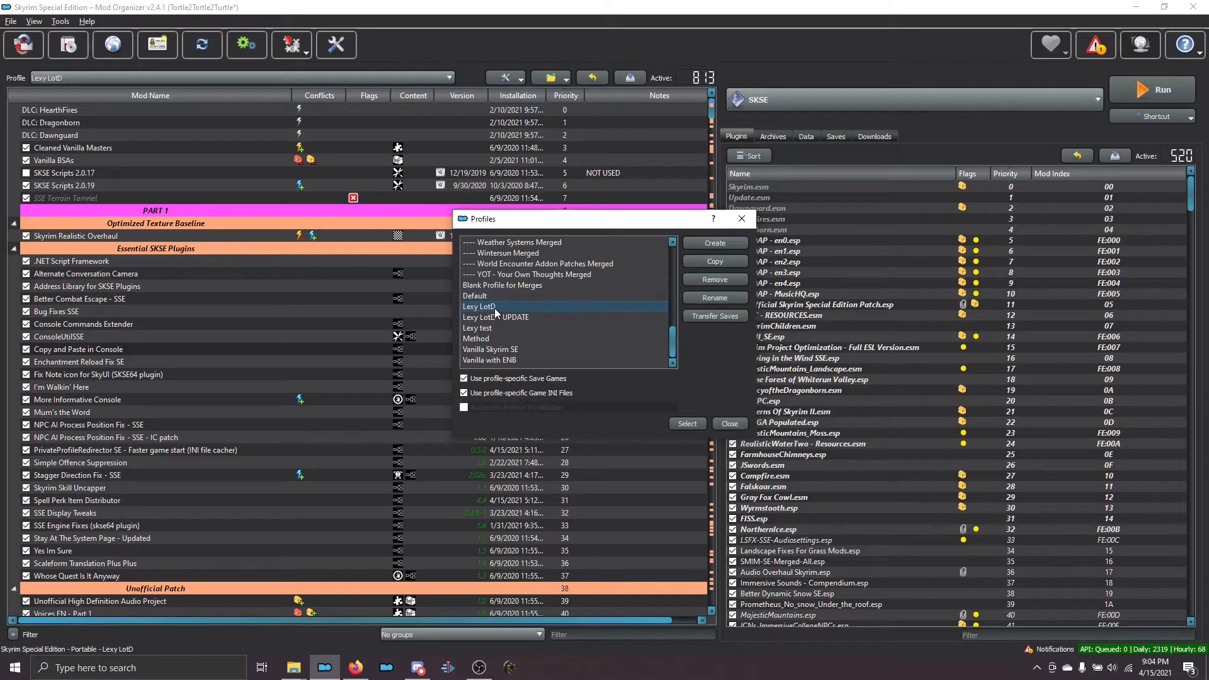
pyautogui.moveTo(502, 349)
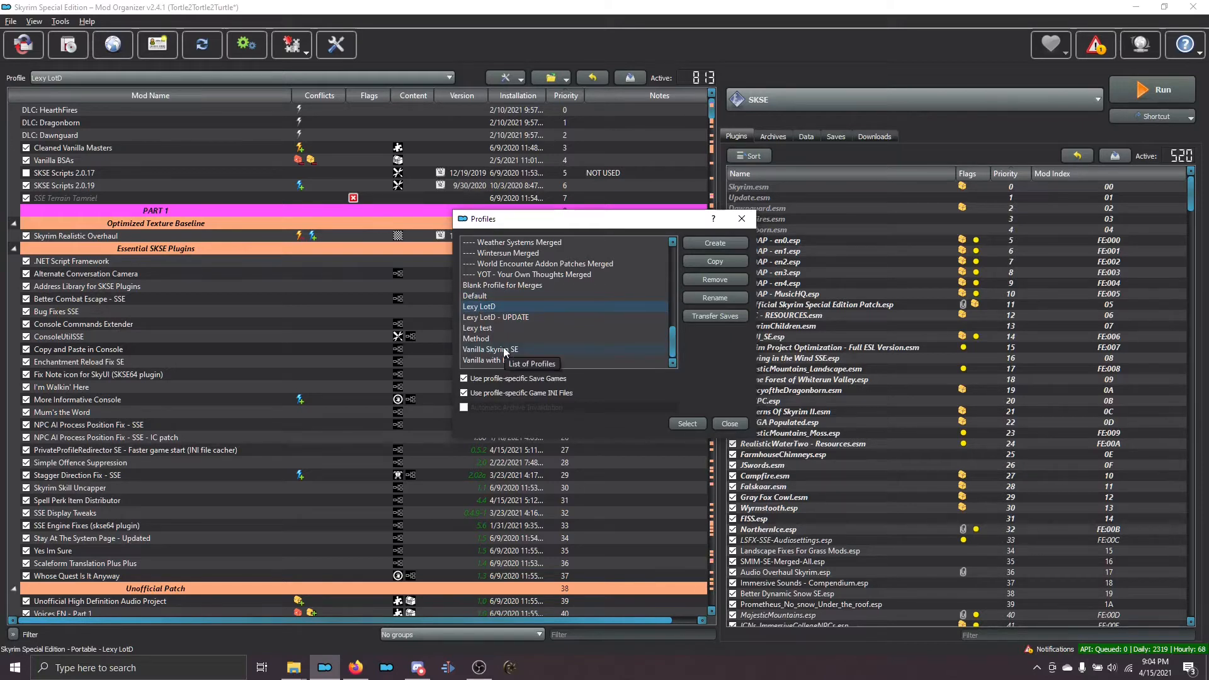
pyautogui.moveTo(506, 311)
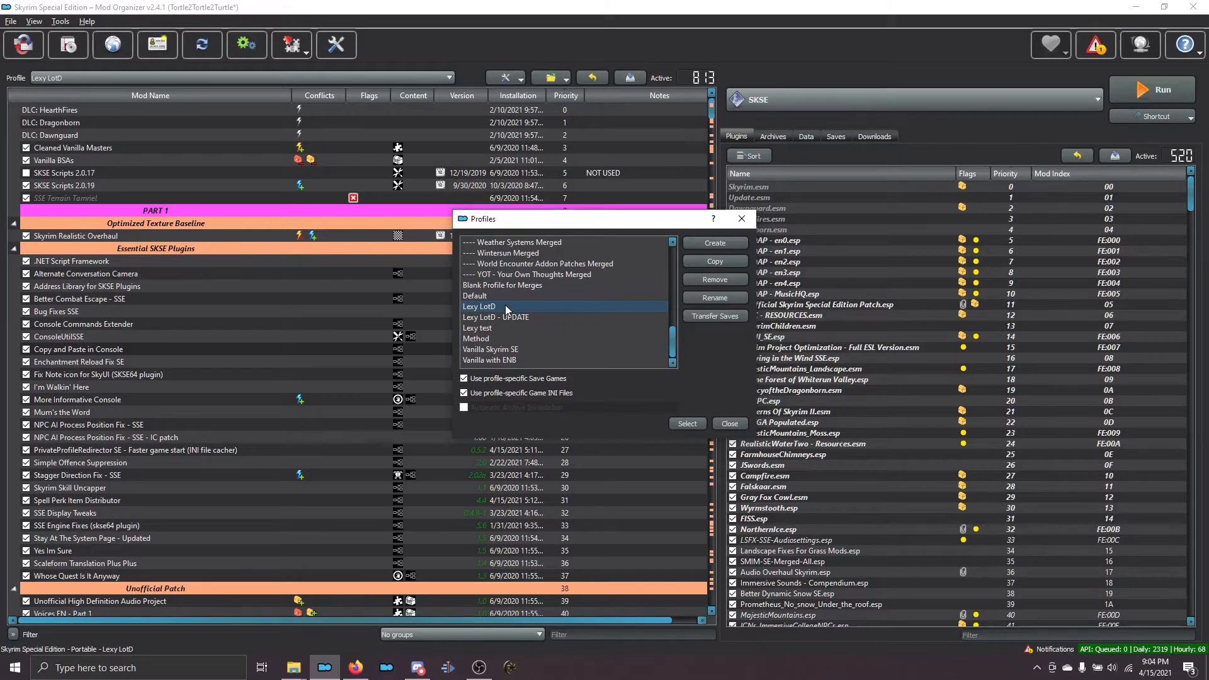
pyautogui.moveTo(505, 310)
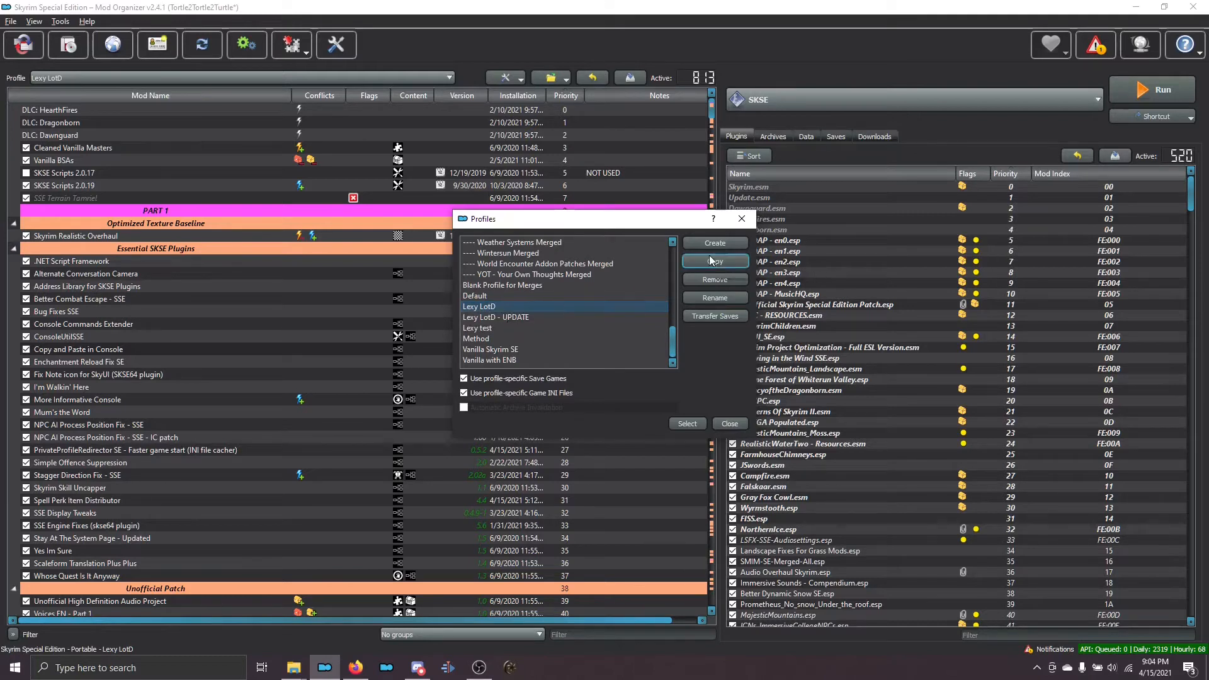
pyautogui.click(713, 261)
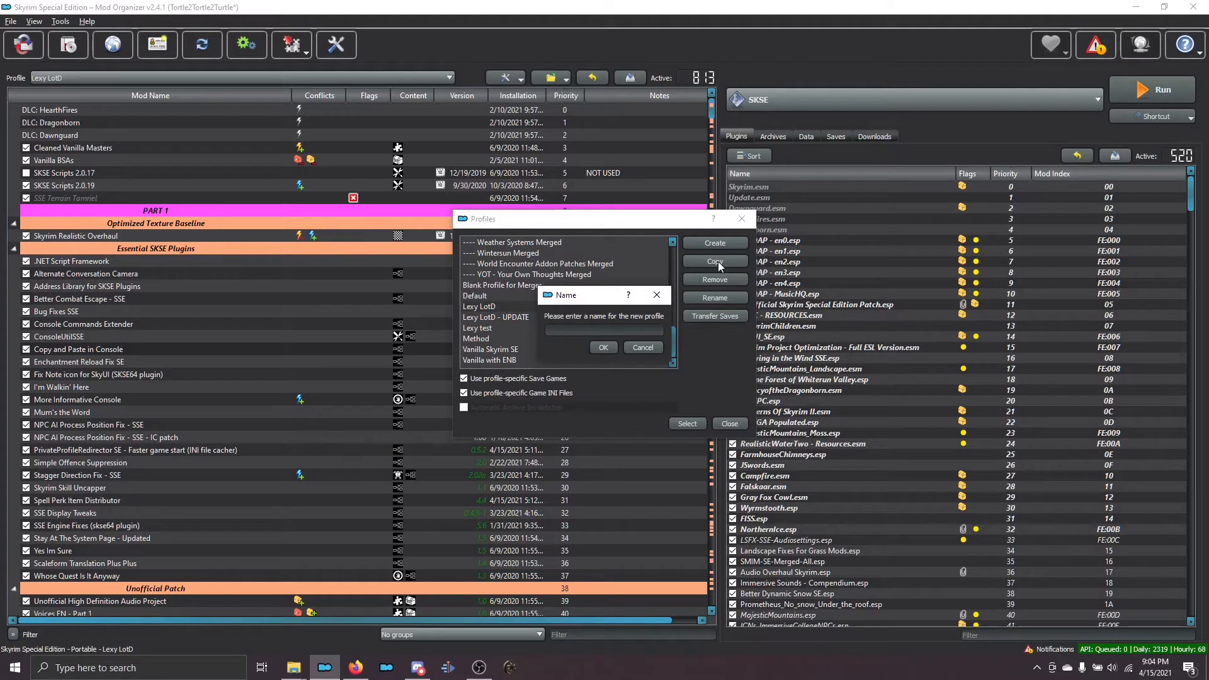
pyautogui.write('Blank profi')
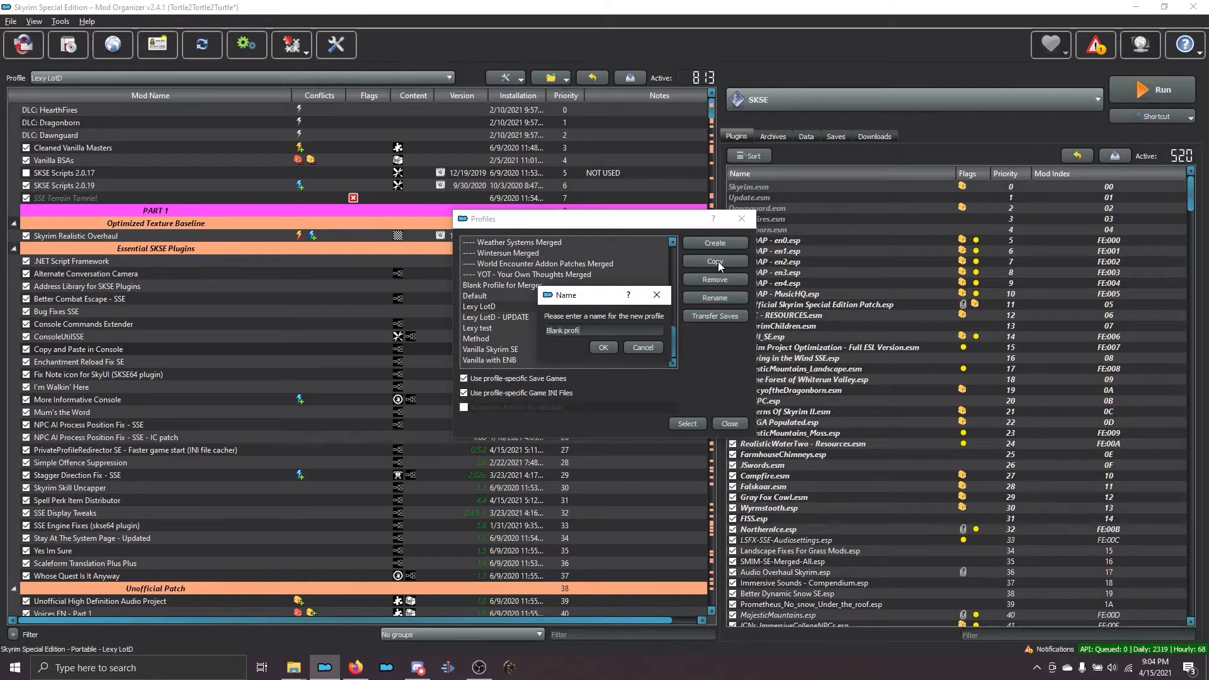
pyautogui.write('le')
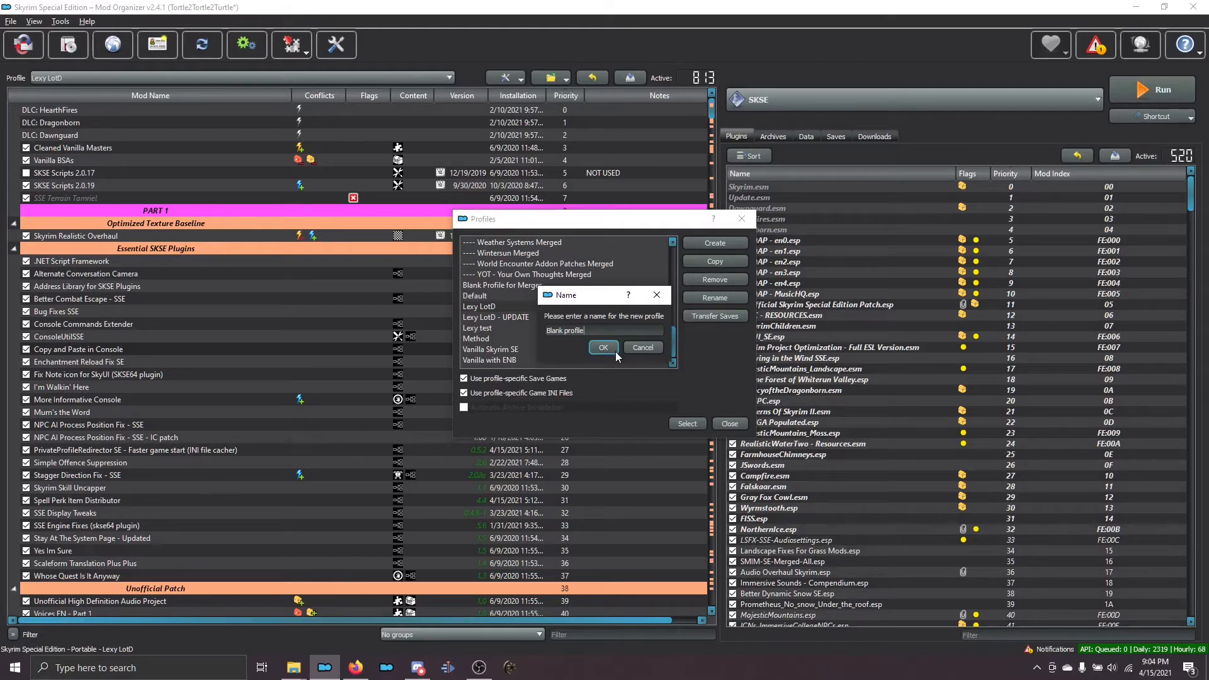
pyautogui.click(603, 348)
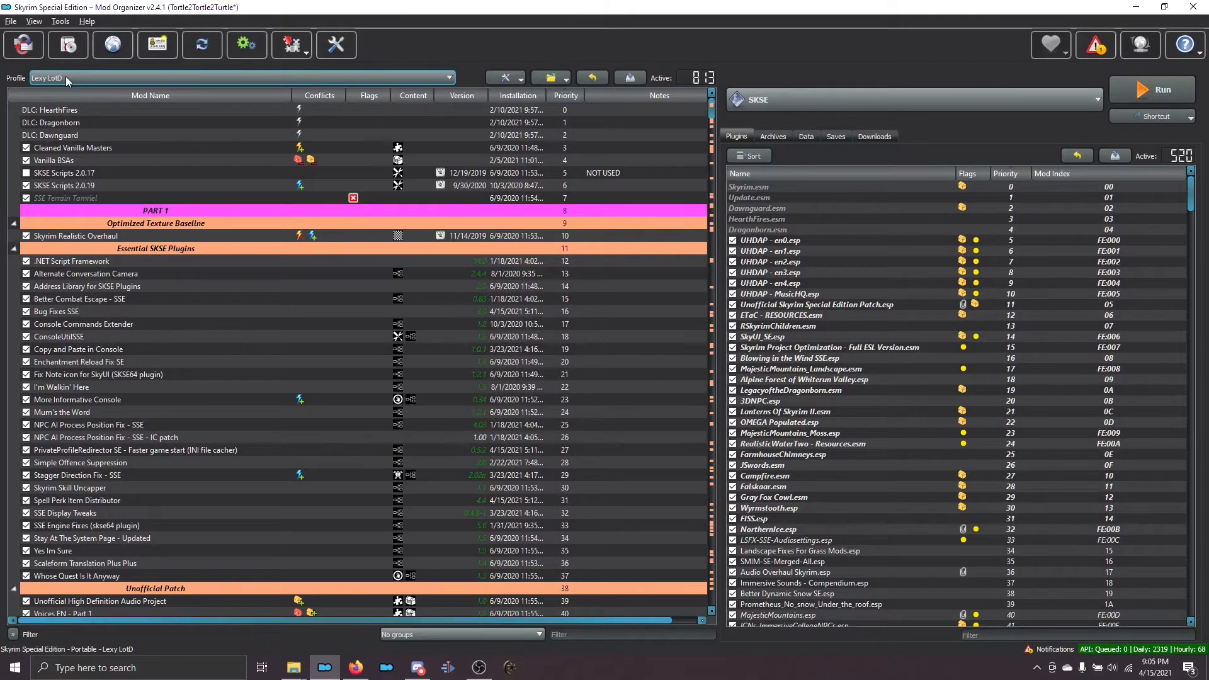
# Make Blank profile the active profile and disable every mod in it
pyautogui.click(448, 77)
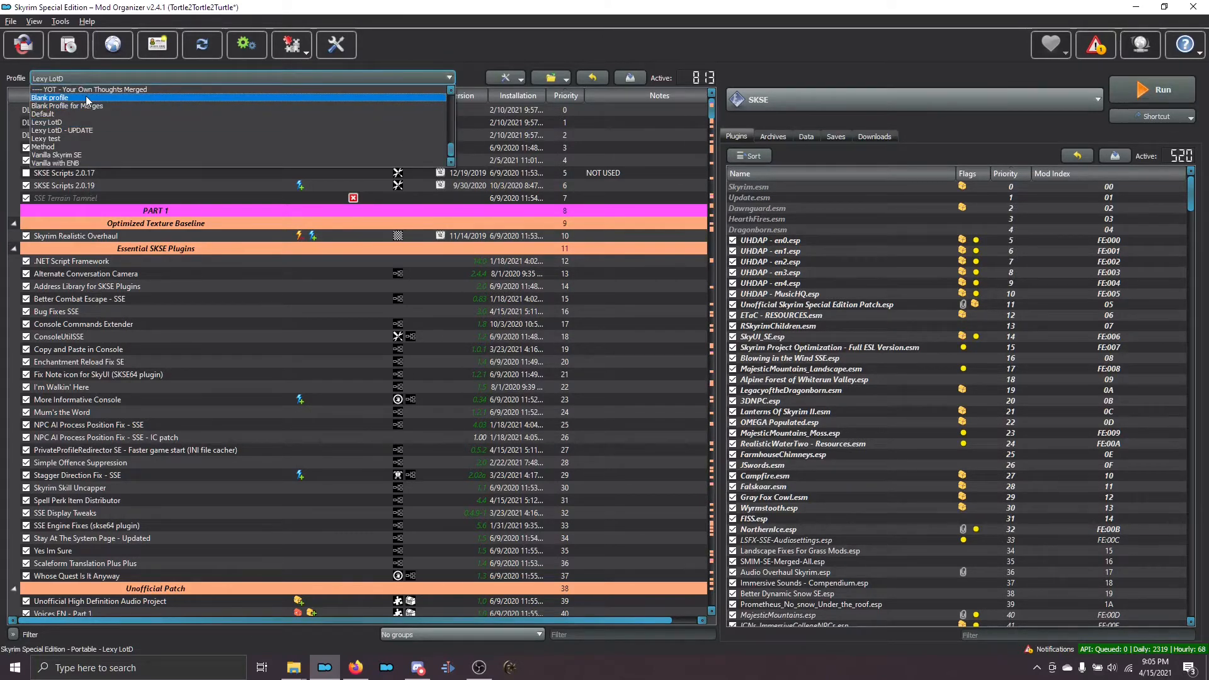
pyautogui.click(49, 99)
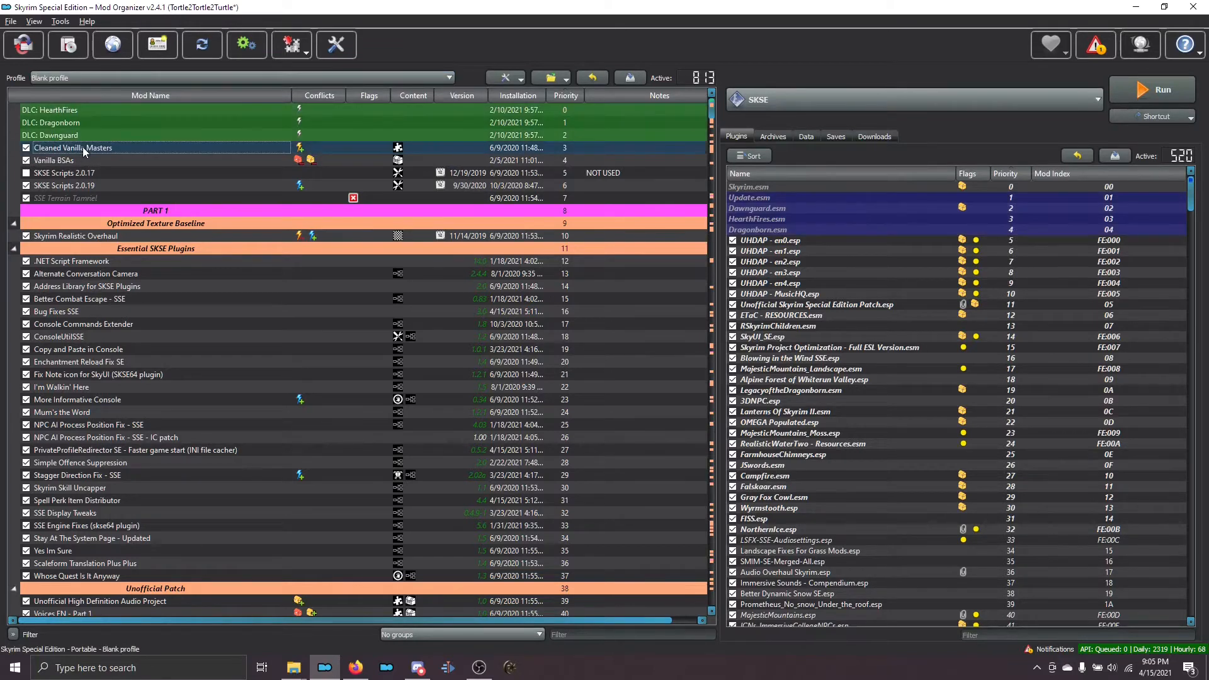
pyautogui.moveTo(126, 156)
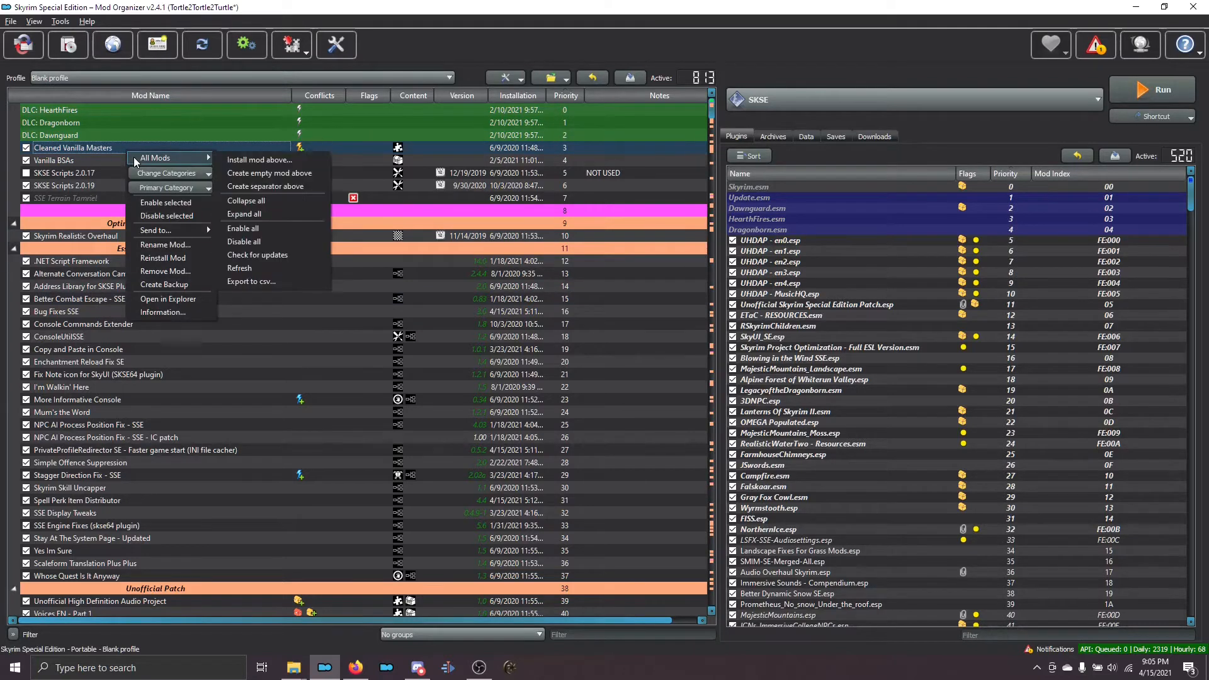
pyautogui.moveTo(272, 242)
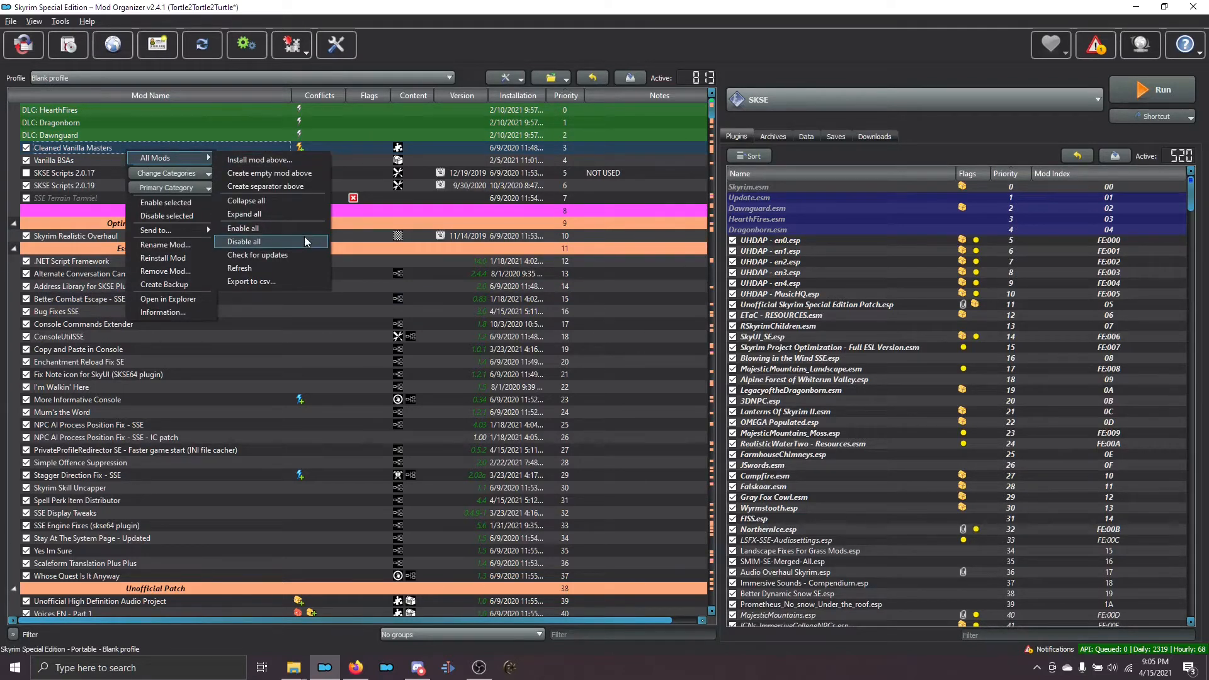
pyautogui.click(247, 242)
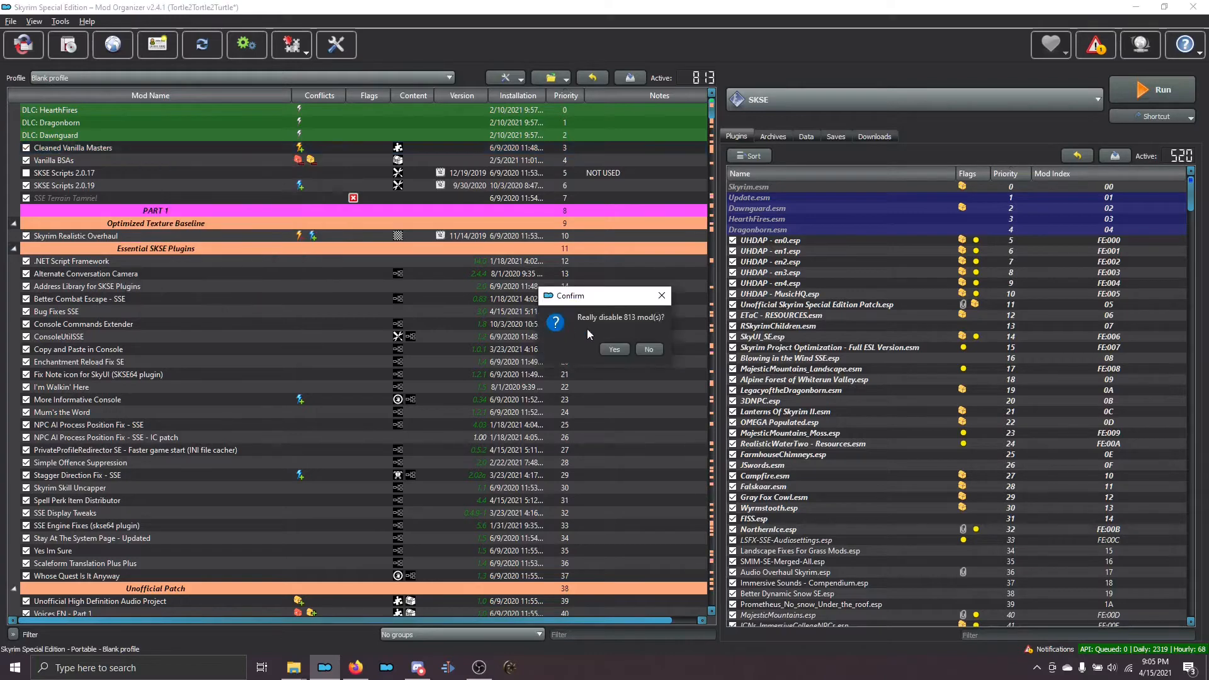
pyautogui.click(648, 349)
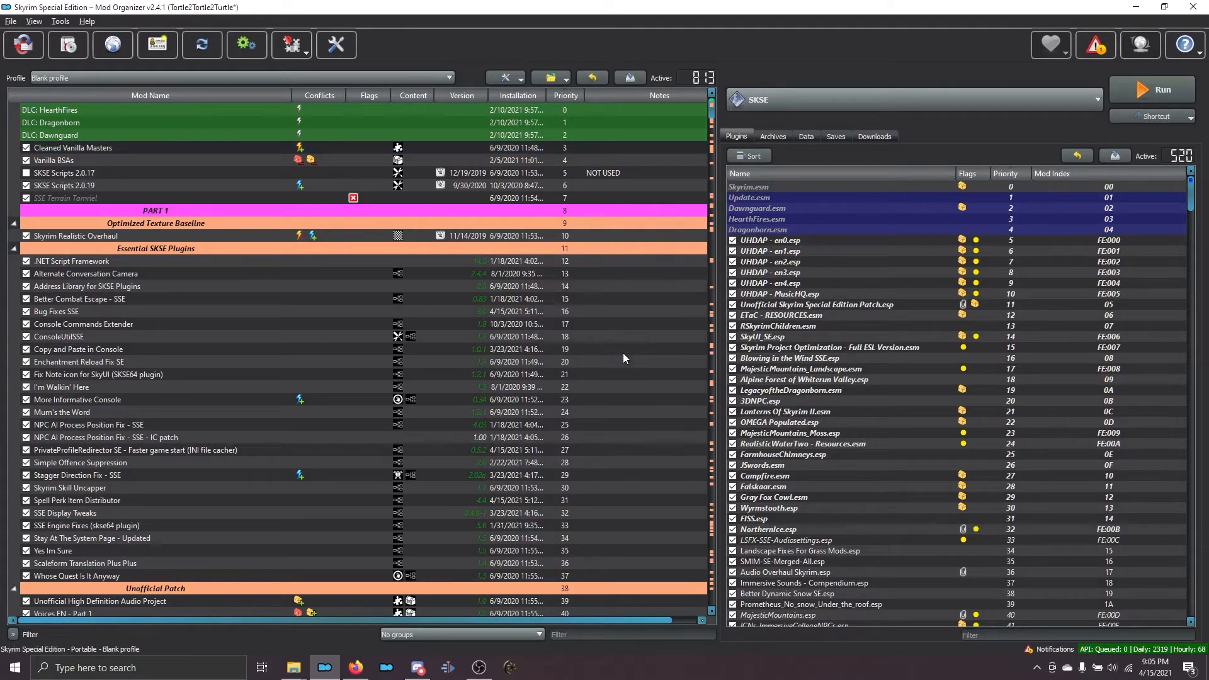
pyautogui.moveTo(477, 123)
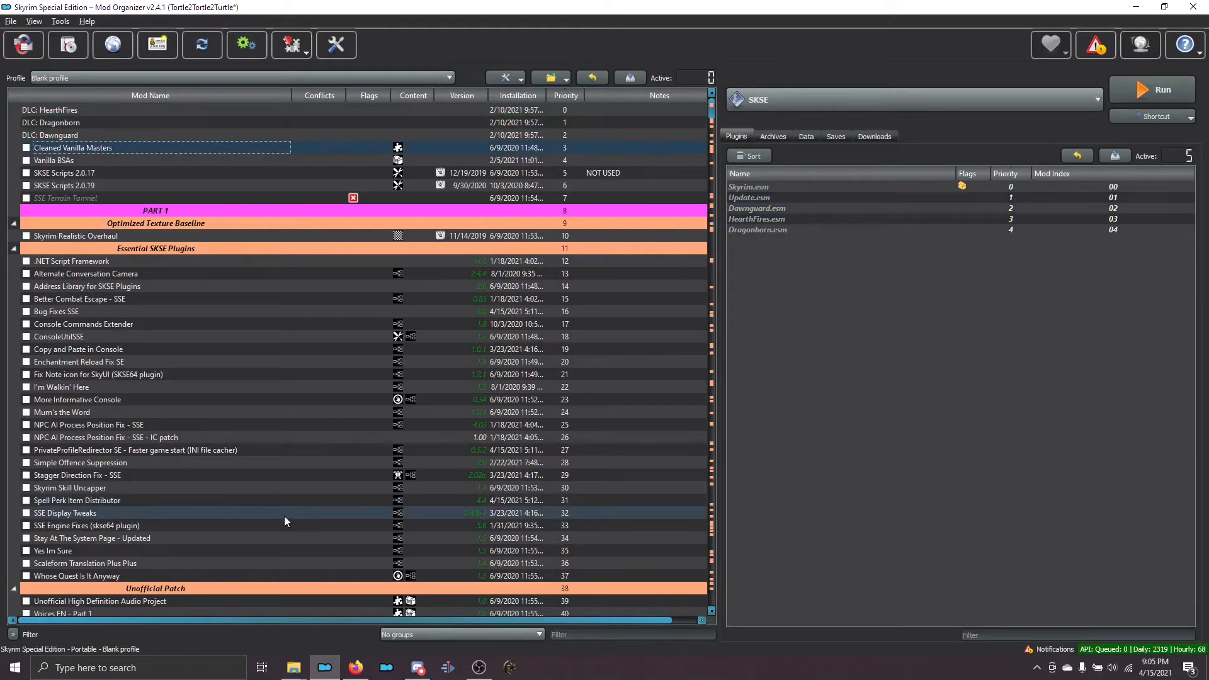
pyautogui.moveTo(229, 298)
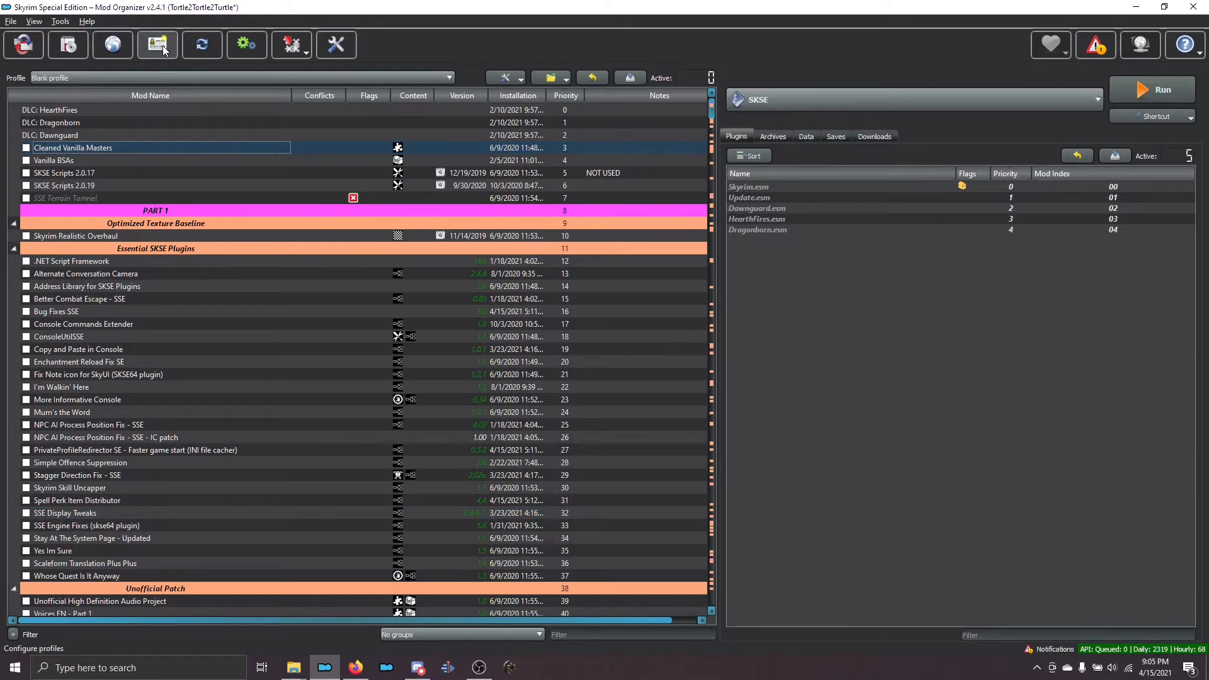
pyautogui.moveTo(158, 46)
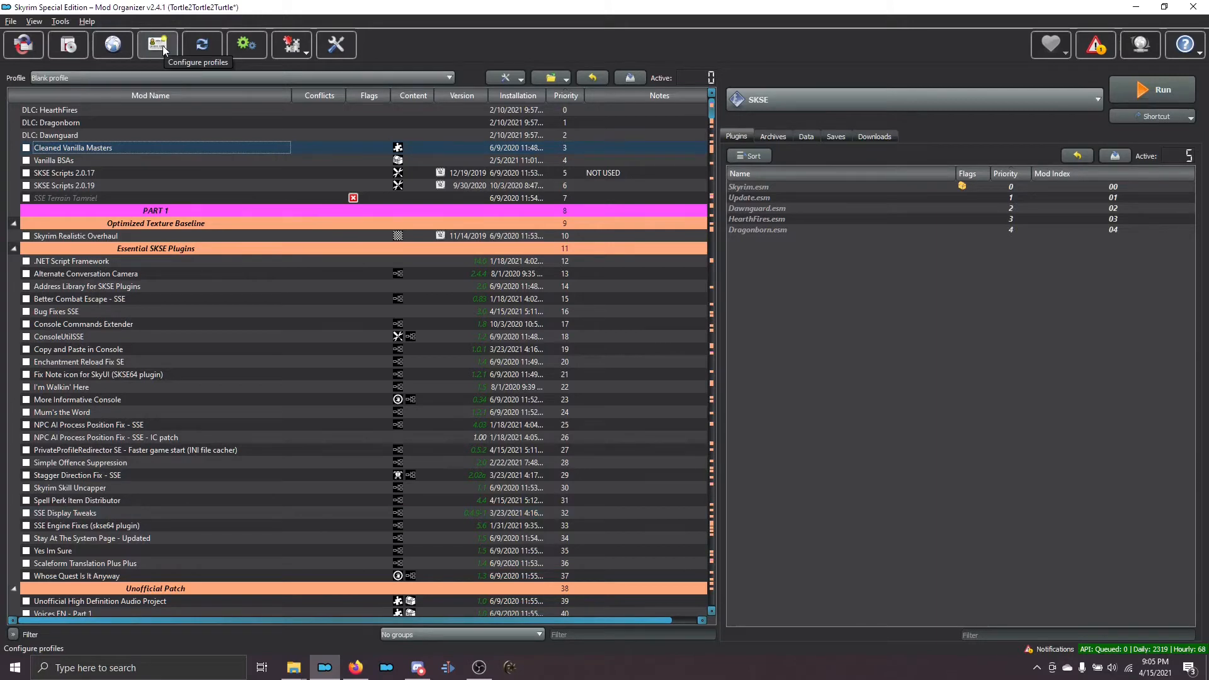
# Start a copy of Blank profile and find the Animals Merged entry in the Firefox guide
pyautogui.click(157, 44)
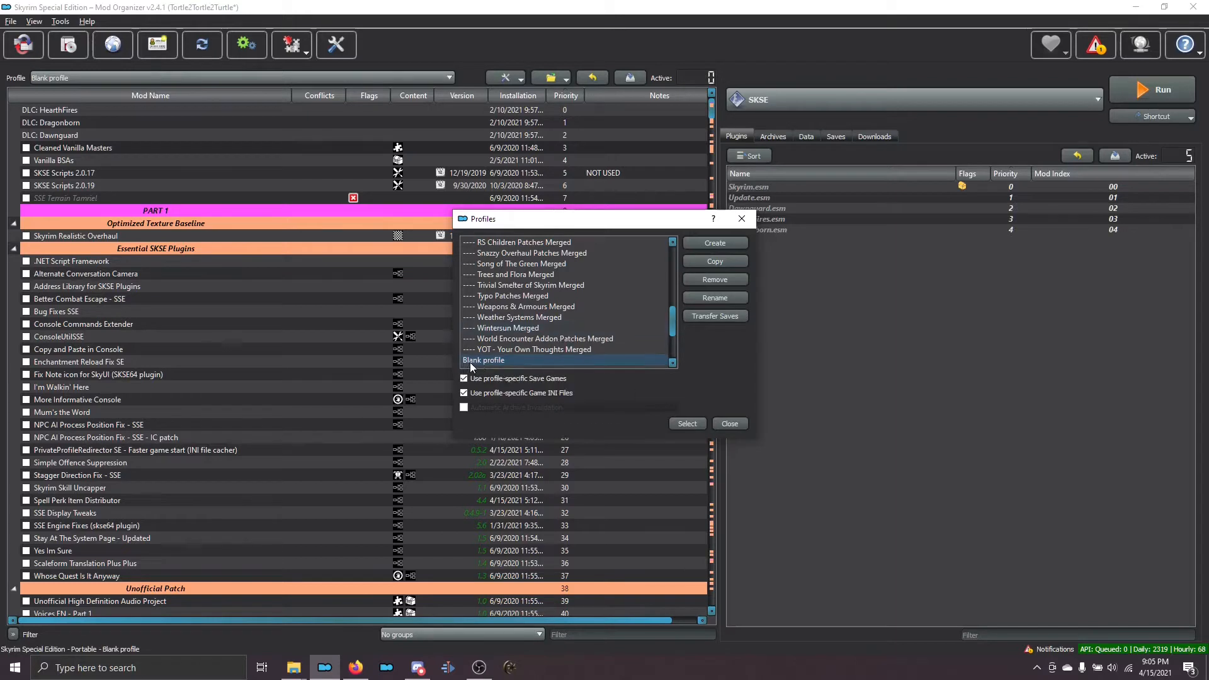
pyautogui.scroll(-3)
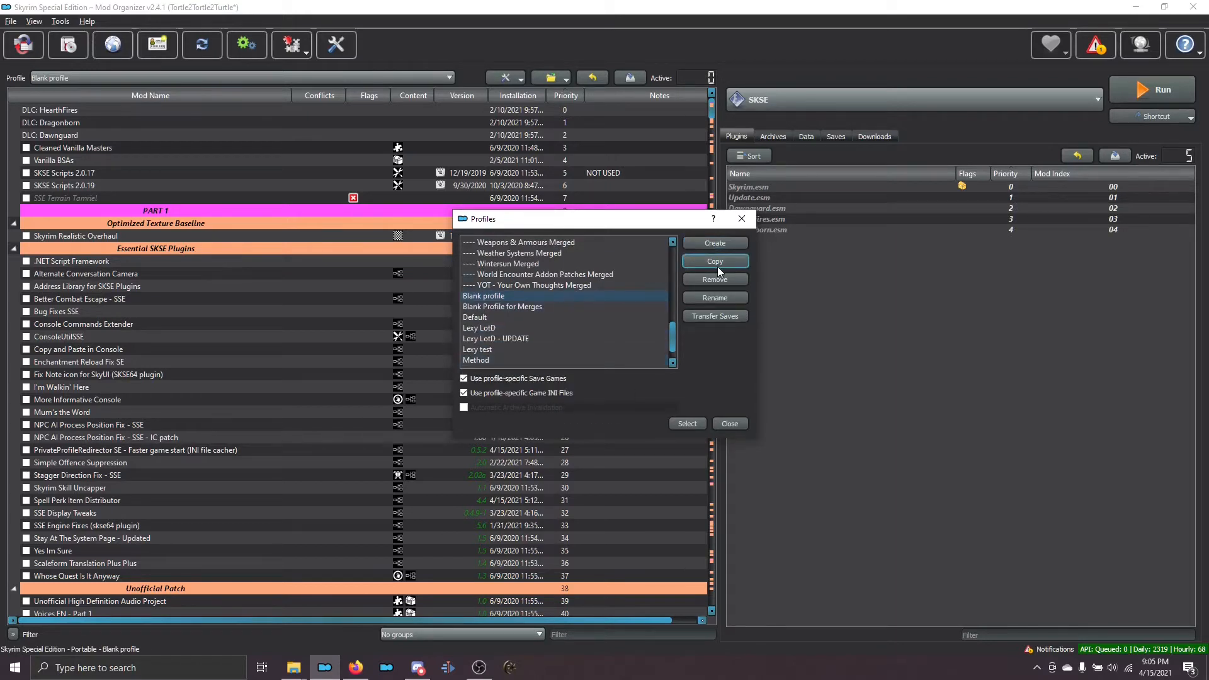
pyautogui.moveTo(715, 261)
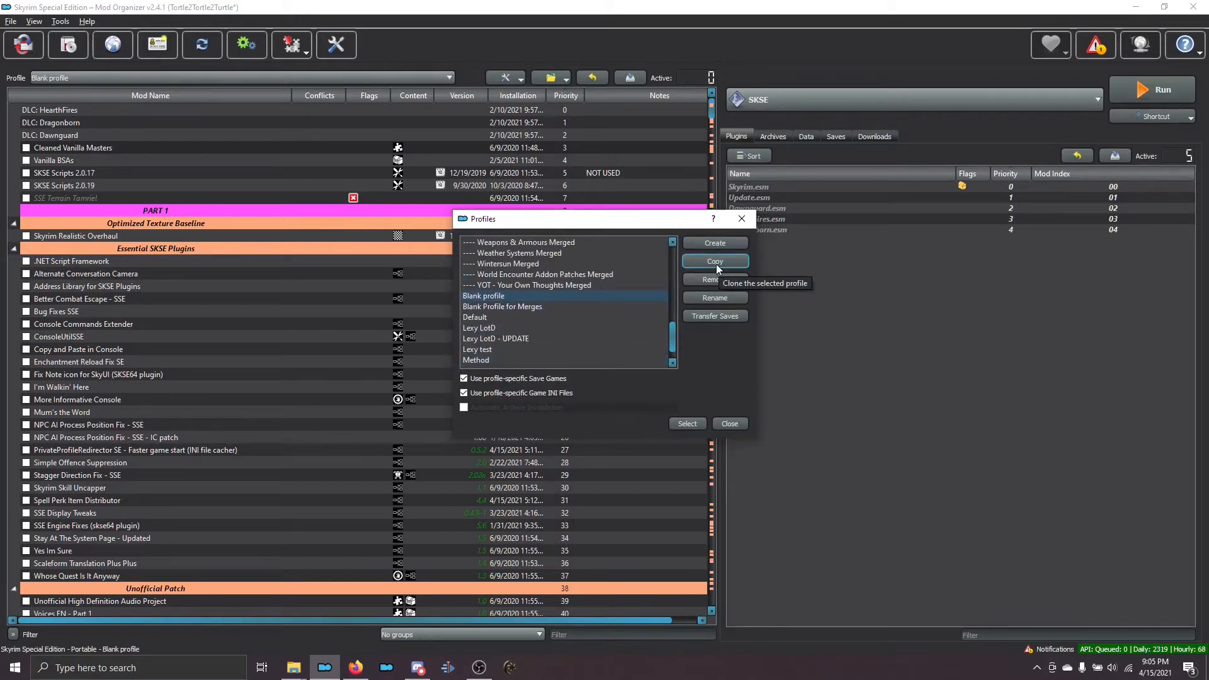
pyautogui.click(713, 261)
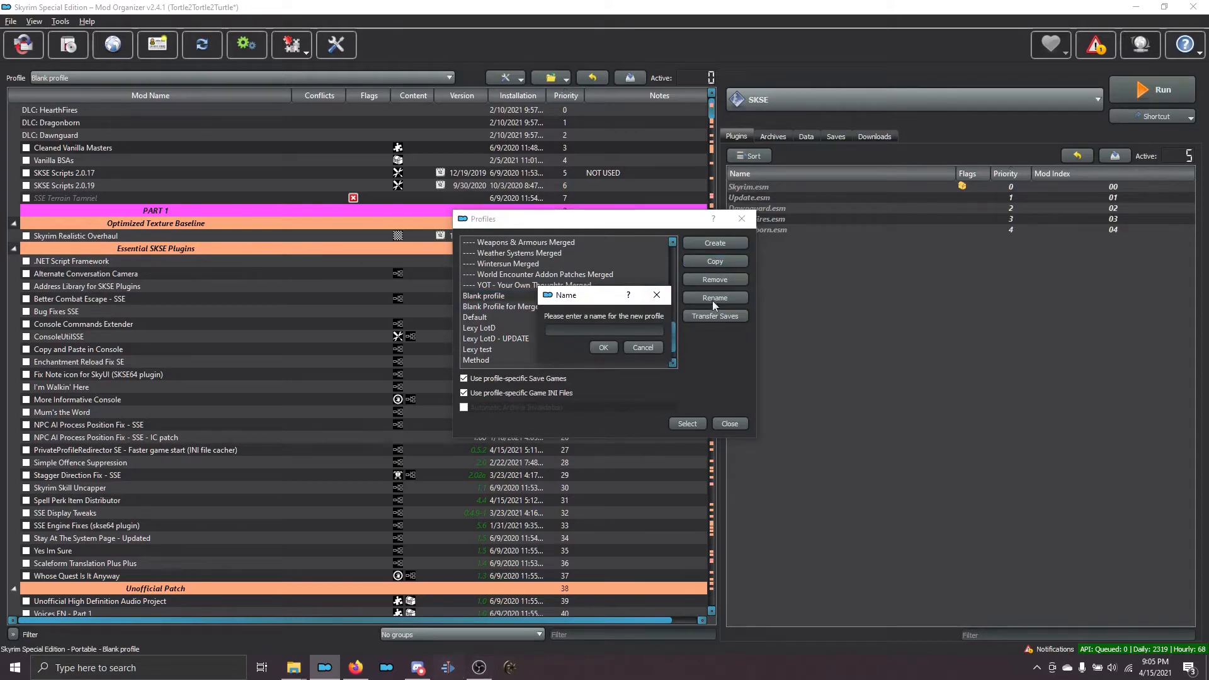
pyautogui.moveTo(355, 668)
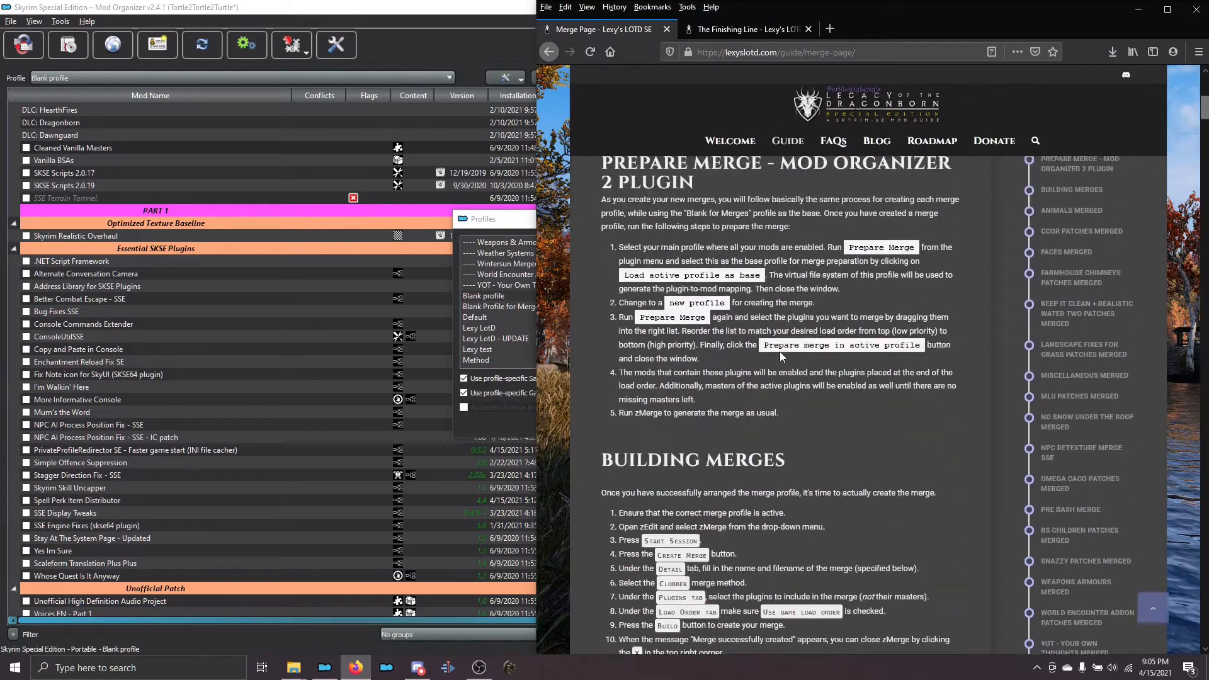
pyautogui.scroll(-3)
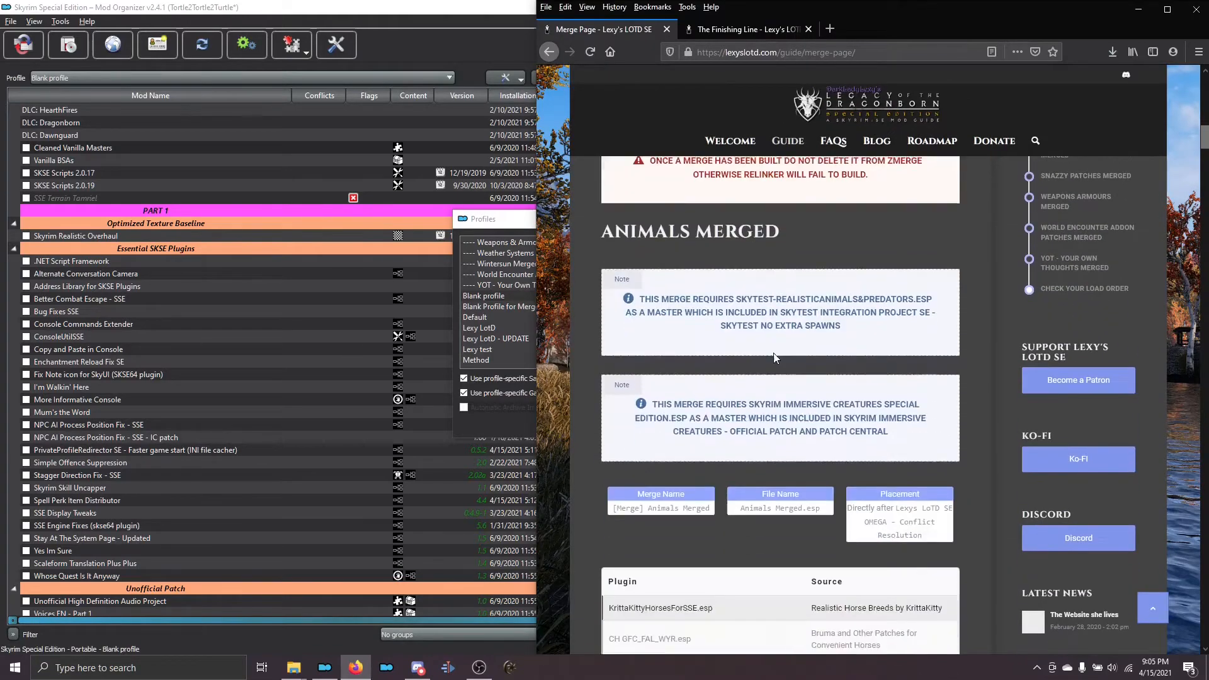
pyautogui.scroll(-3)
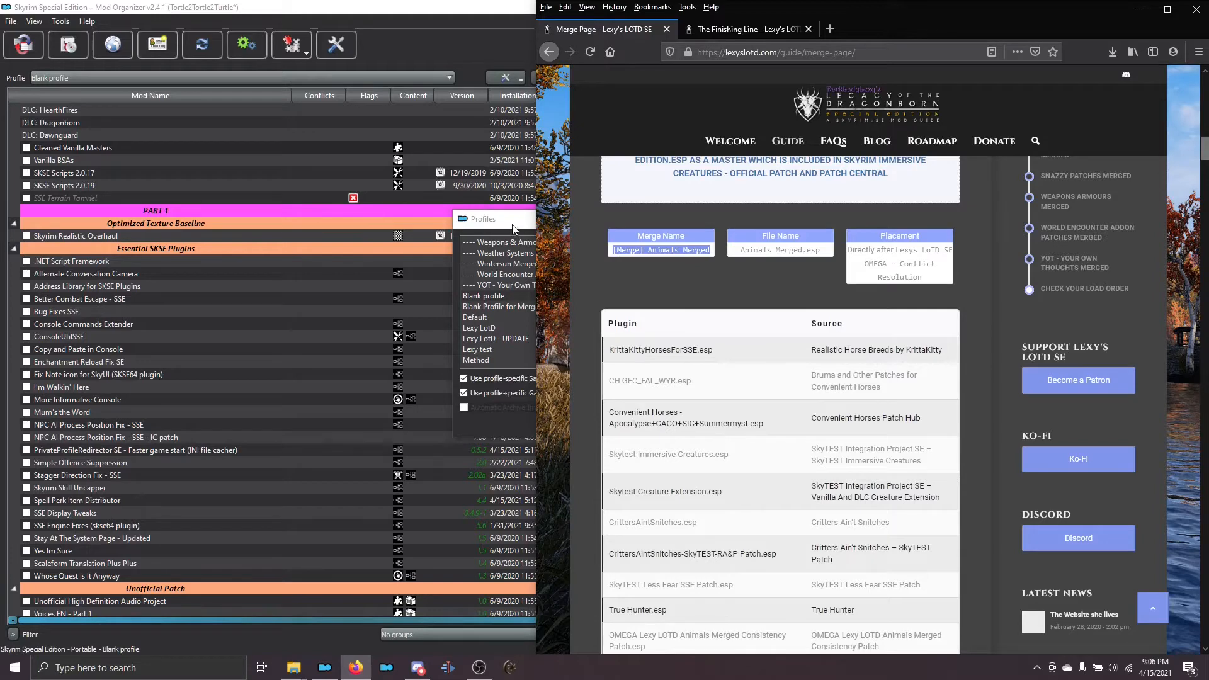
# Name the copied profile '[Merge] Animals Merged', confirm it and close the profile manager
pyautogui.click(713, 242)
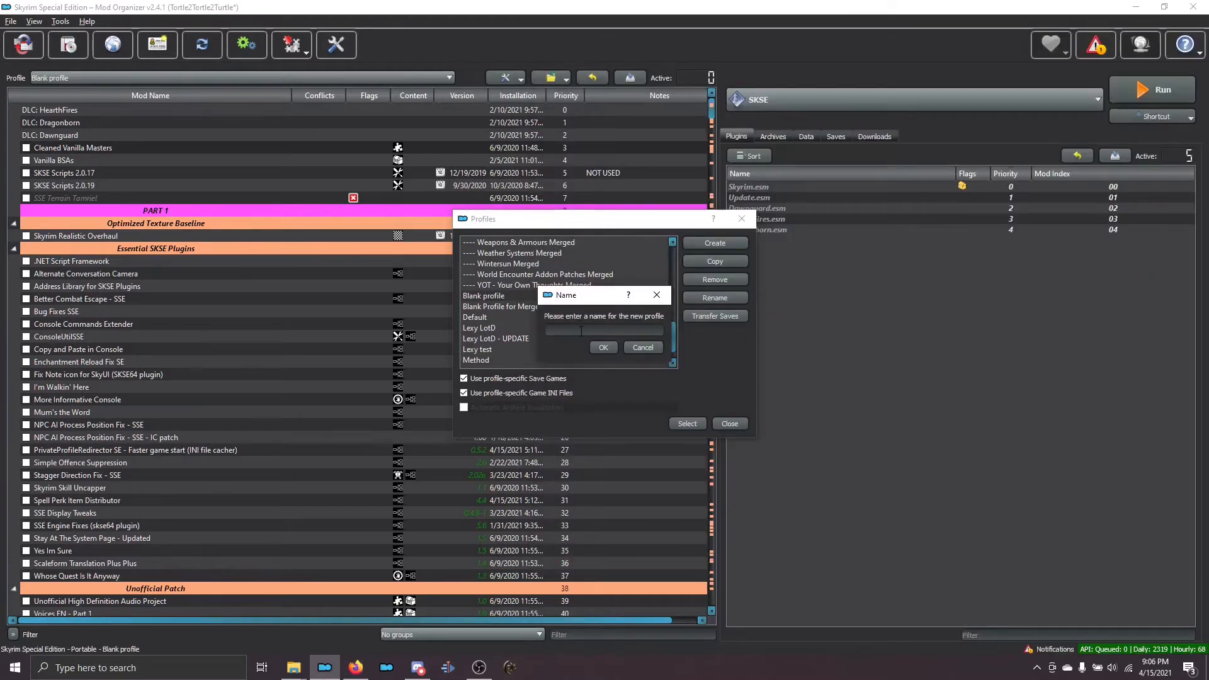
pyautogui.write('[Merge] Animals Merged')
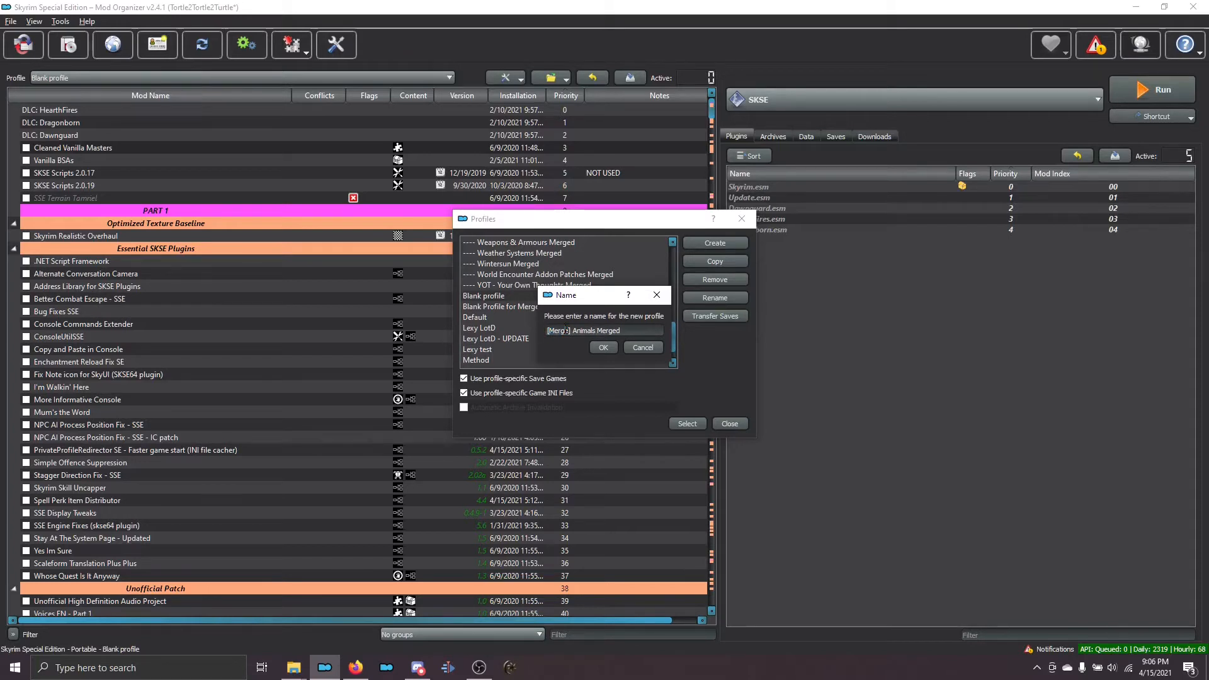
pyautogui.moveTo(580, 345)
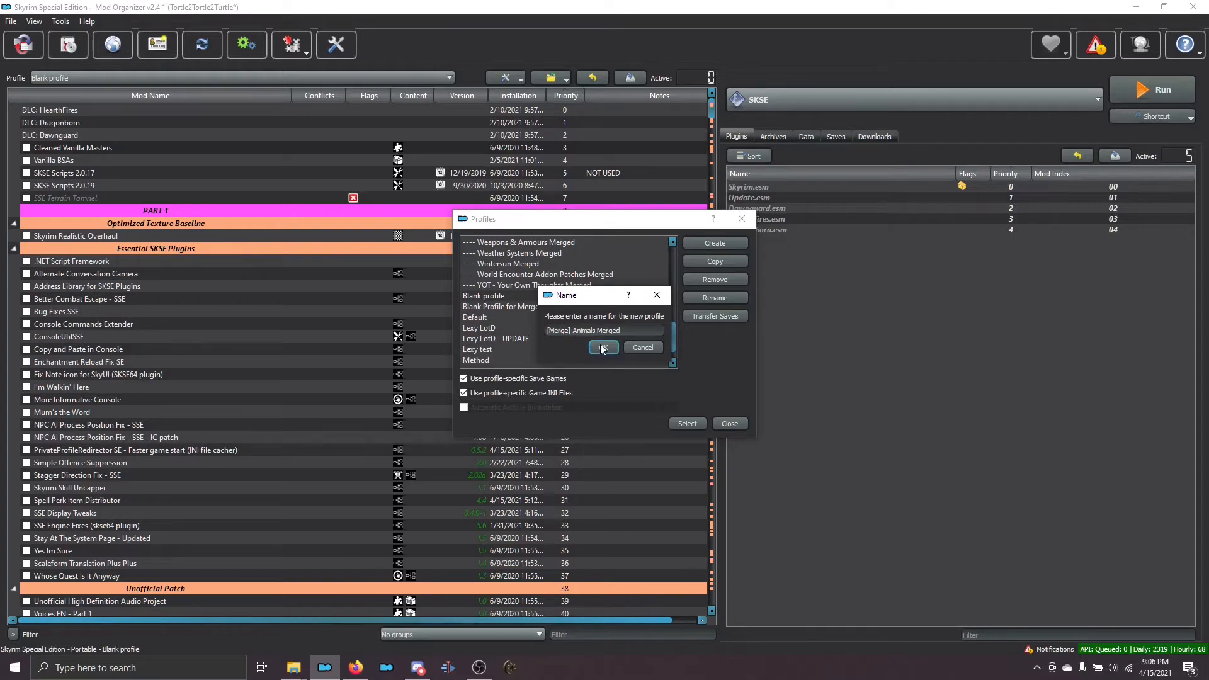
pyautogui.click(603, 348)
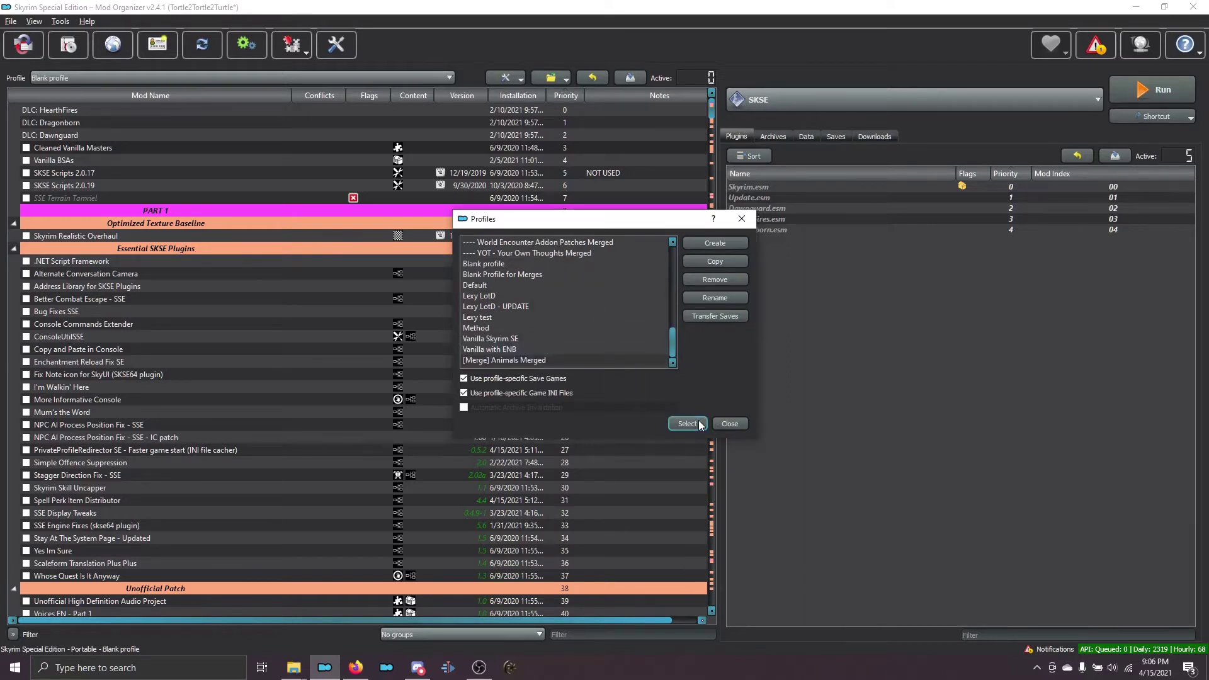
pyautogui.click(685, 424)
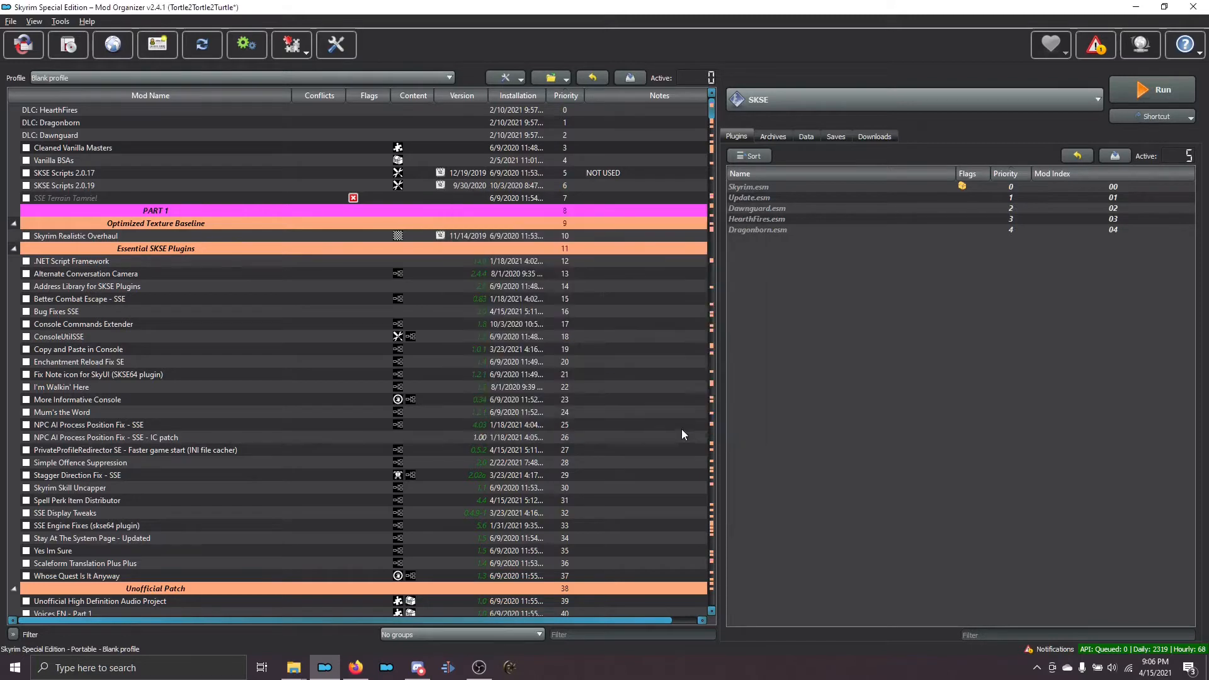
# Switch the active profile back to Lexy LotD
pyautogui.click(448, 77)
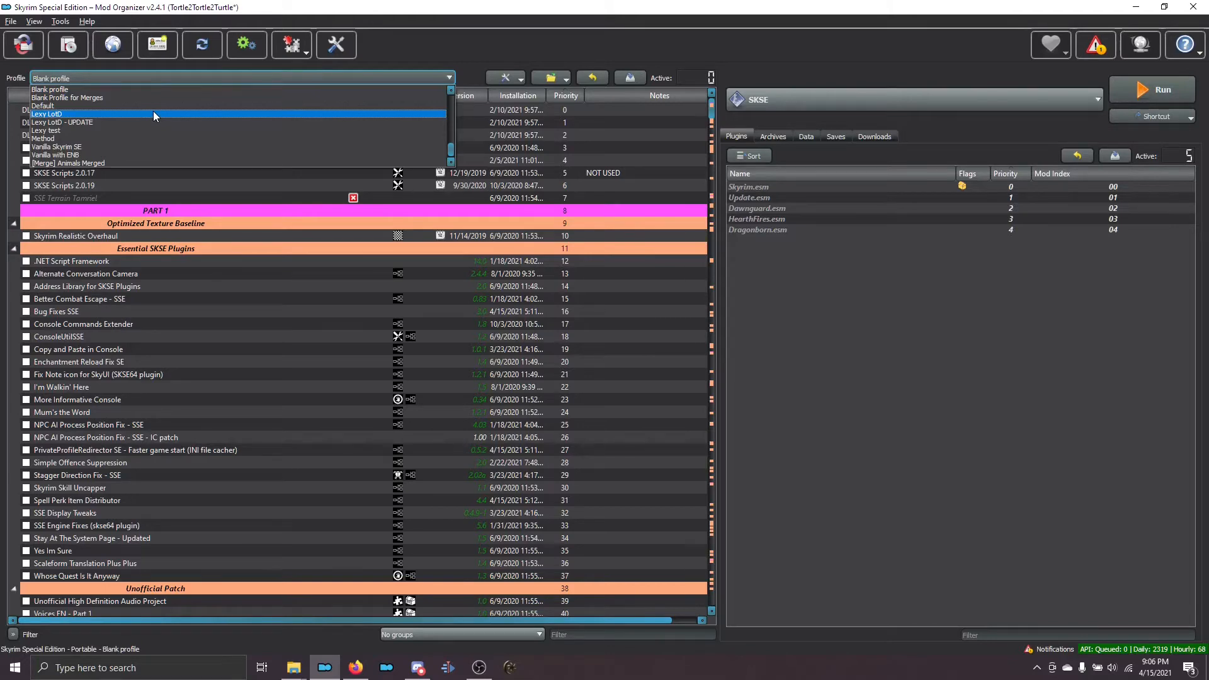
pyautogui.click(47, 115)
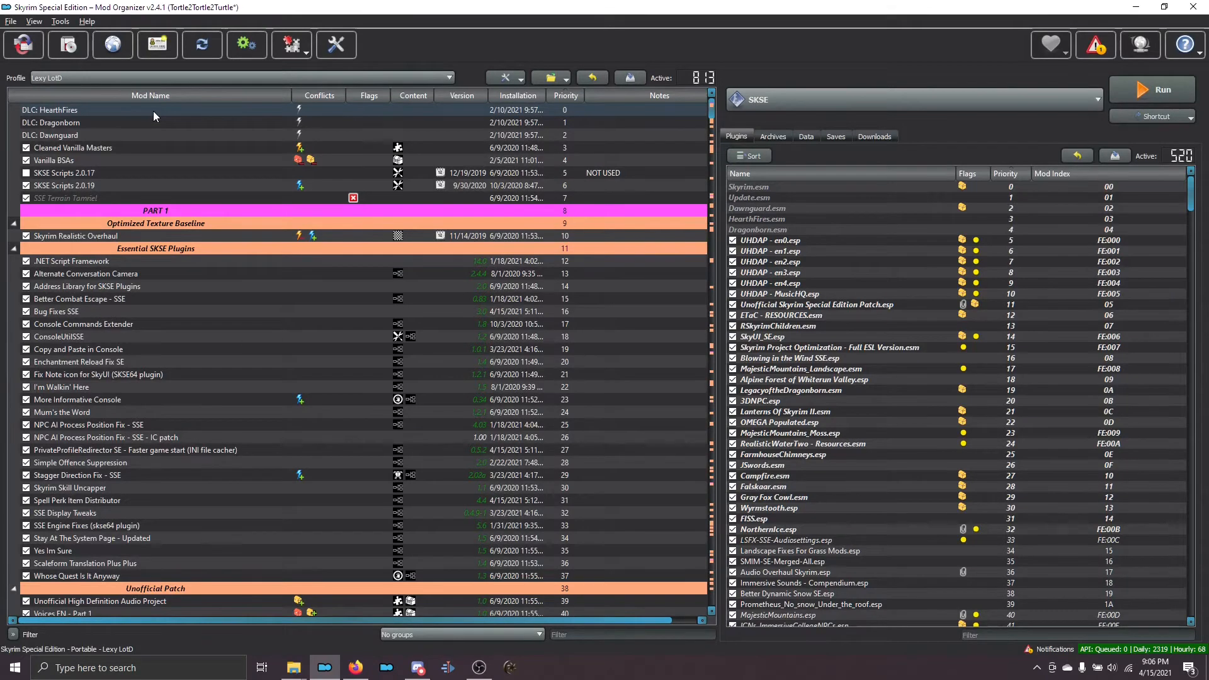
pyautogui.moveTo(291, 44)
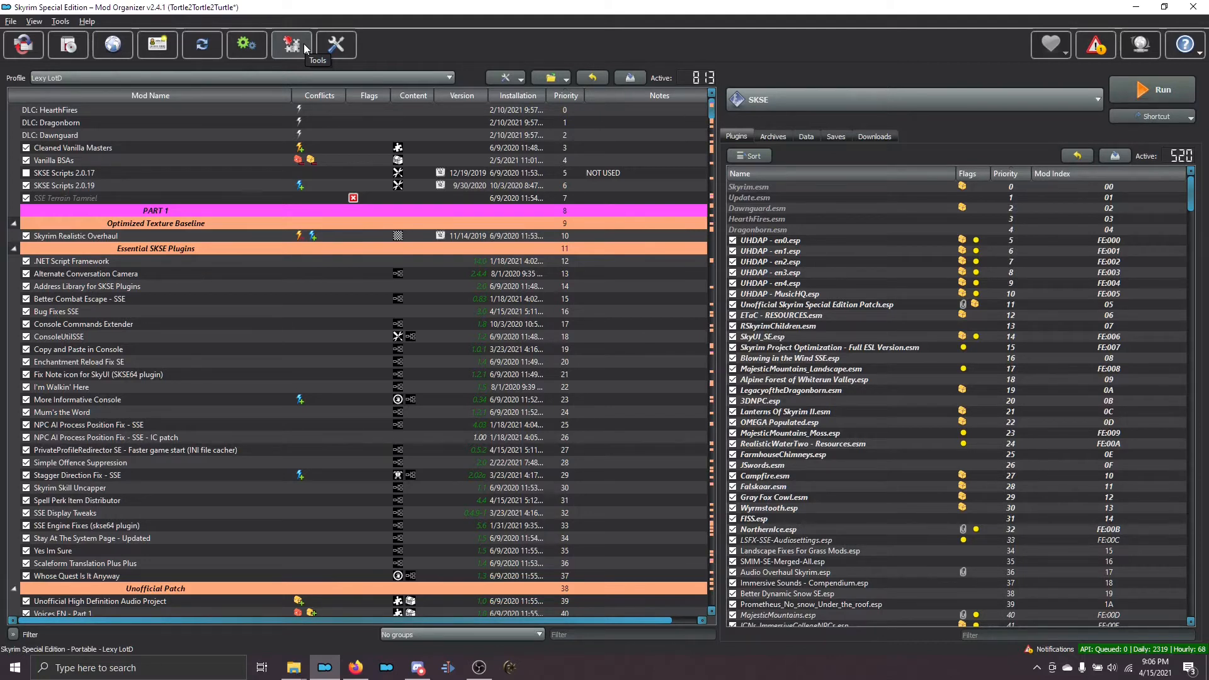
pyautogui.moveTo(304, 48)
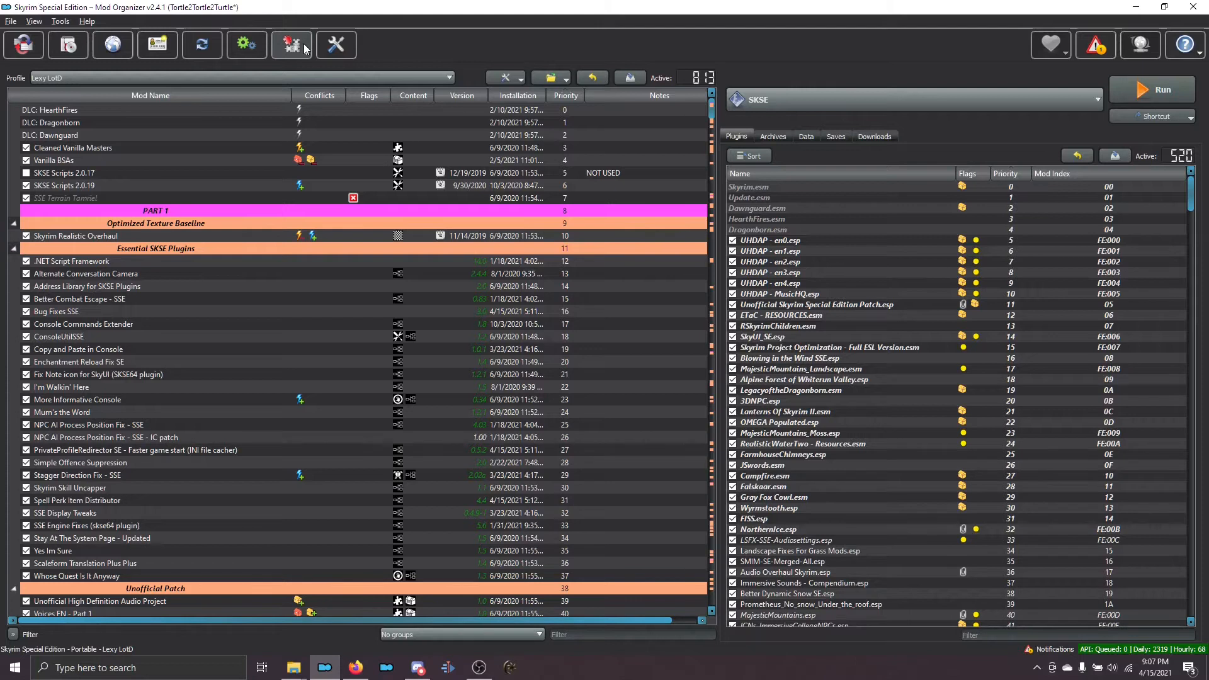
pyautogui.click(291, 45)
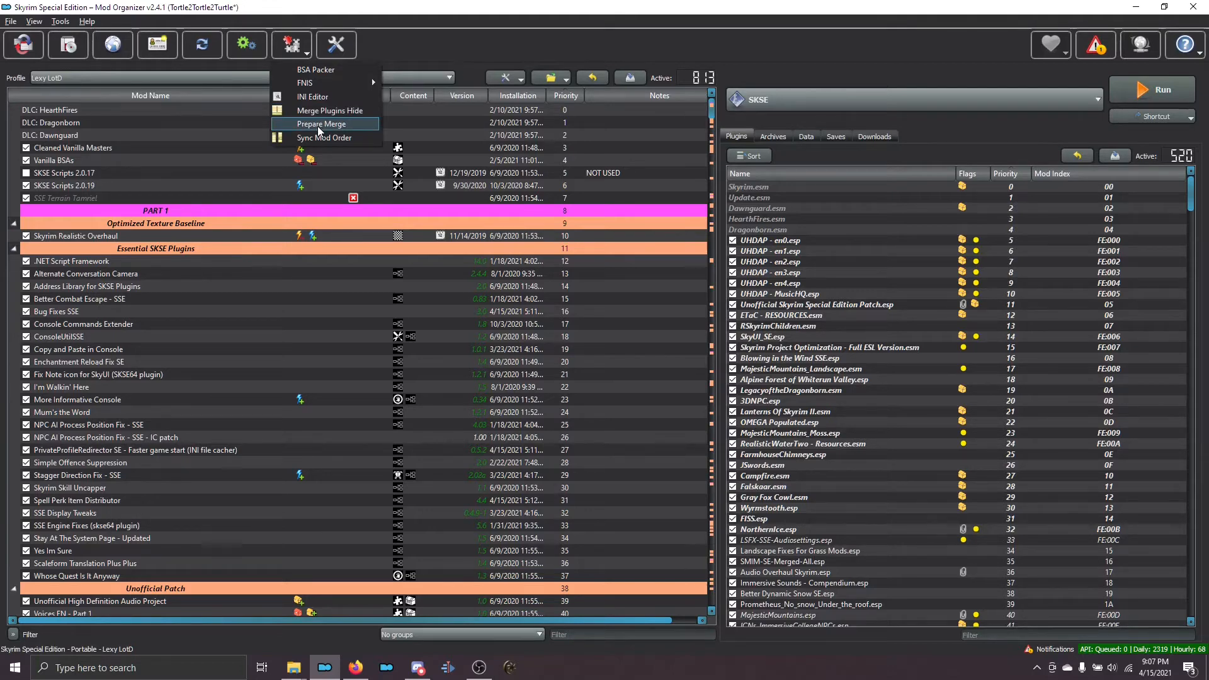
pyautogui.moveTo(43, 71)
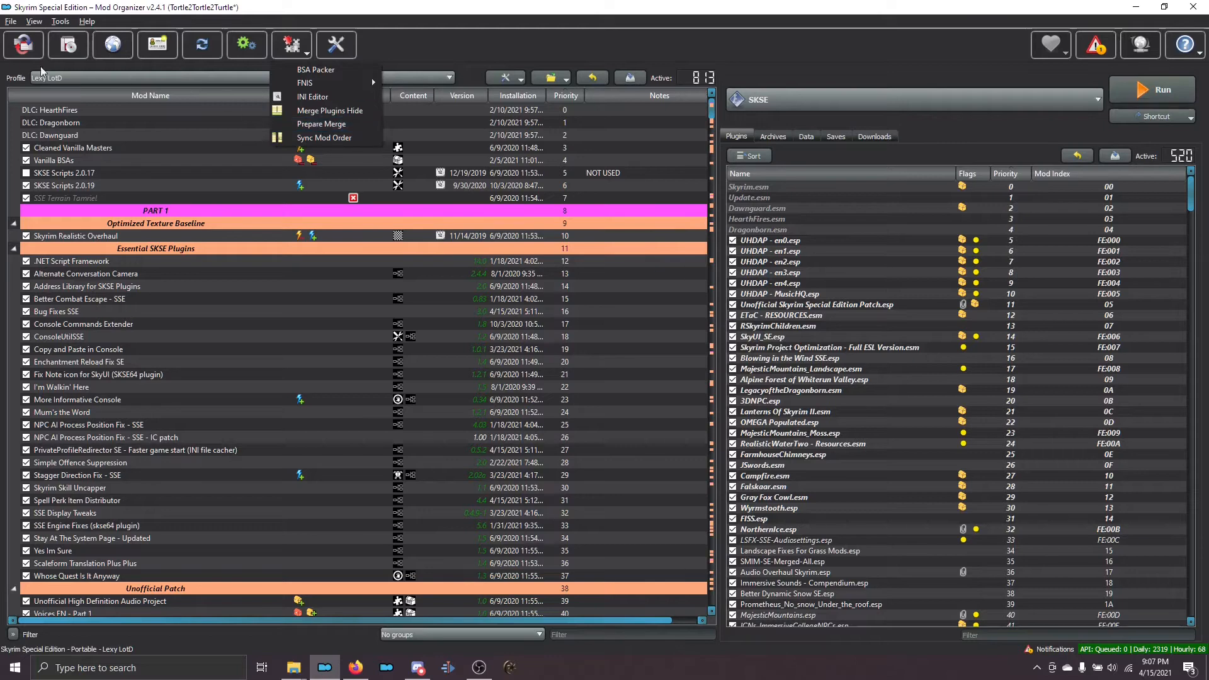
pyautogui.moveTo(236, 129)
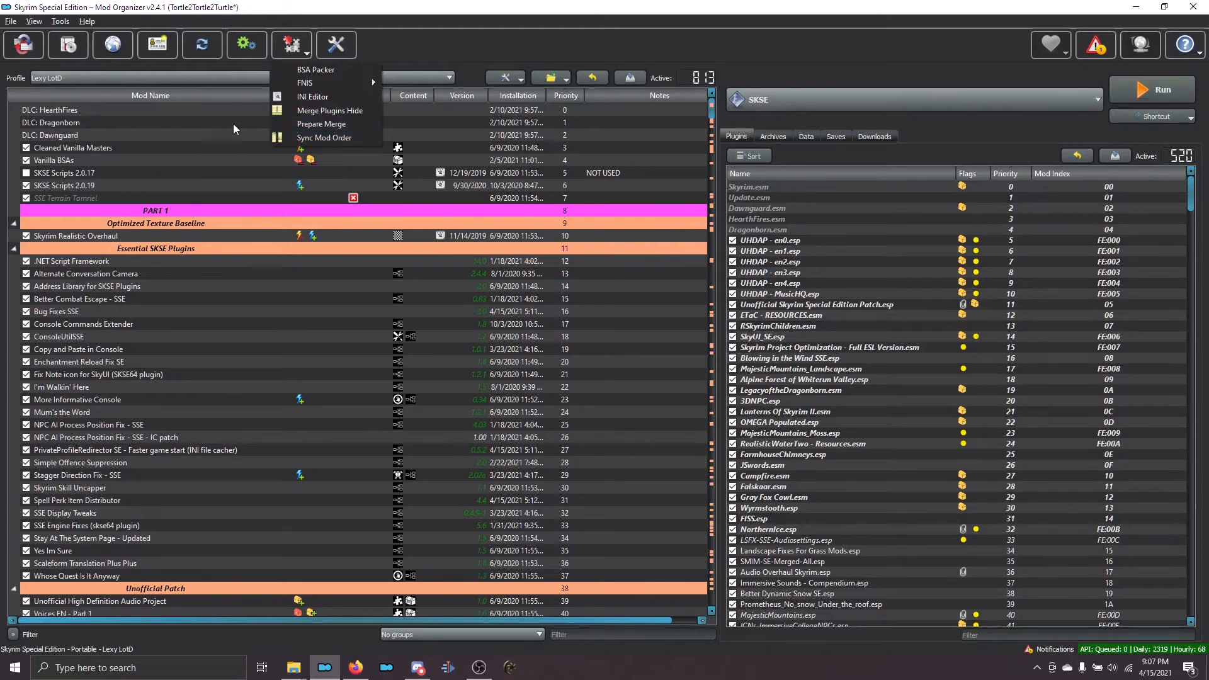
pyautogui.click(322, 124)
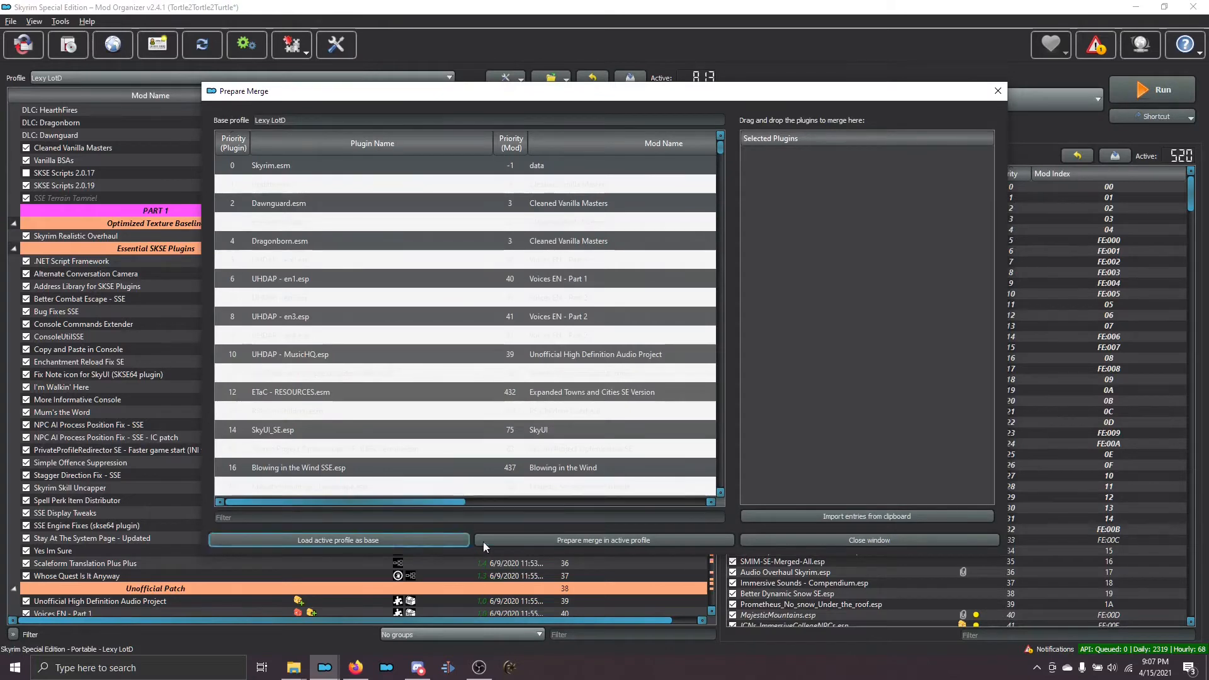
pyautogui.moveTo(351, 567)
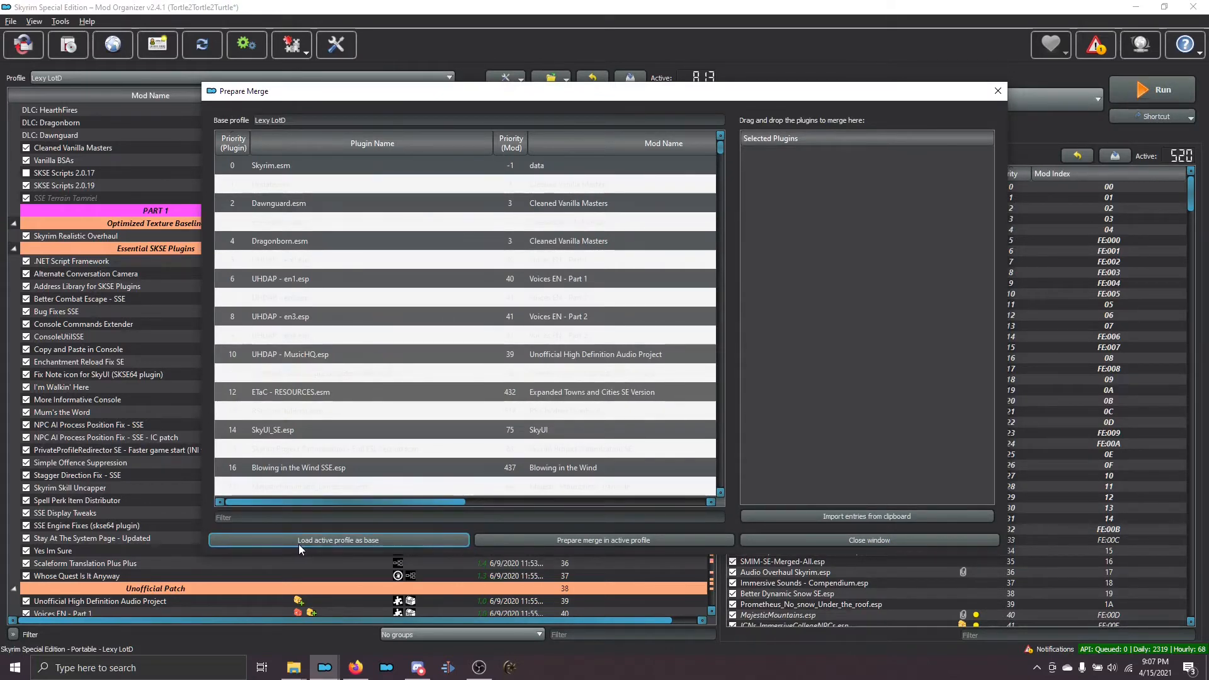
pyautogui.moveTo(353, 548)
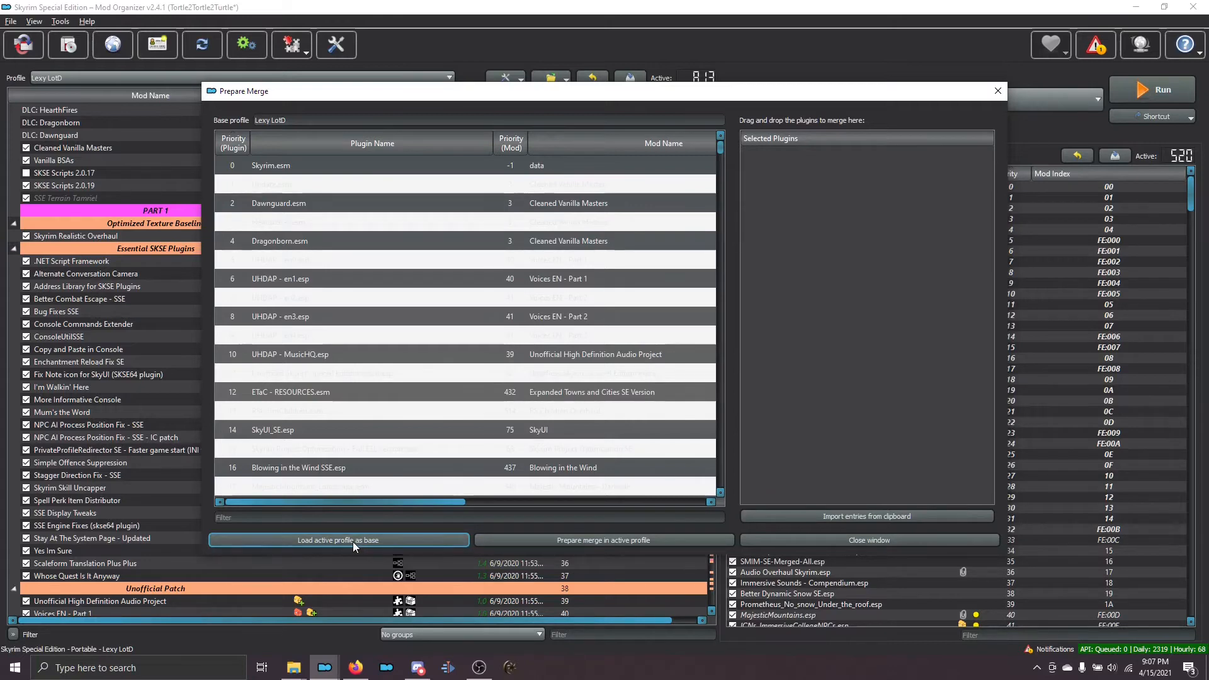
pyautogui.moveTo(868, 540)
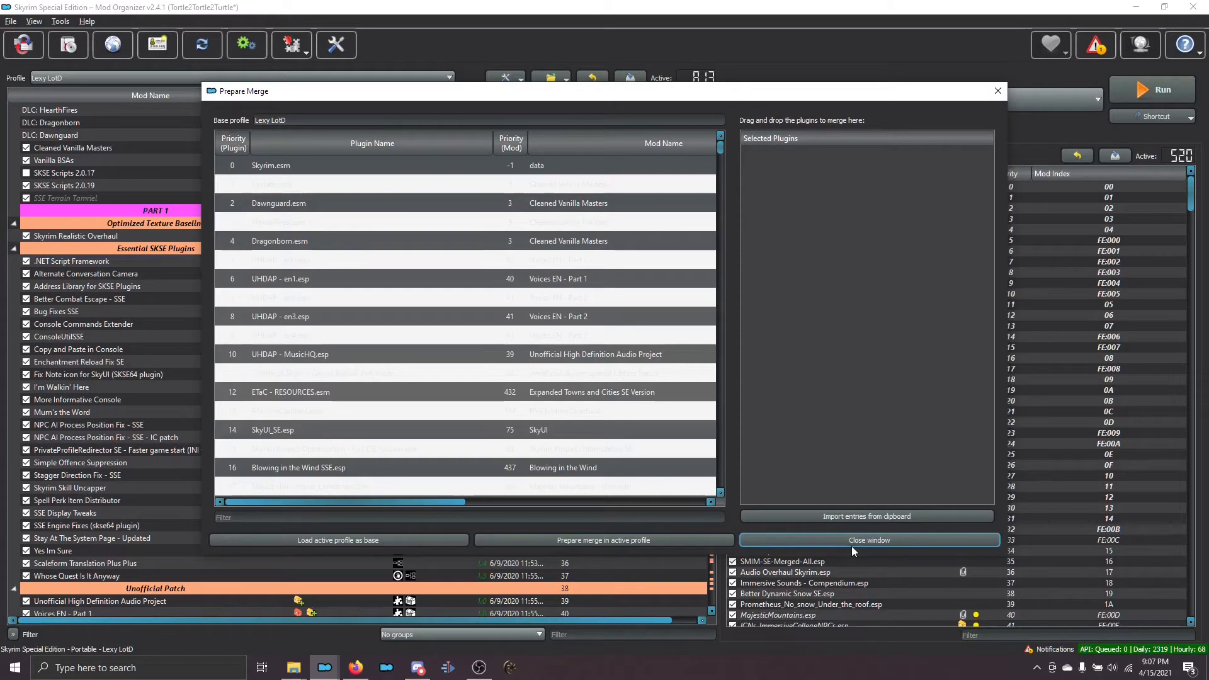
pyautogui.click(867, 540)
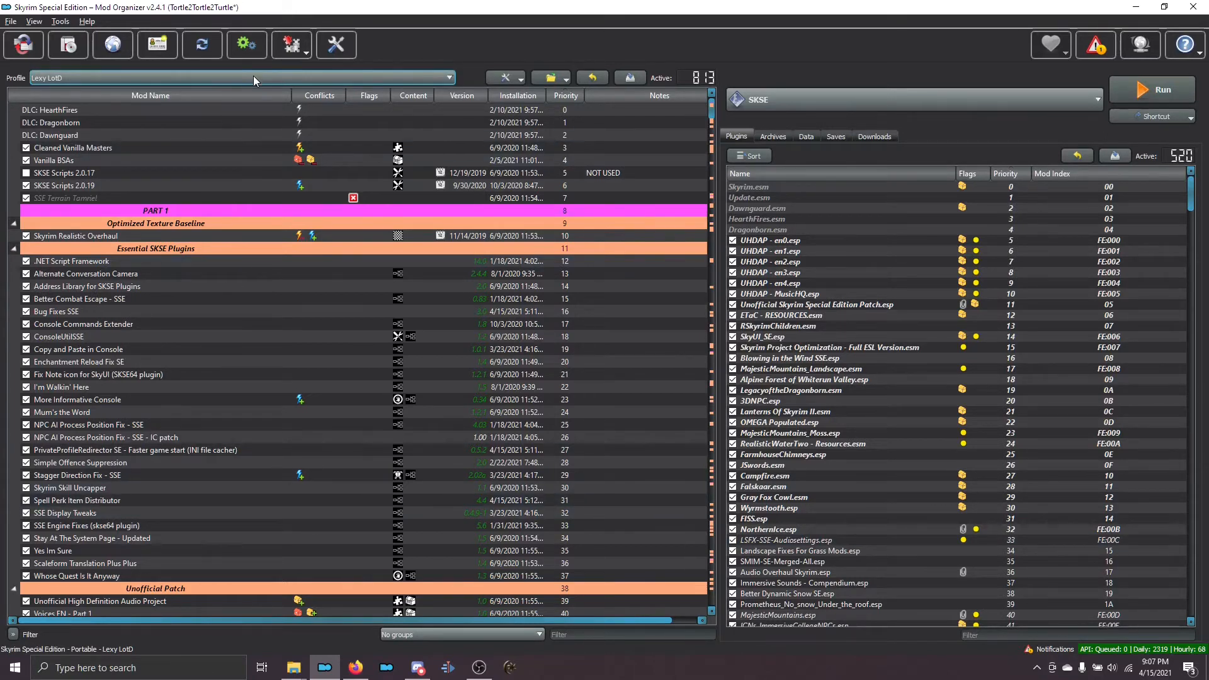
# Activate the [Merge] Animals Merged profile beside the guide's Animals Merged plugin table
pyautogui.click(447, 77)
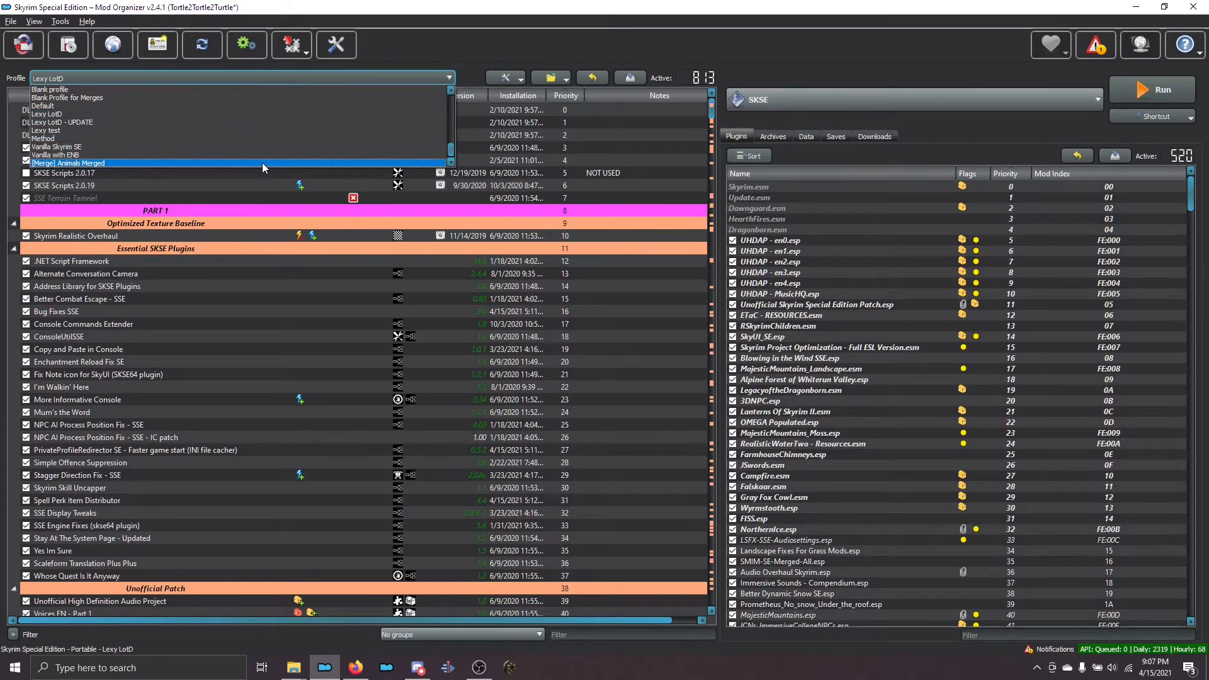
pyautogui.click(48, 114)
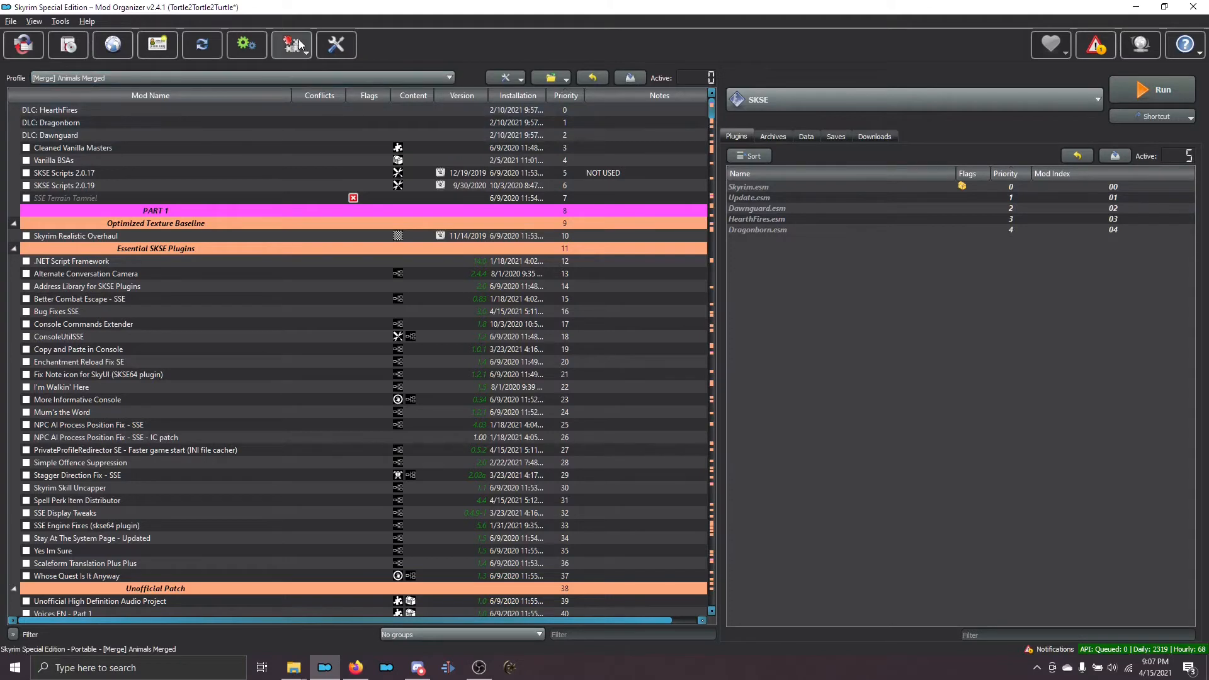
pyautogui.click(291, 45)
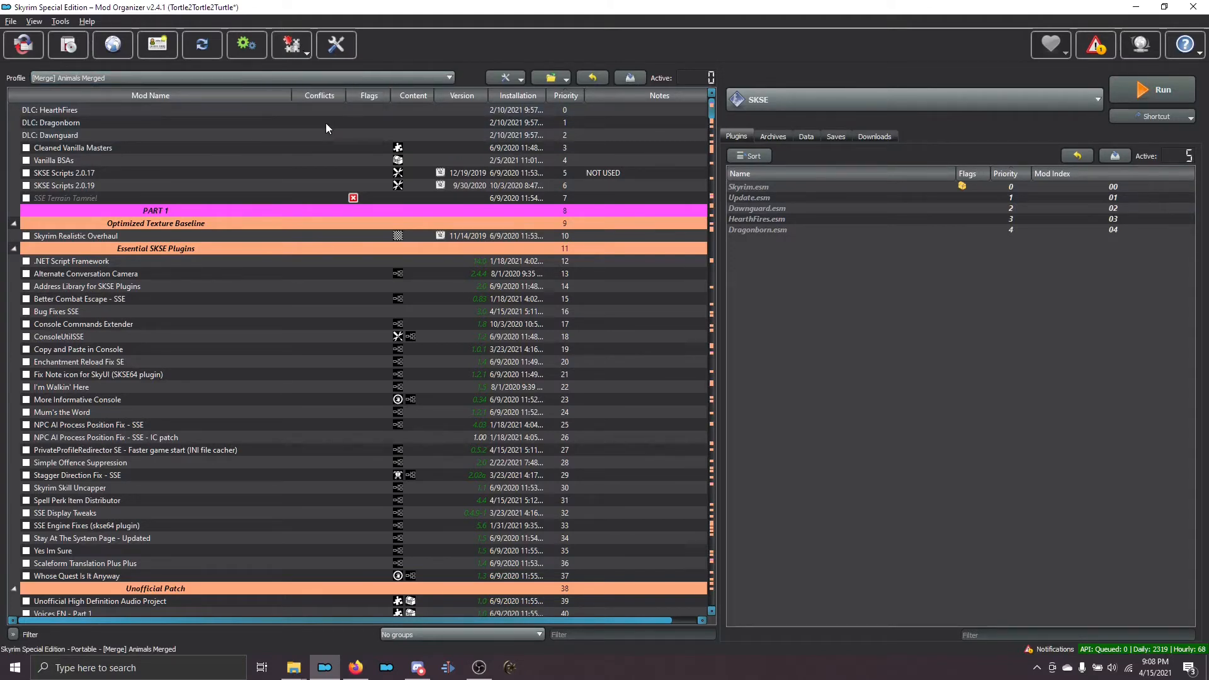
pyautogui.click(291, 45)
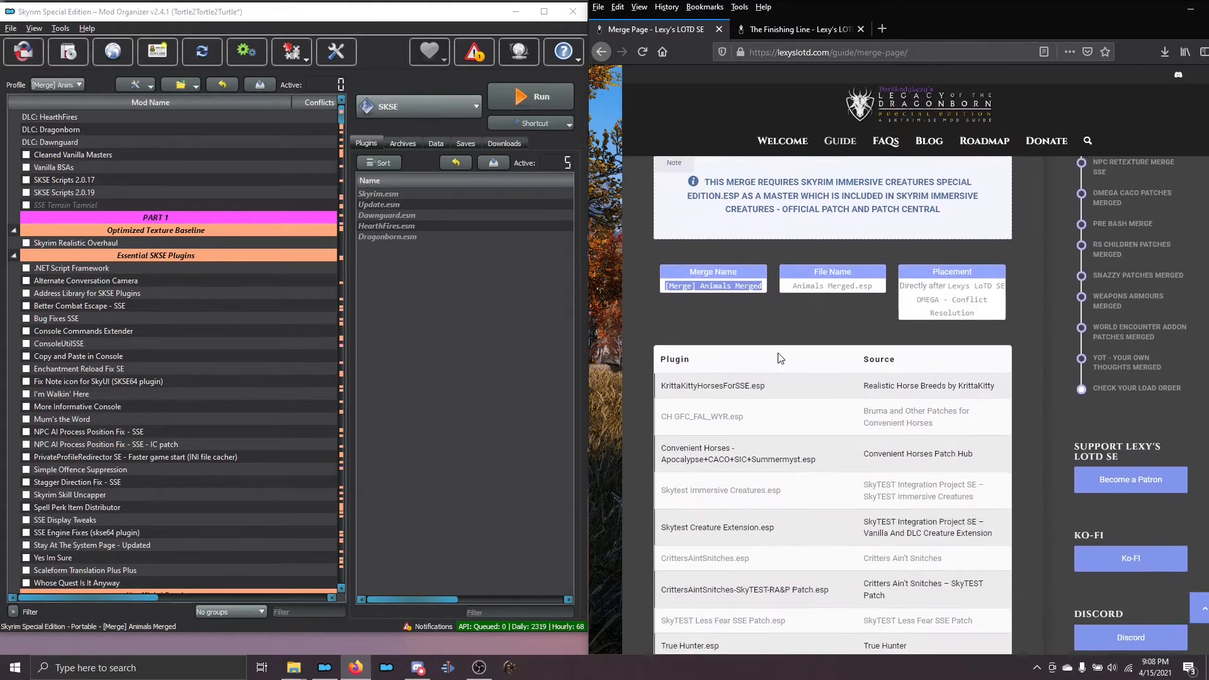
pyautogui.scroll(-3)
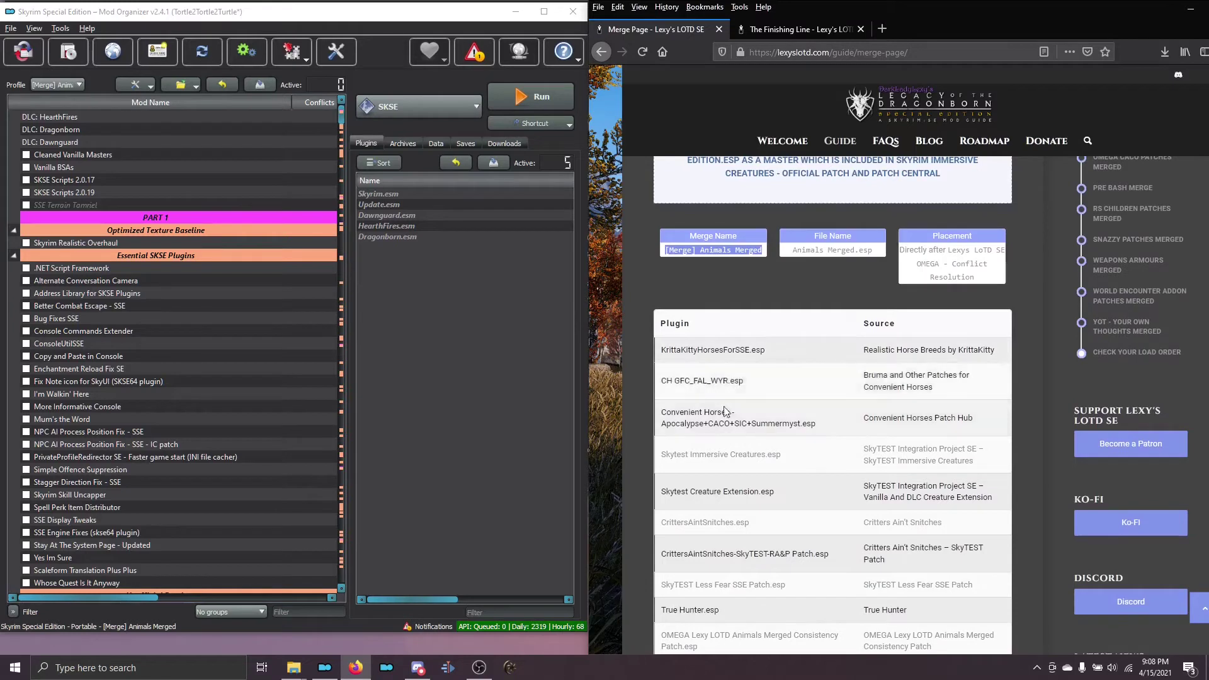
pyautogui.scroll(-3)
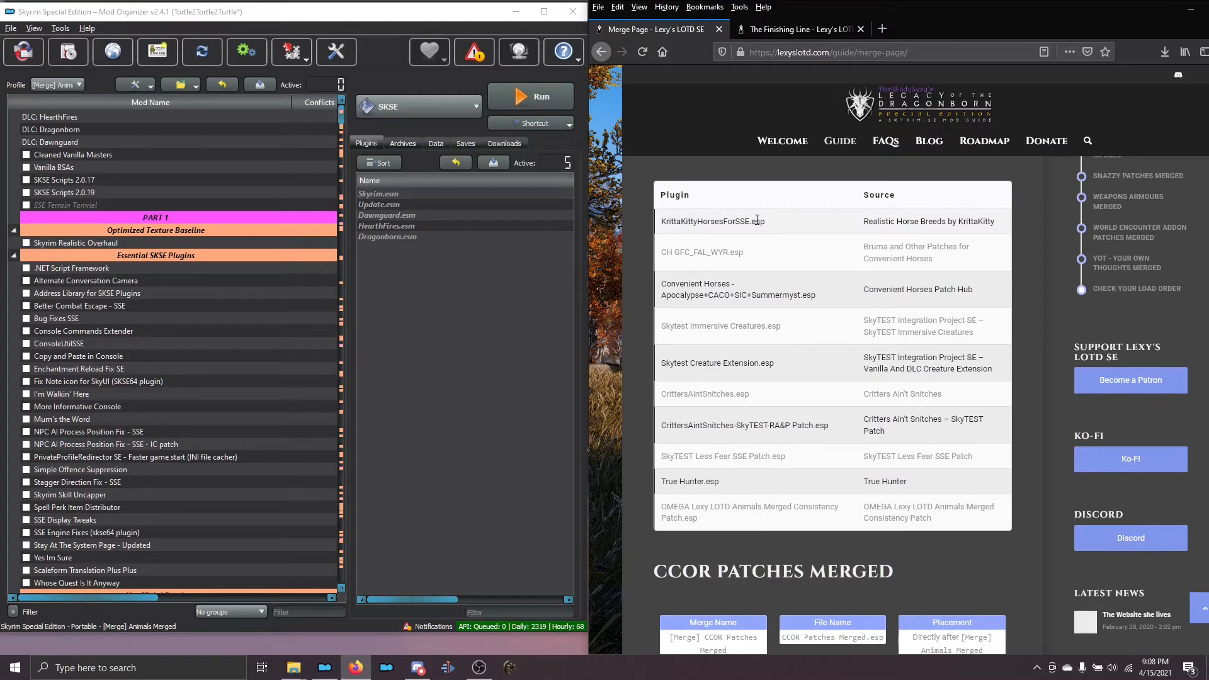
pyautogui.moveTo(868, 246)
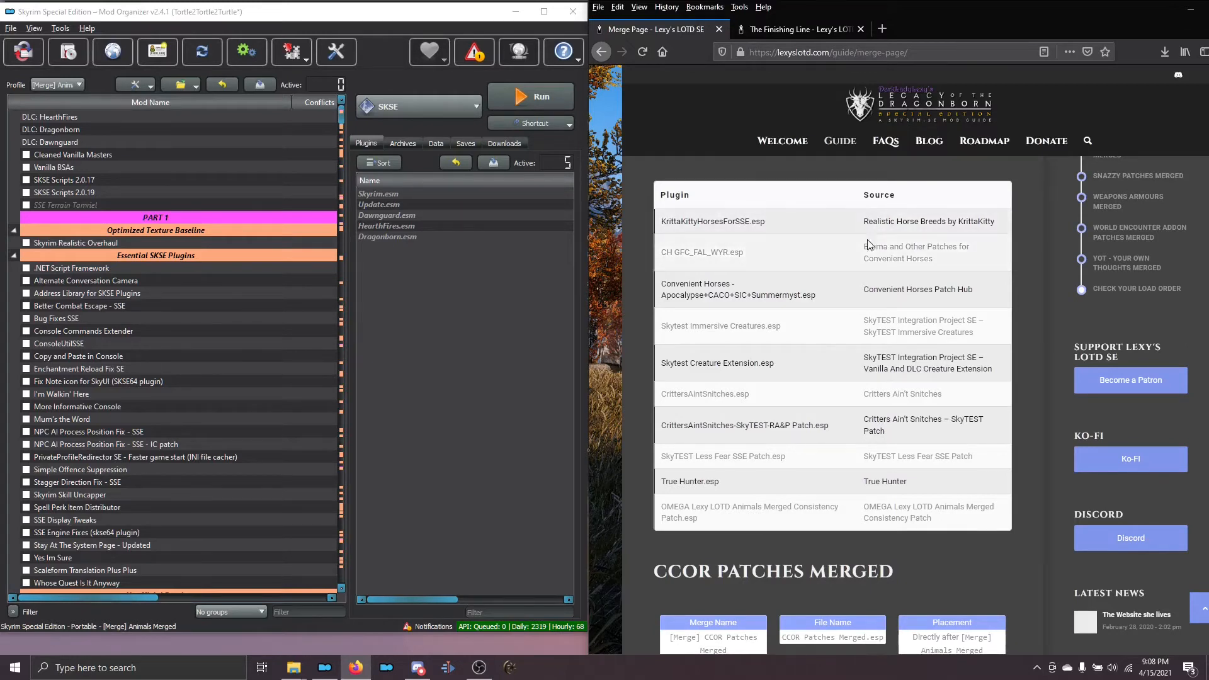
pyautogui.moveTo(898, 458)
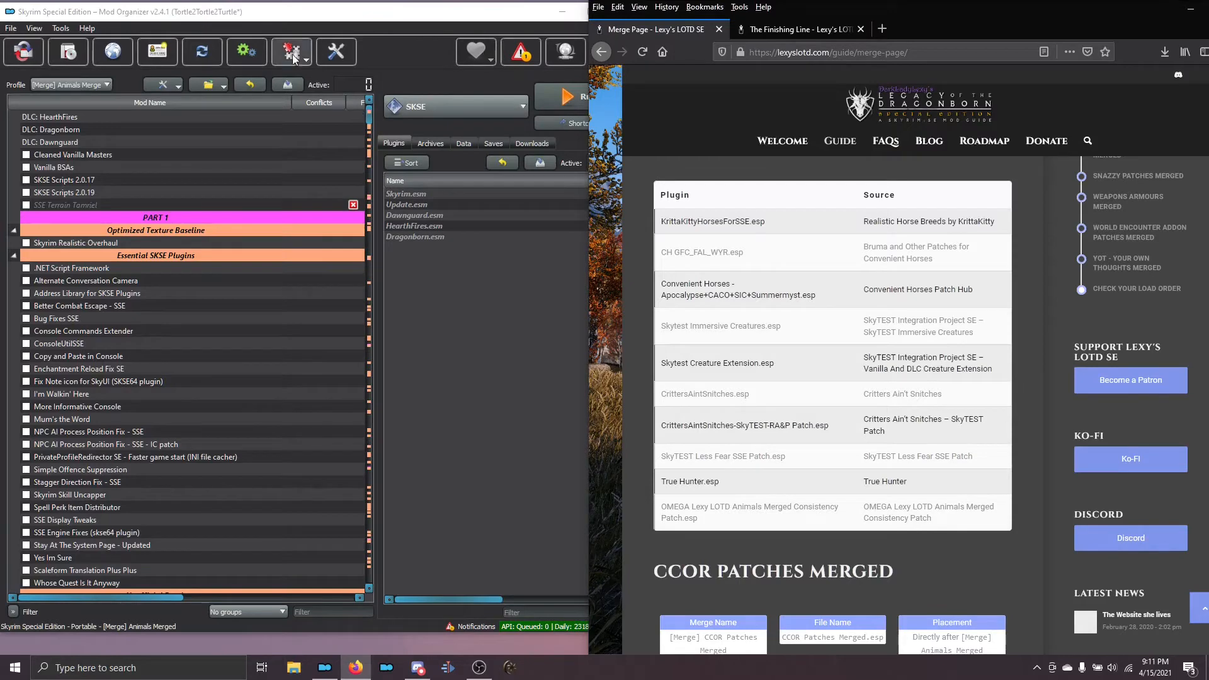
# In Tools > Prepare Merge, add KrittaKittyHorsesForSSE.esp, CH GFC_FAL_WYR.esp and the other guide plugins
pyautogui.click(291, 52)
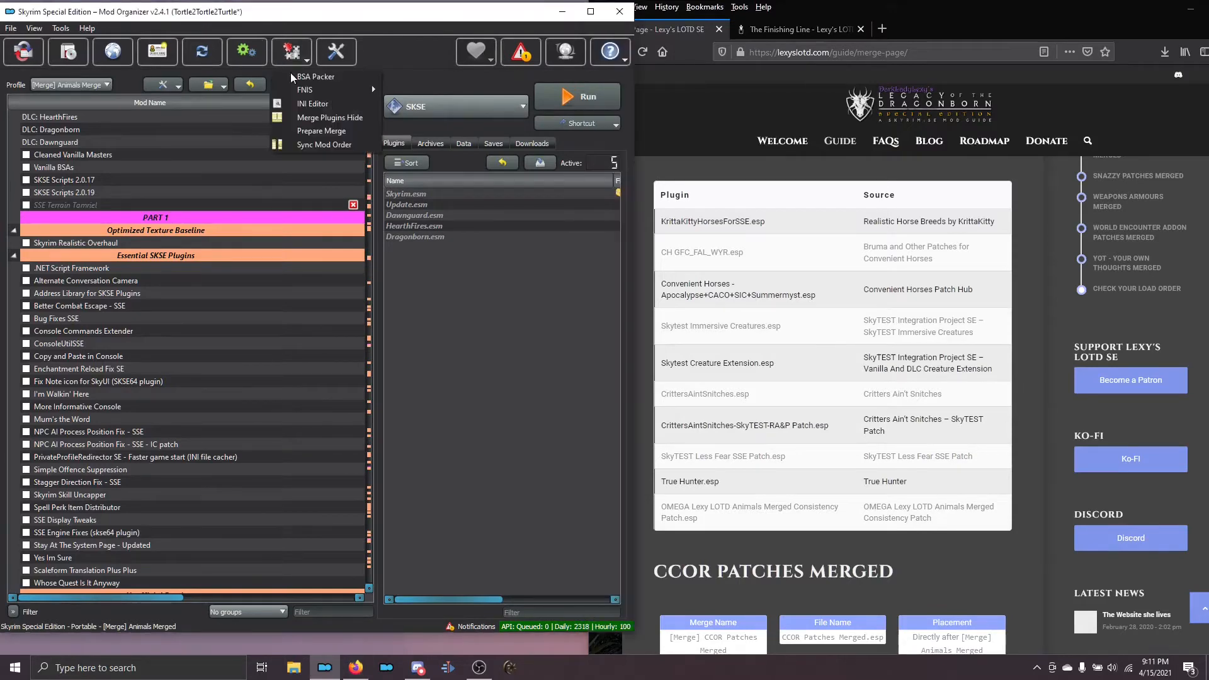
pyautogui.moveTo(321, 130)
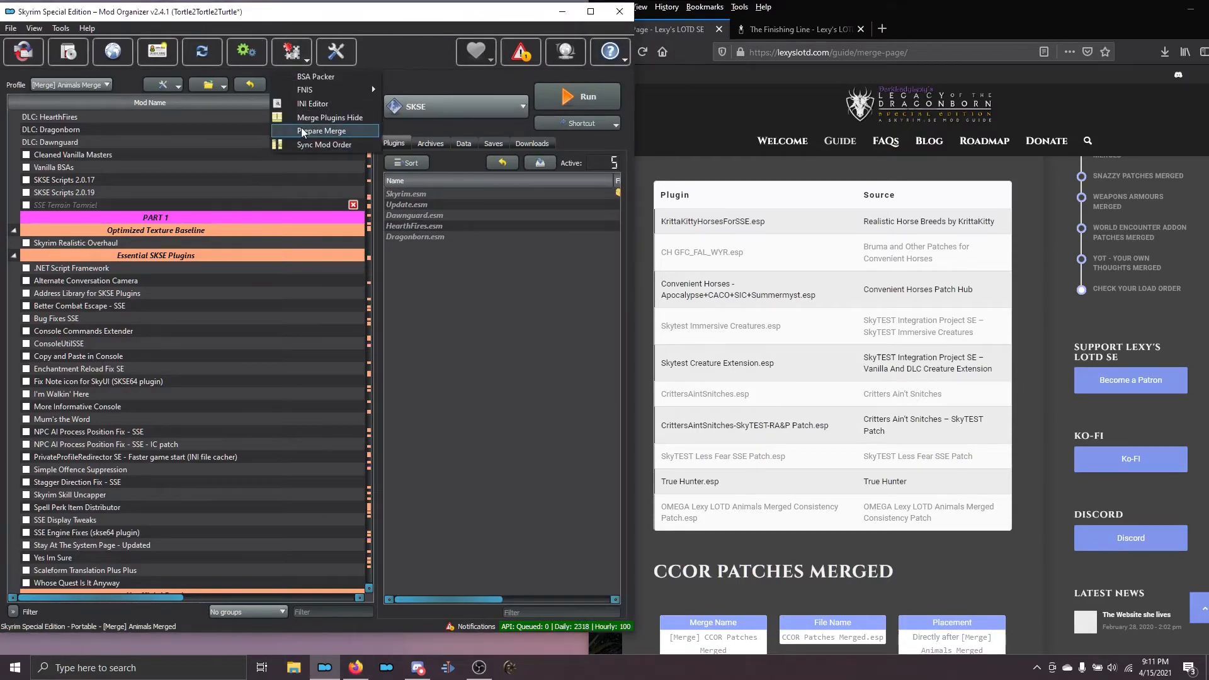
pyautogui.click(323, 130)
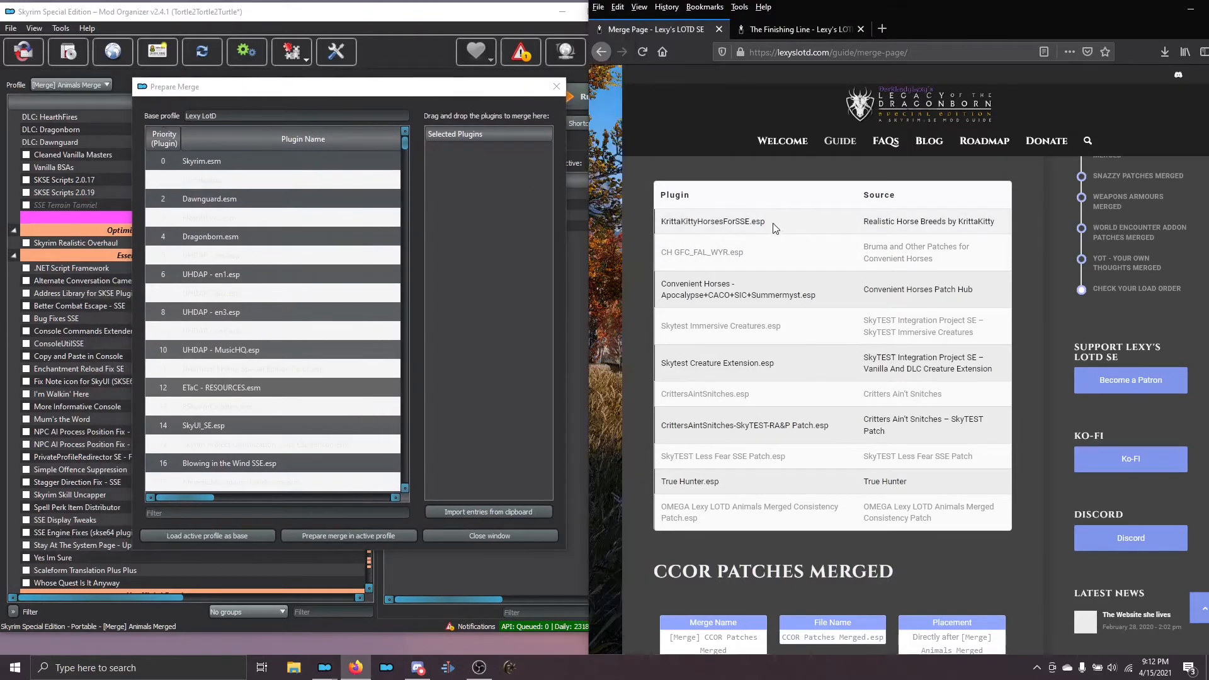
pyautogui.doubleClick(712, 222)
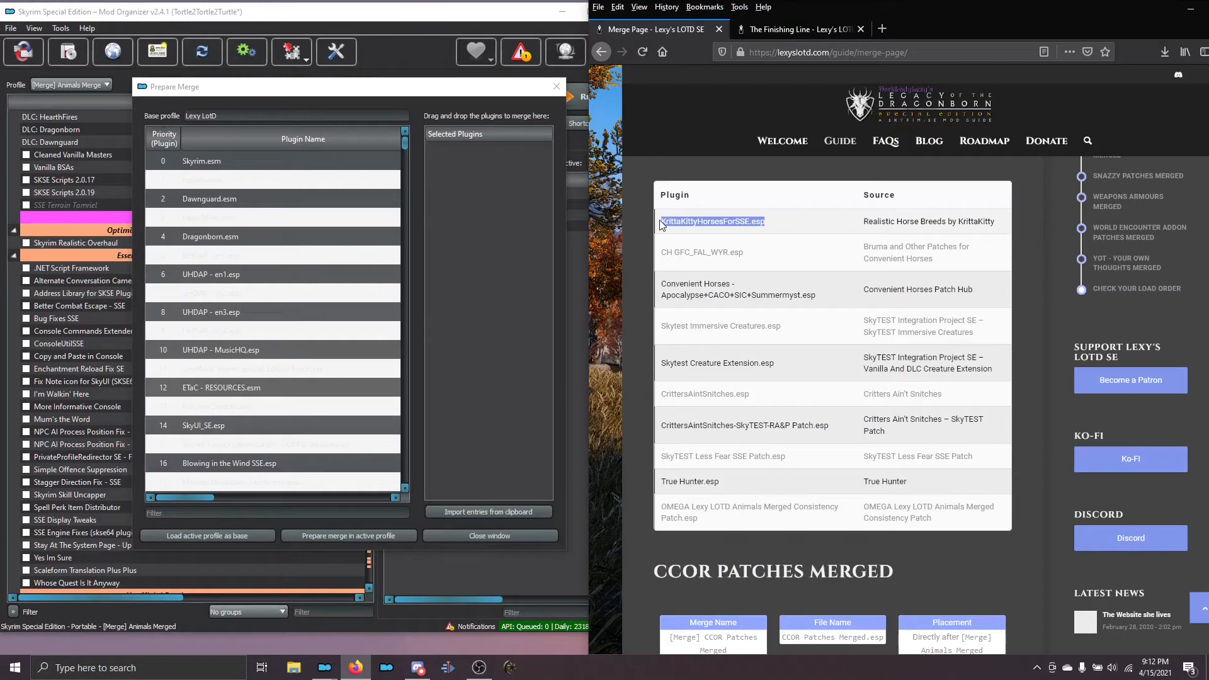
pyautogui.moveTo(717, 281)
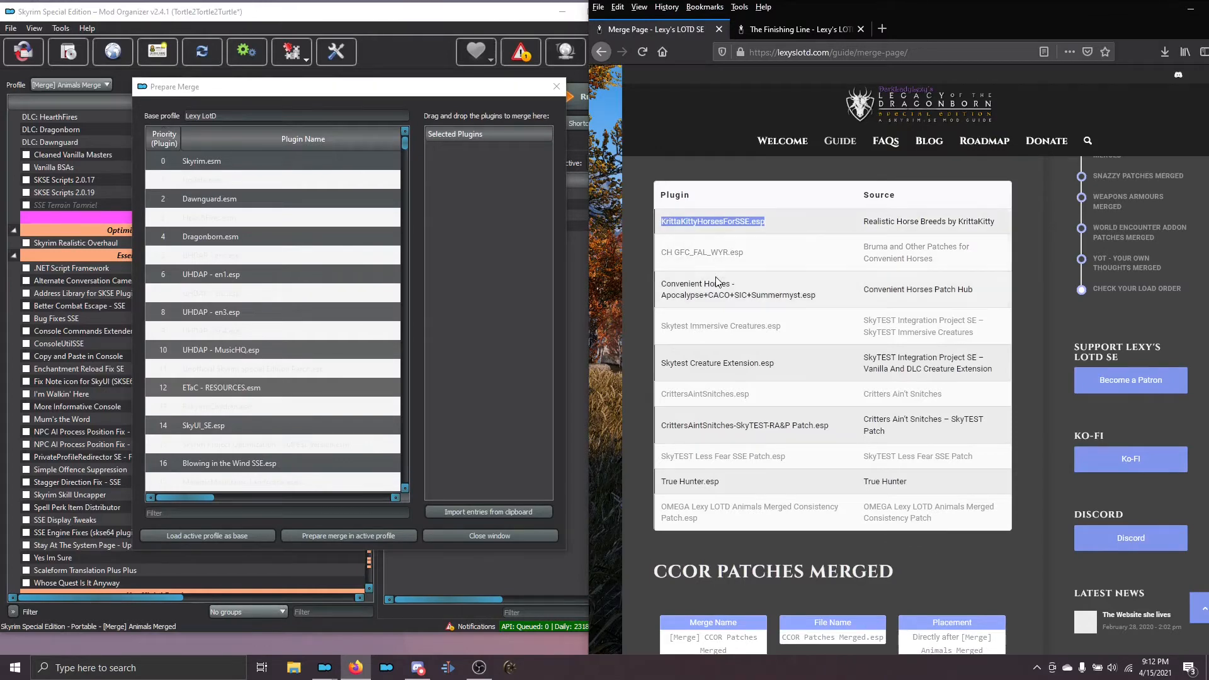
pyautogui.moveTo(730, 249)
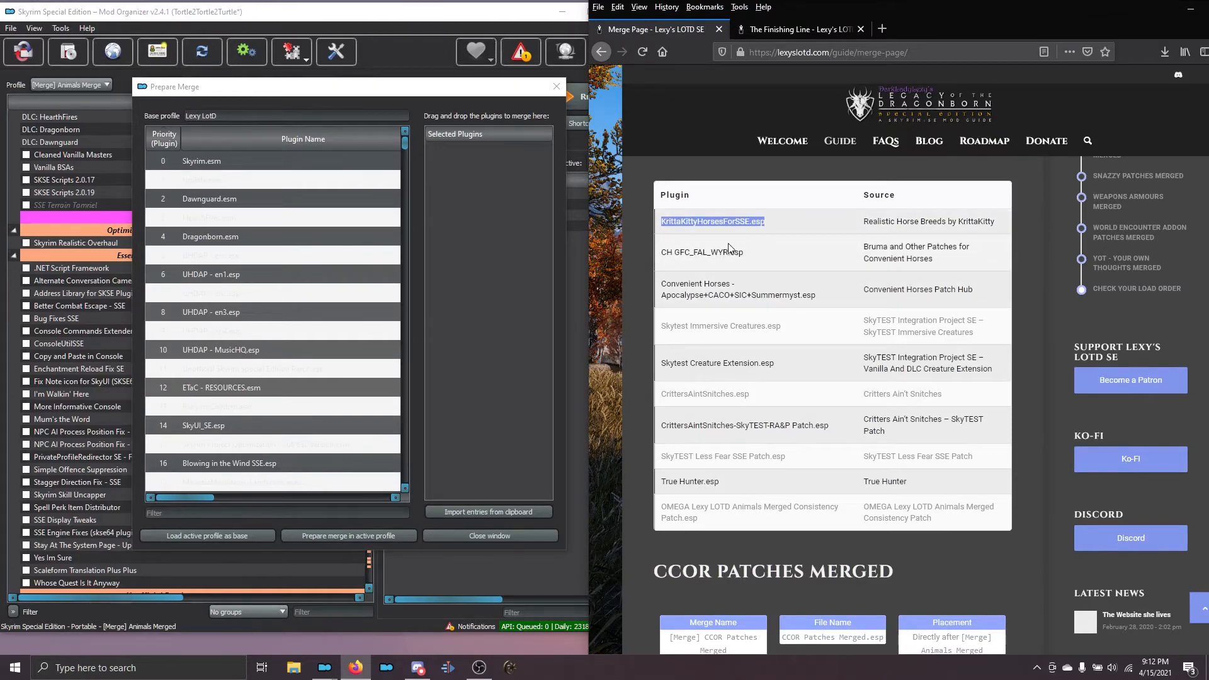
pyautogui.moveTo(734, 252)
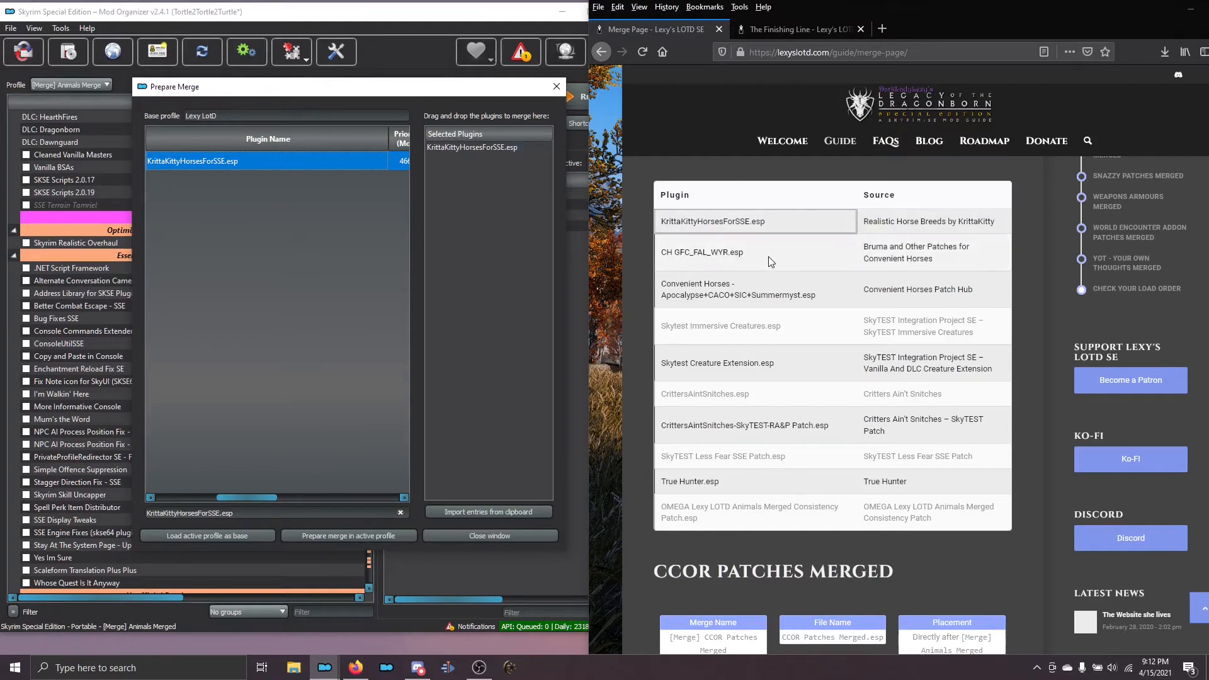
pyautogui.doubleClick(702, 252)
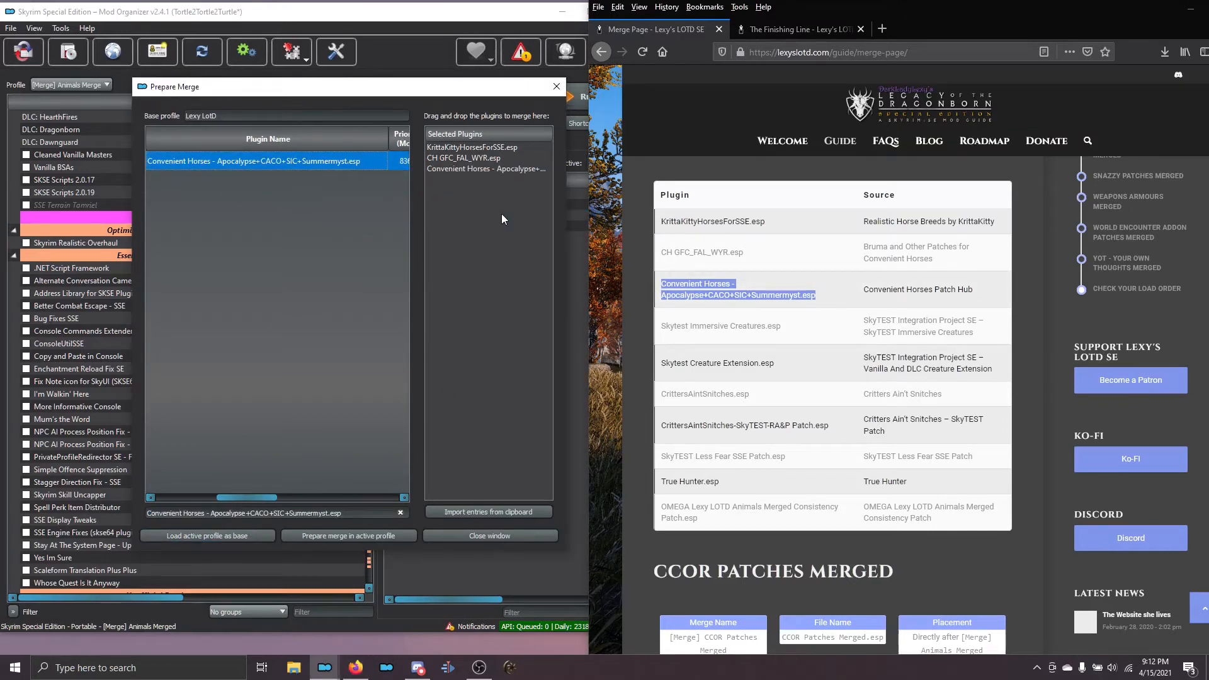
pyautogui.moveTo(795, 243)
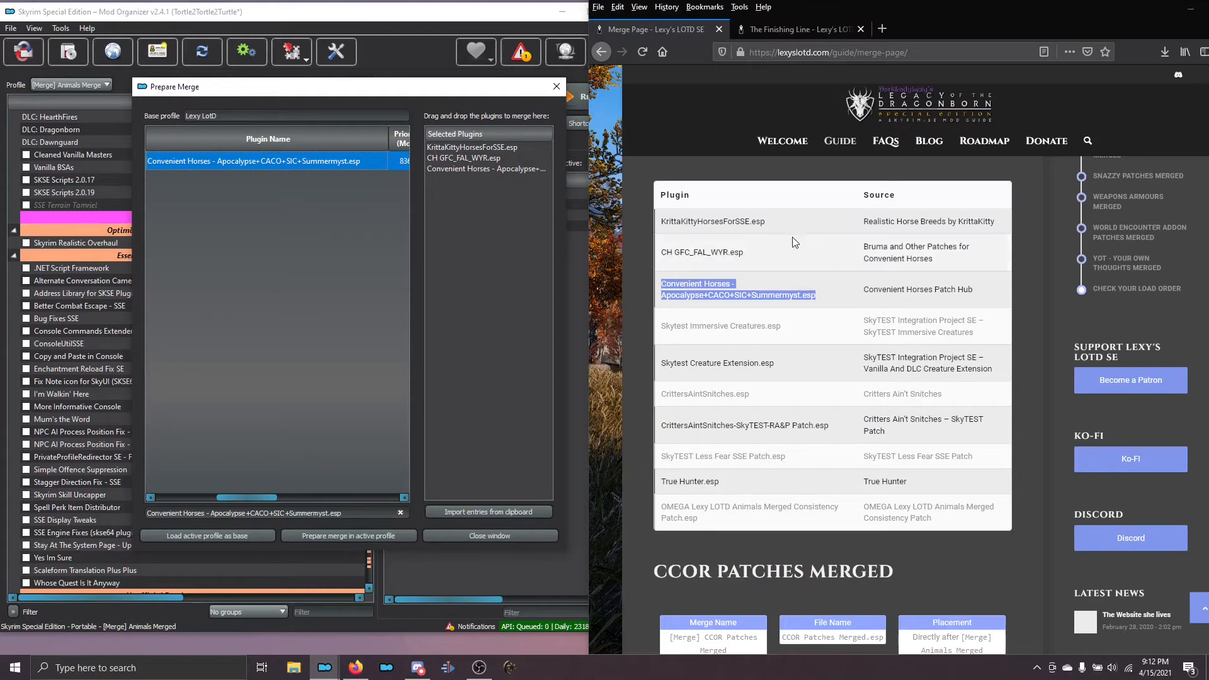
pyautogui.moveTo(789, 335)
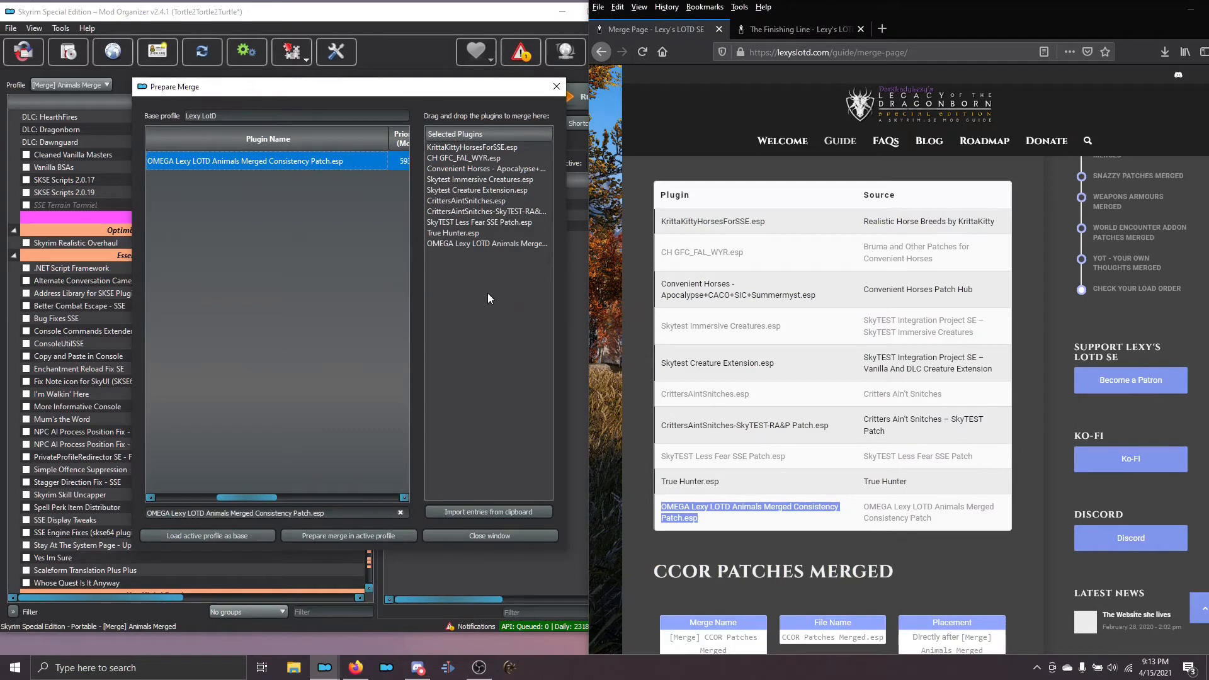
pyautogui.moveTo(490, 304)
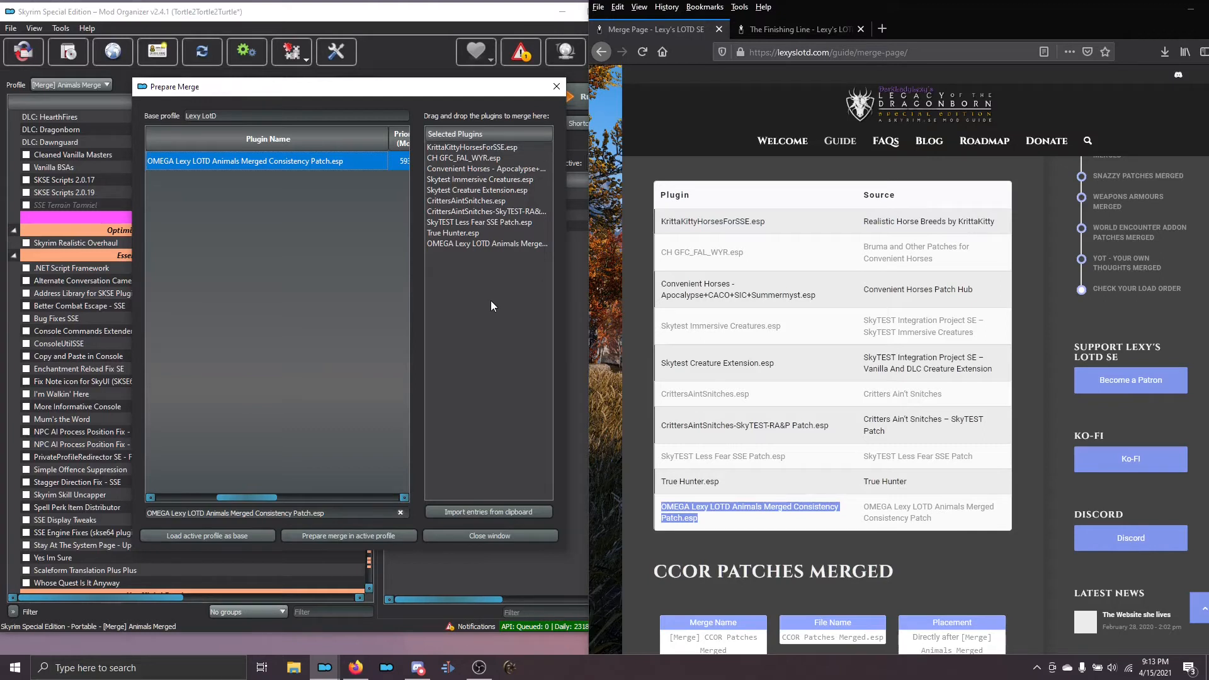
pyautogui.moveTo(494, 311)
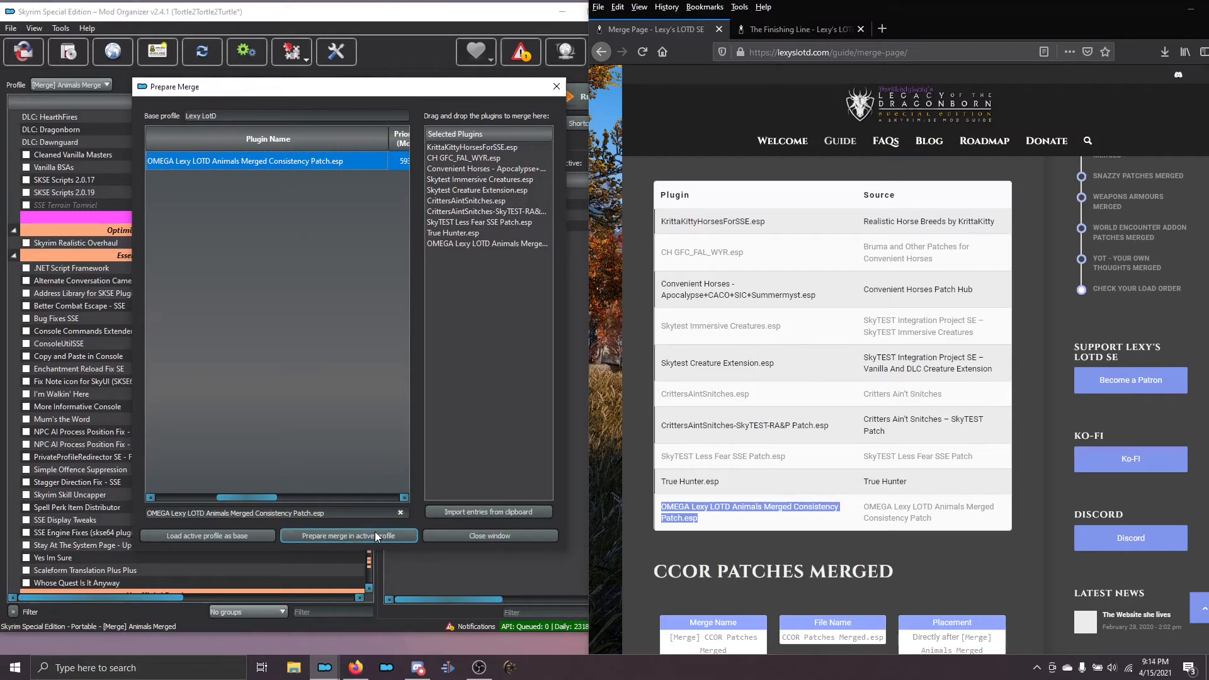
pyautogui.moveTo(348, 535)
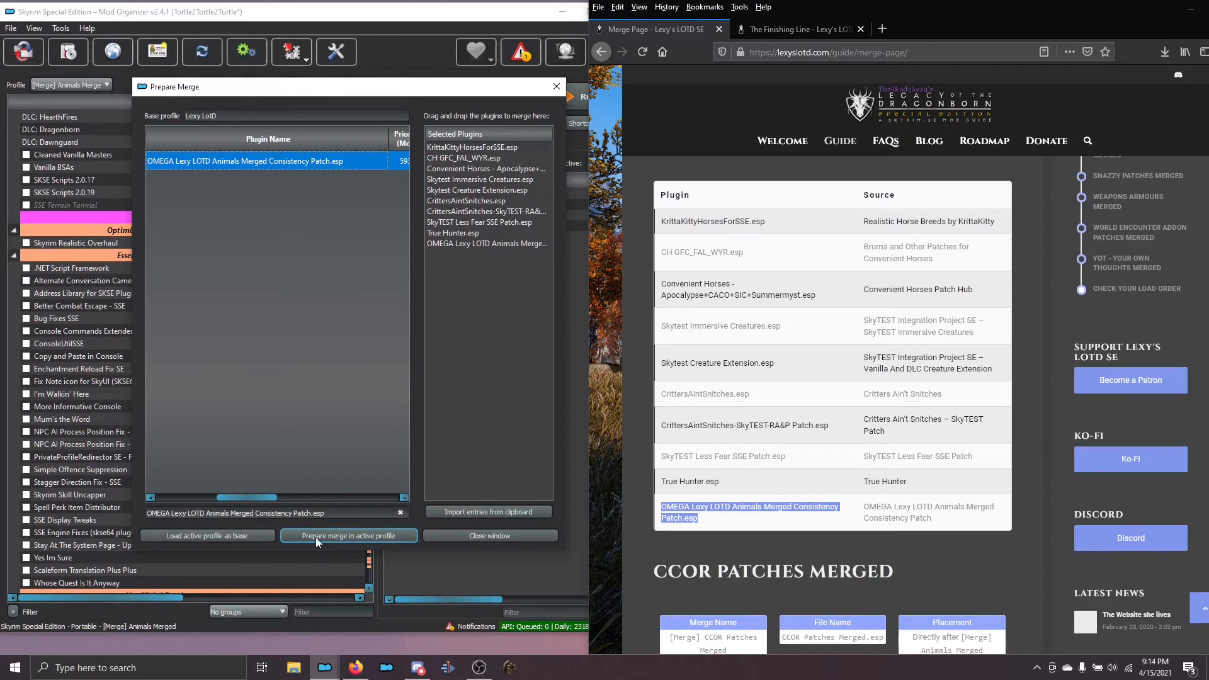
pyautogui.moveTo(344, 545)
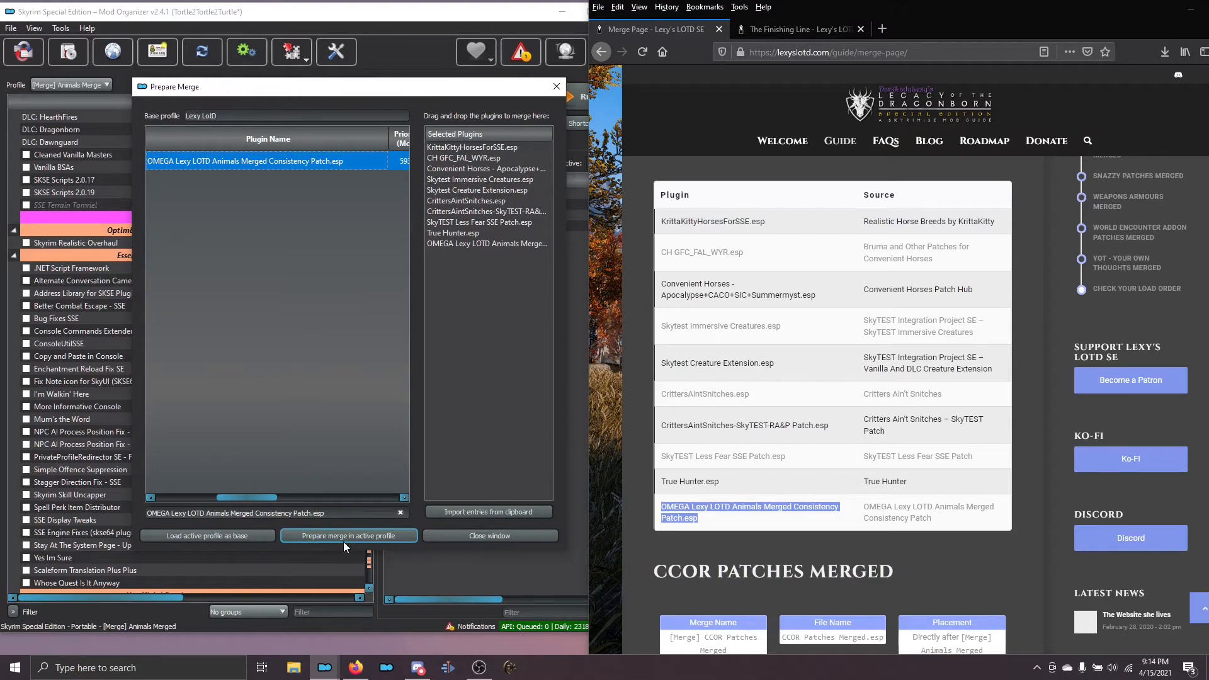
pyautogui.moveTo(341, 544)
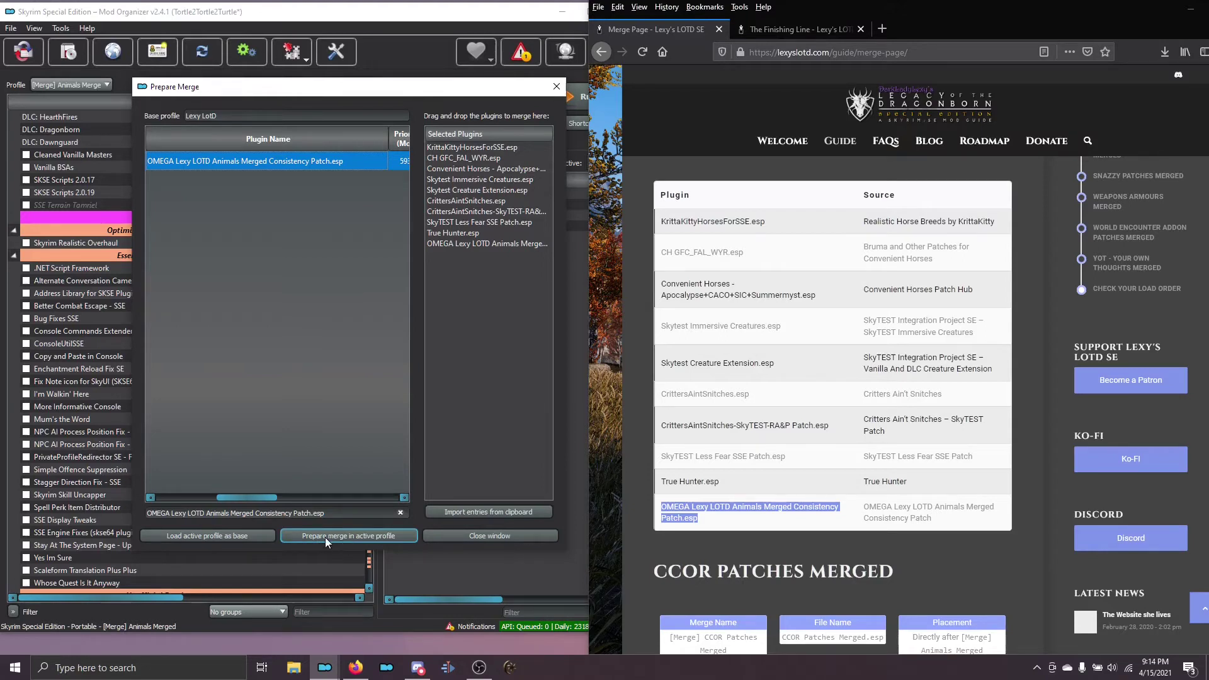
# Apply Prepare merge in active profile, confirm disabling other mods, and close the window
pyautogui.click(347, 535)
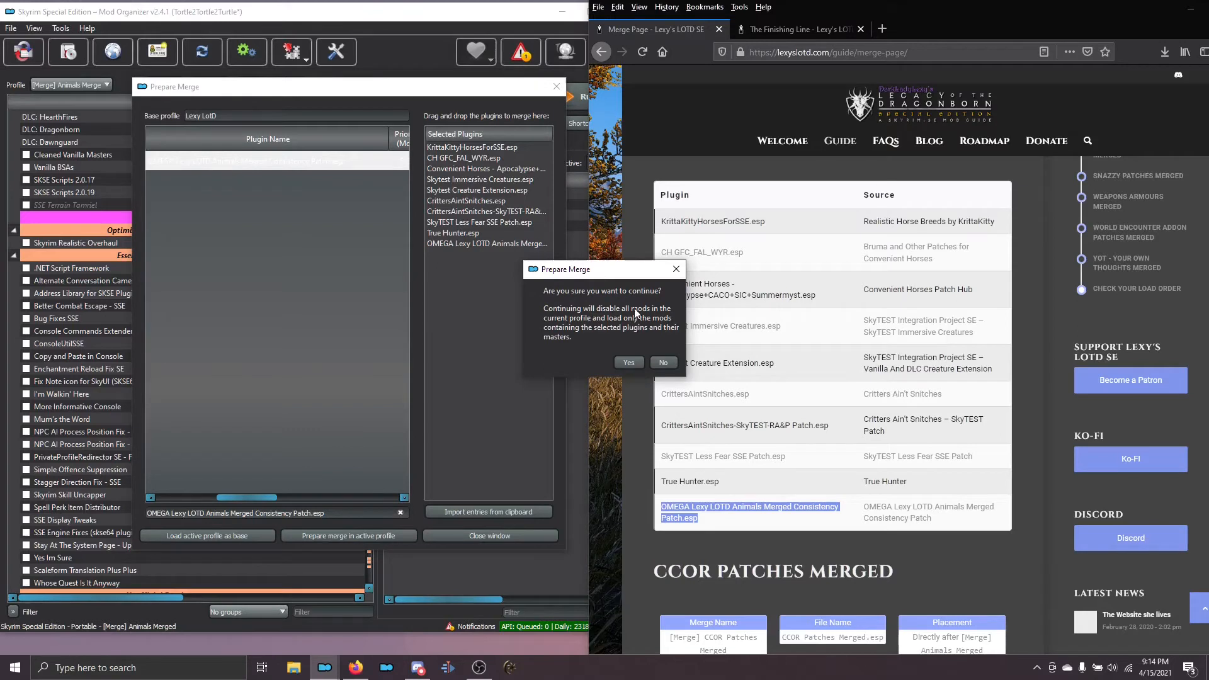
pyautogui.moveTo(640, 374)
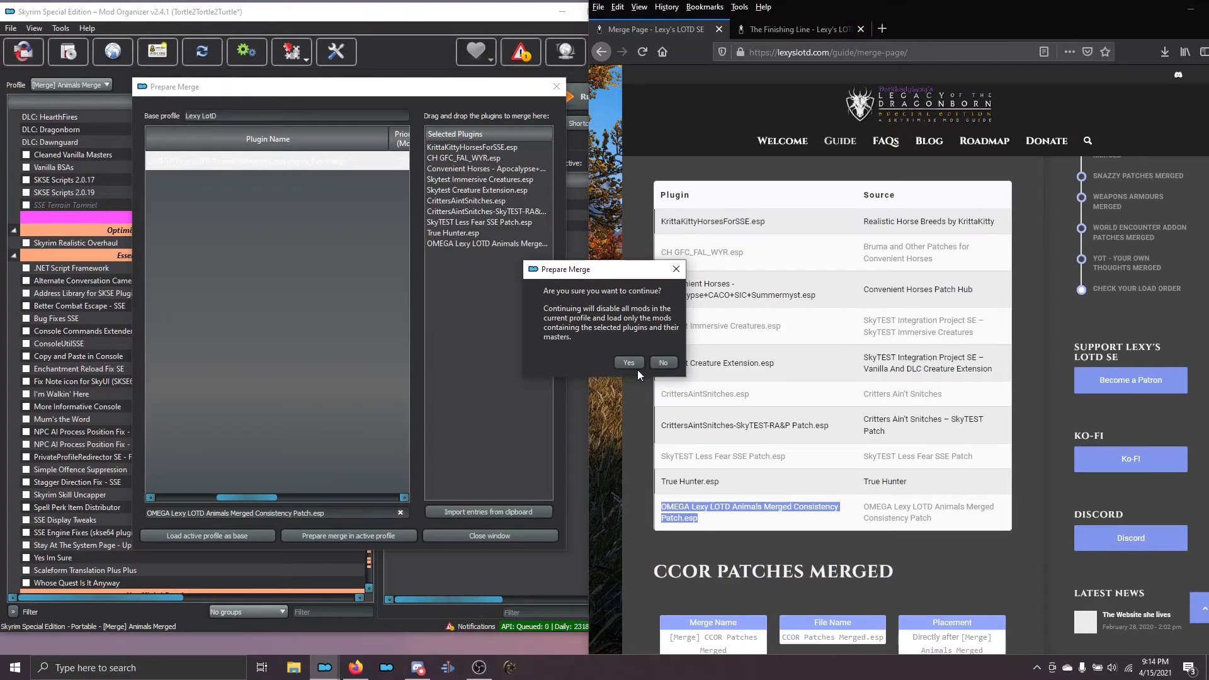
pyautogui.click(629, 363)
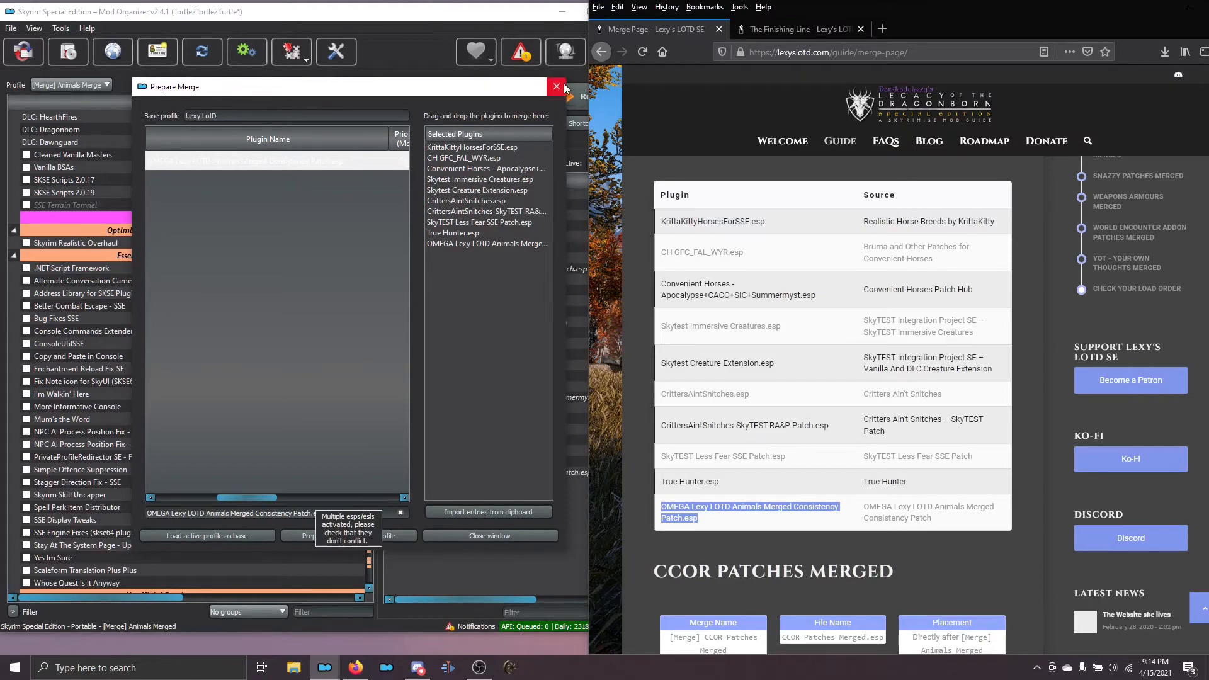
pyautogui.click(556, 85)
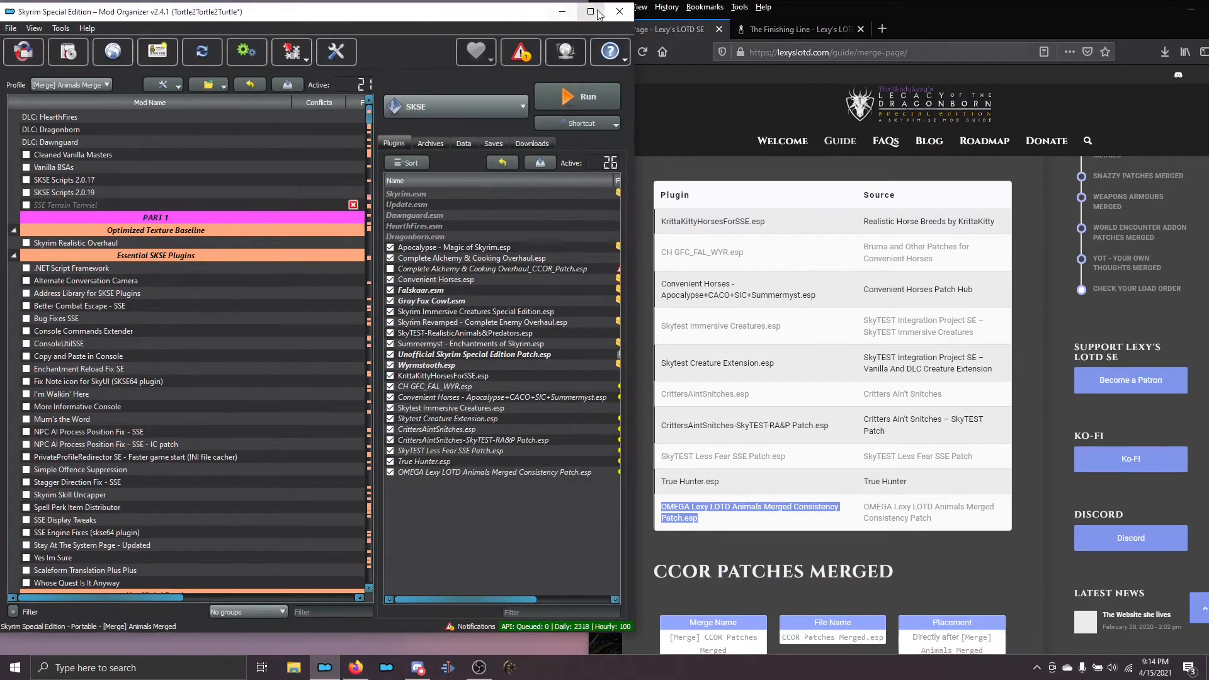
# Maximize Mod Organizer, check the Overwrite notification and dismiss it
pyautogui.click(589, 12)
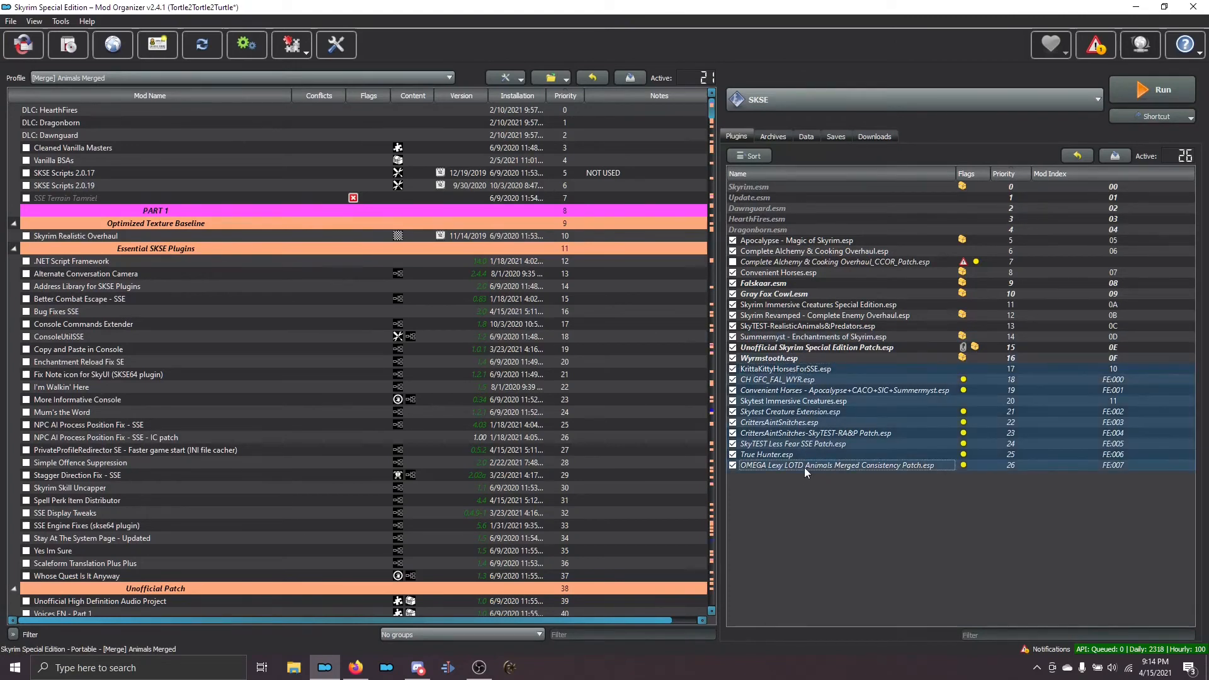
pyautogui.moveTo(788, 510)
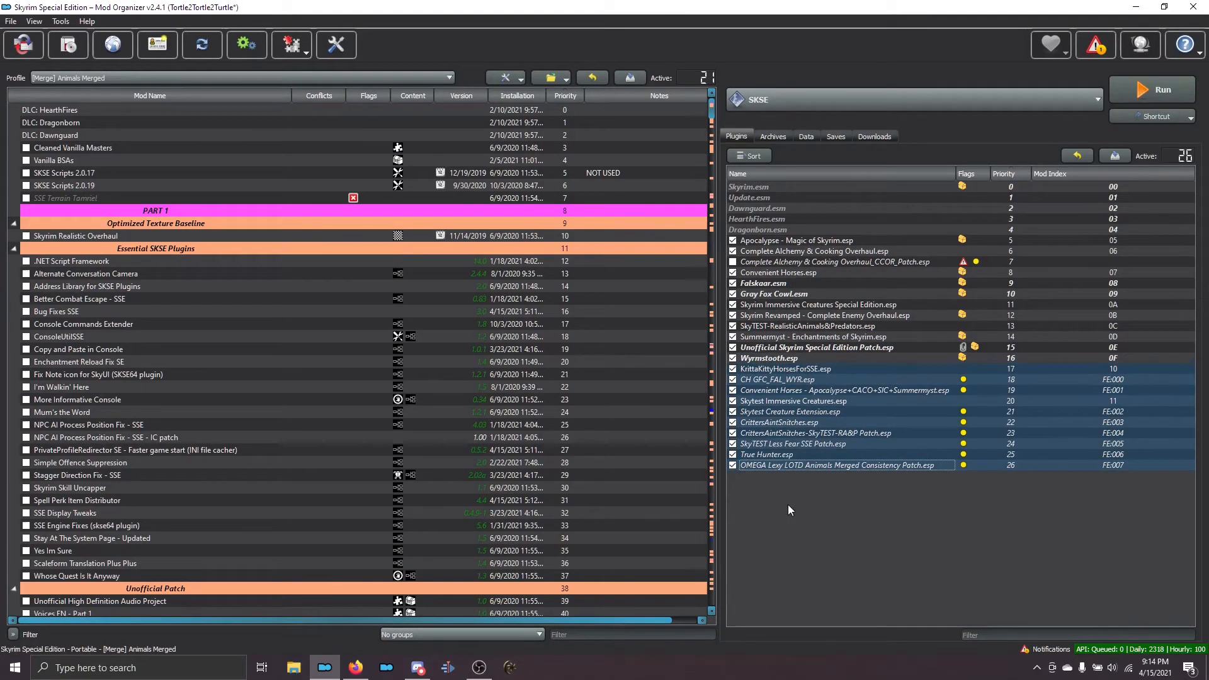
pyautogui.moveTo(820, 517)
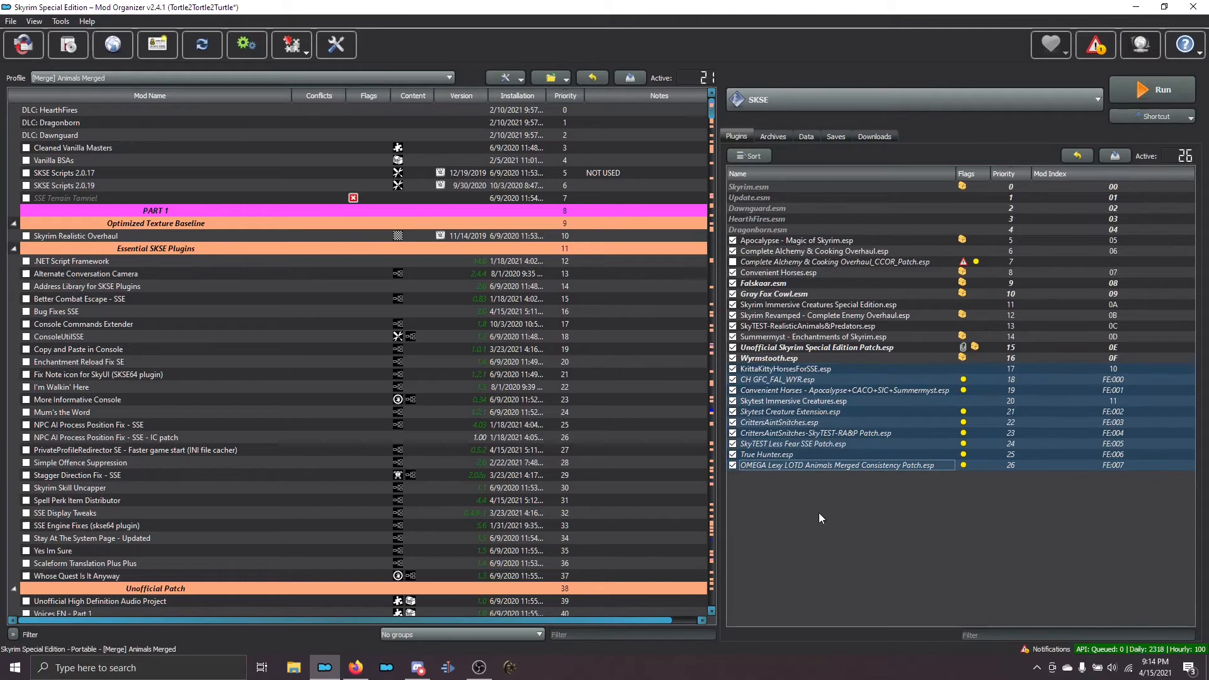
pyautogui.moveTo(820, 518)
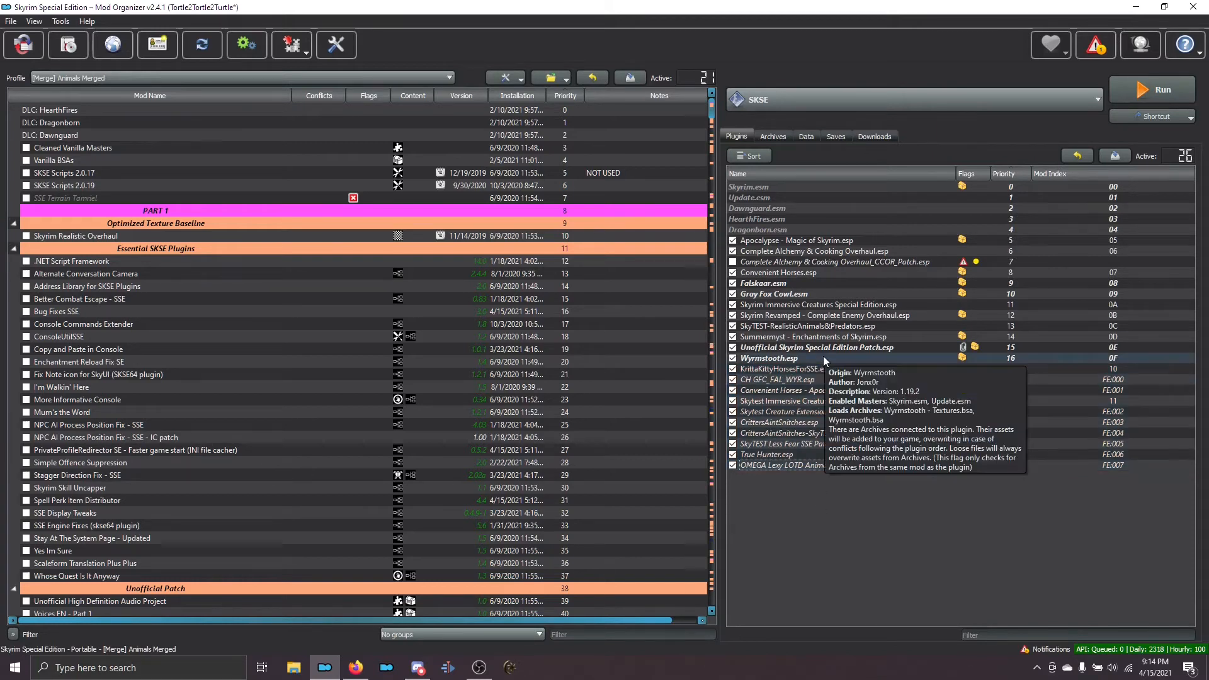
pyautogui.moveTo(811, 338)
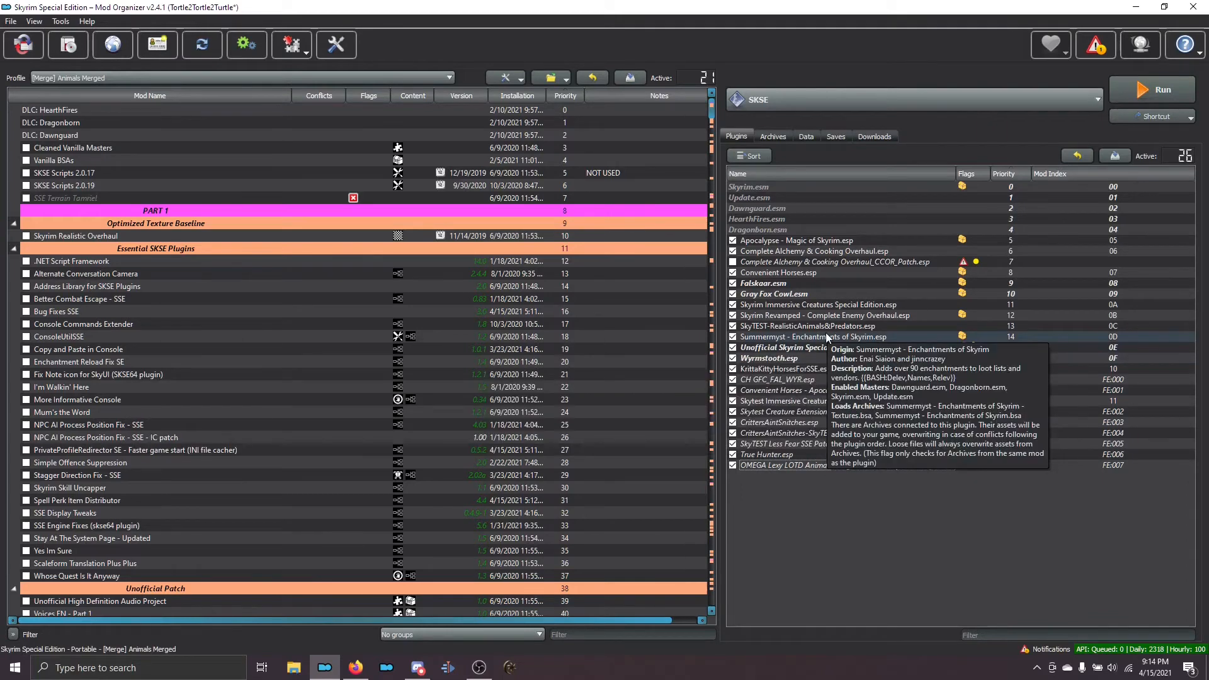
pyautogui.moveTo(795, 465)
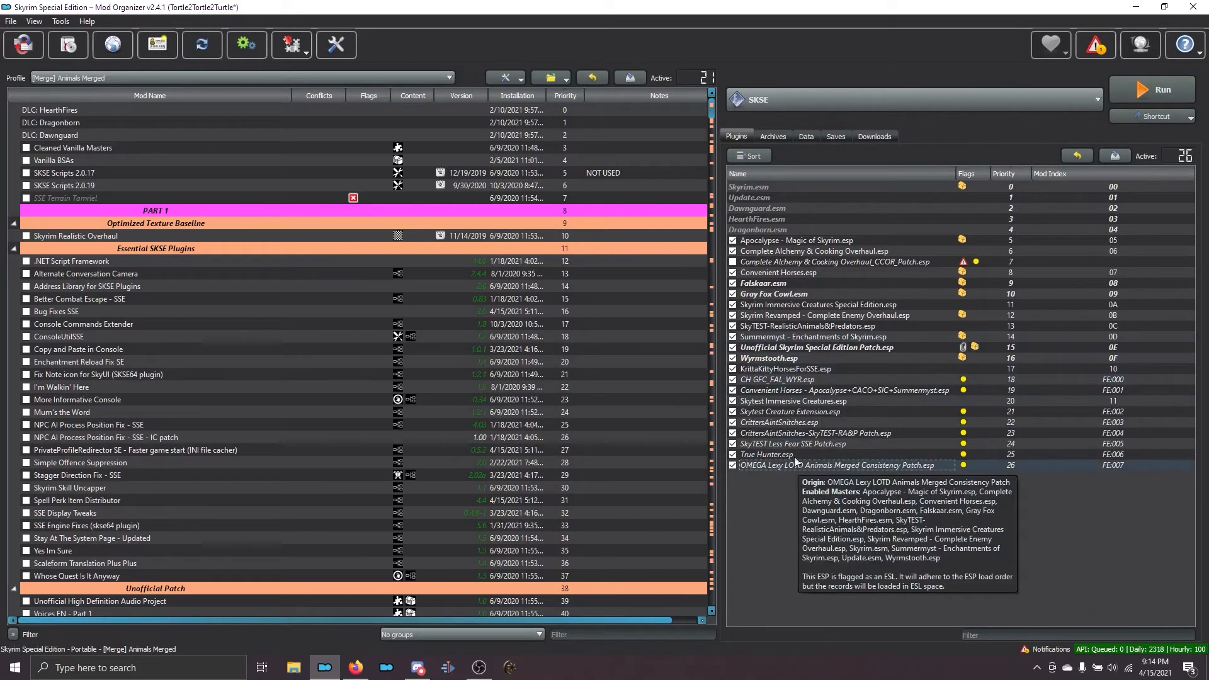
pyautogui.moveTo(957, 269)
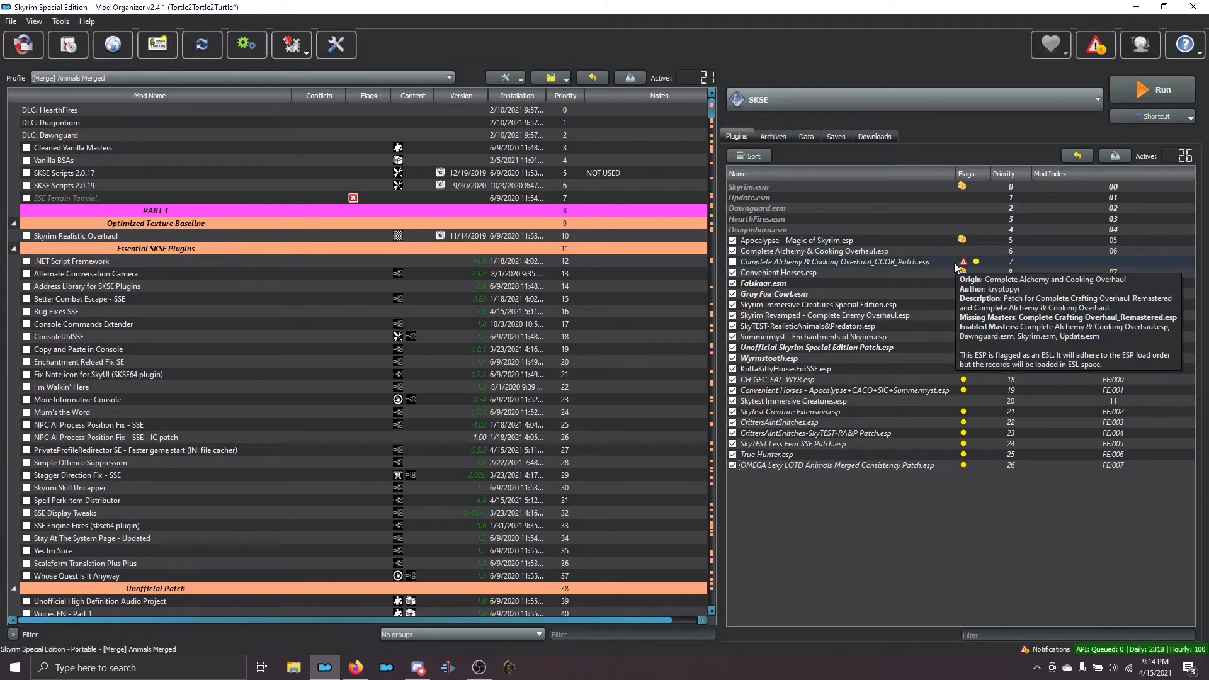
pyautogui.moveTo(916, 293)
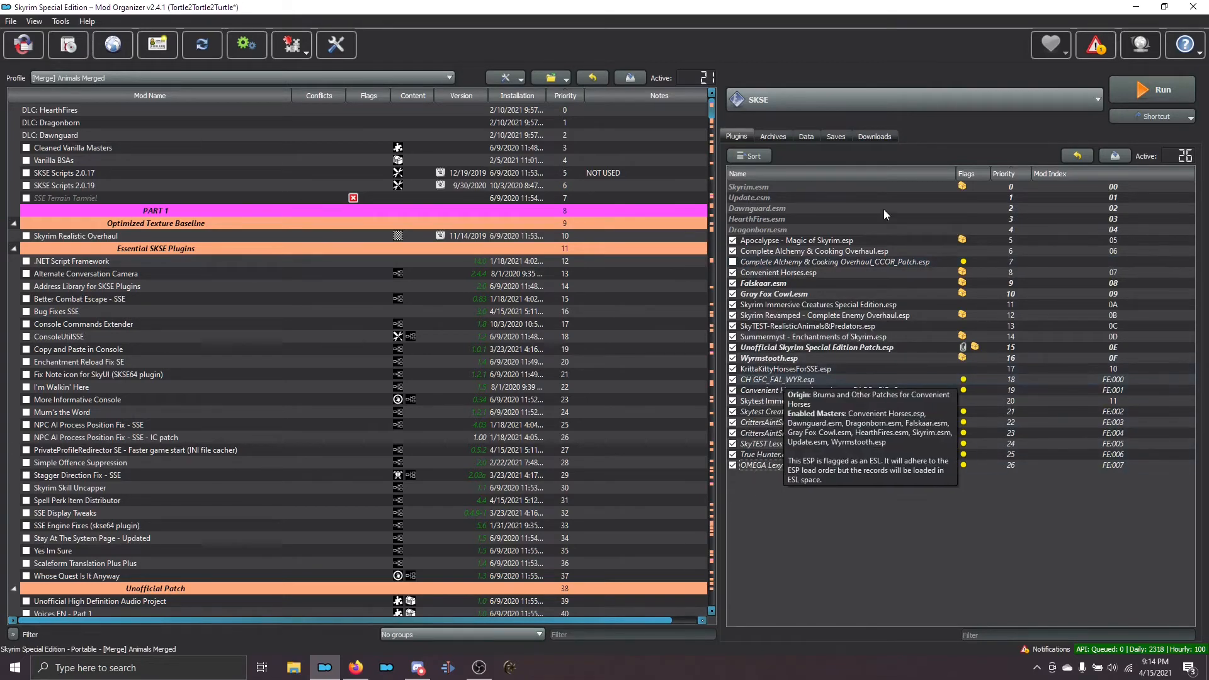
pyautogui.click(1049, 649)
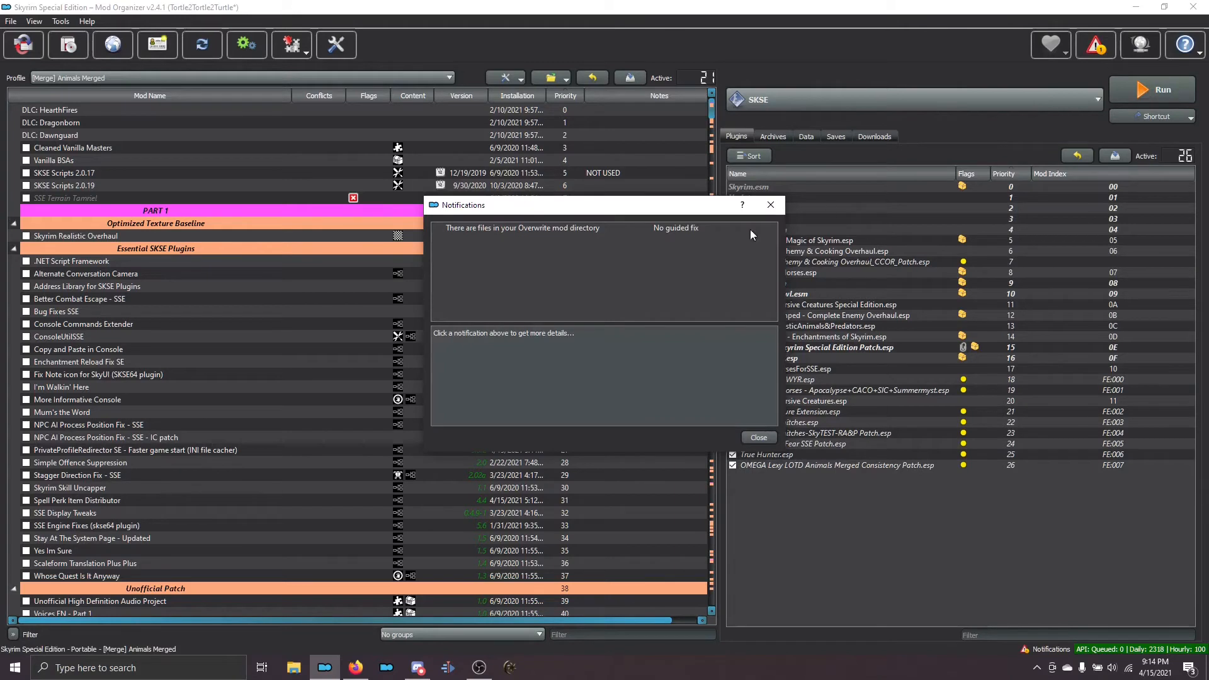
pyautogui.moveTo(770, 205)
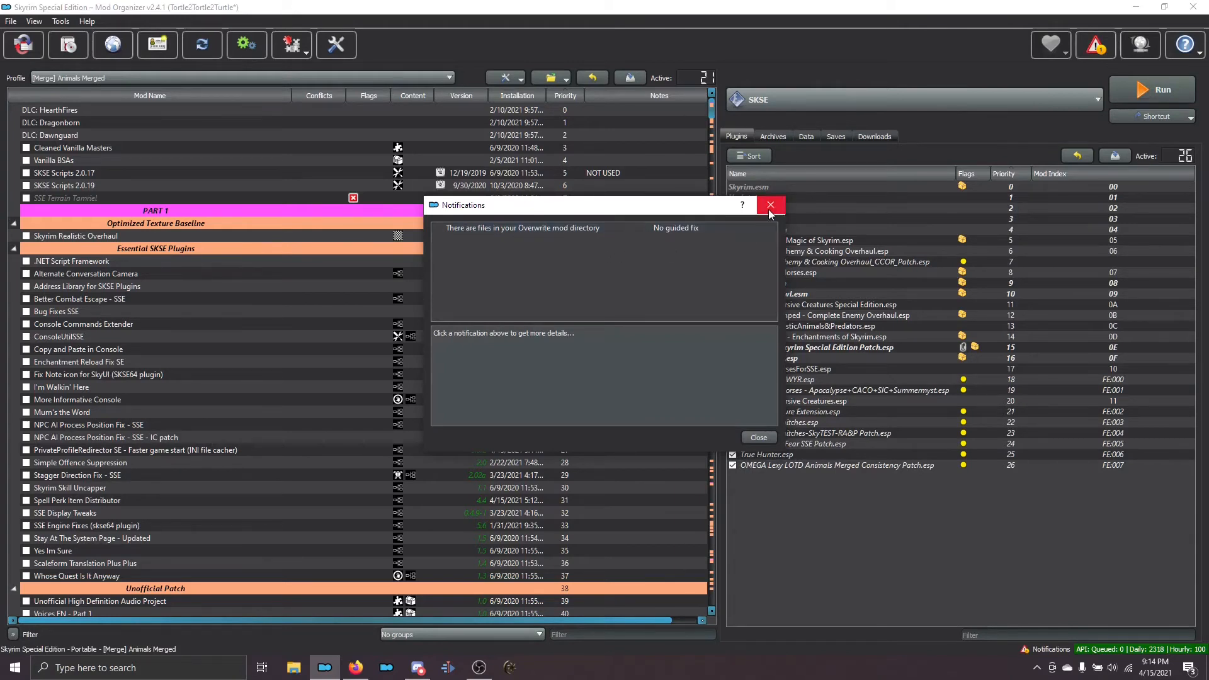
pyautogui.click(771, 204)
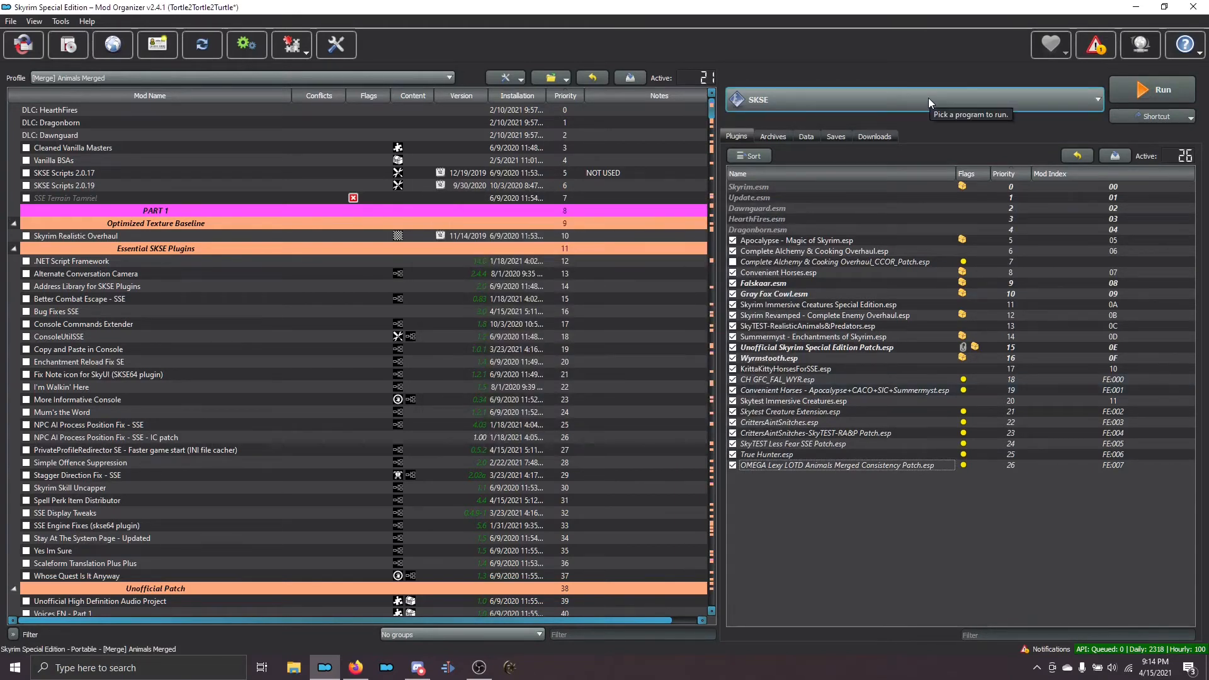
pyautogui.moveTo(760, 111)
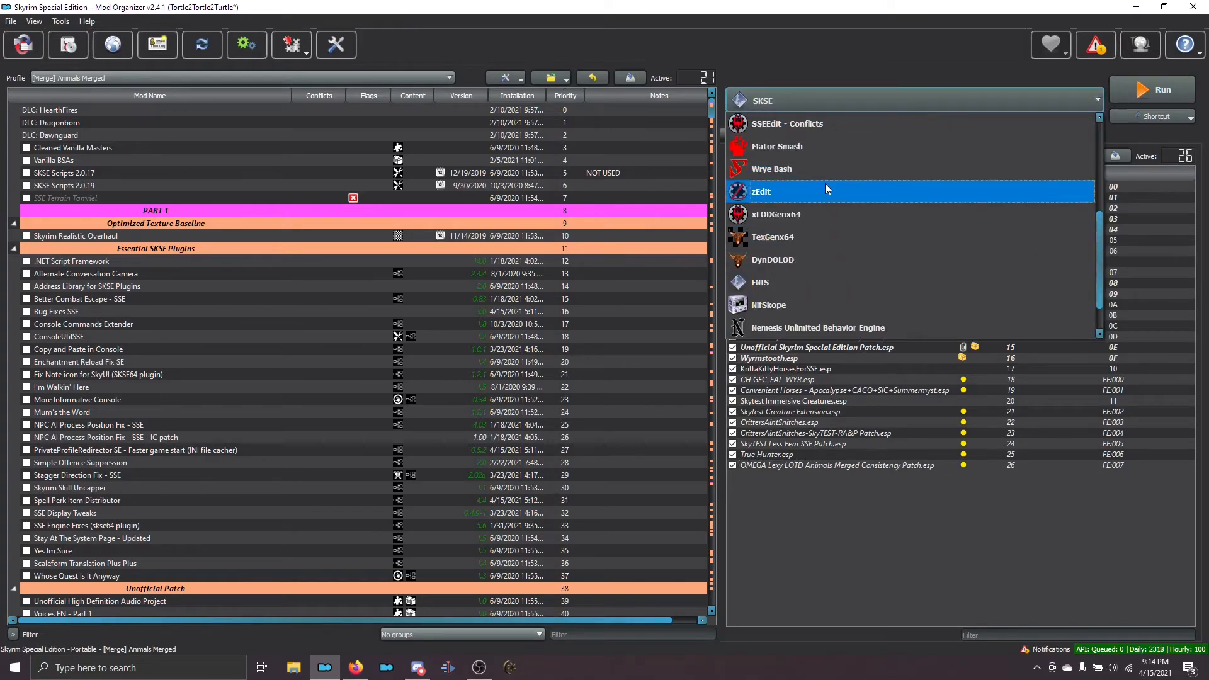
# Launch zEdit from Mod Organizer and start a zMerge session for Skyrim SE
pyautogui.click(761, 192)
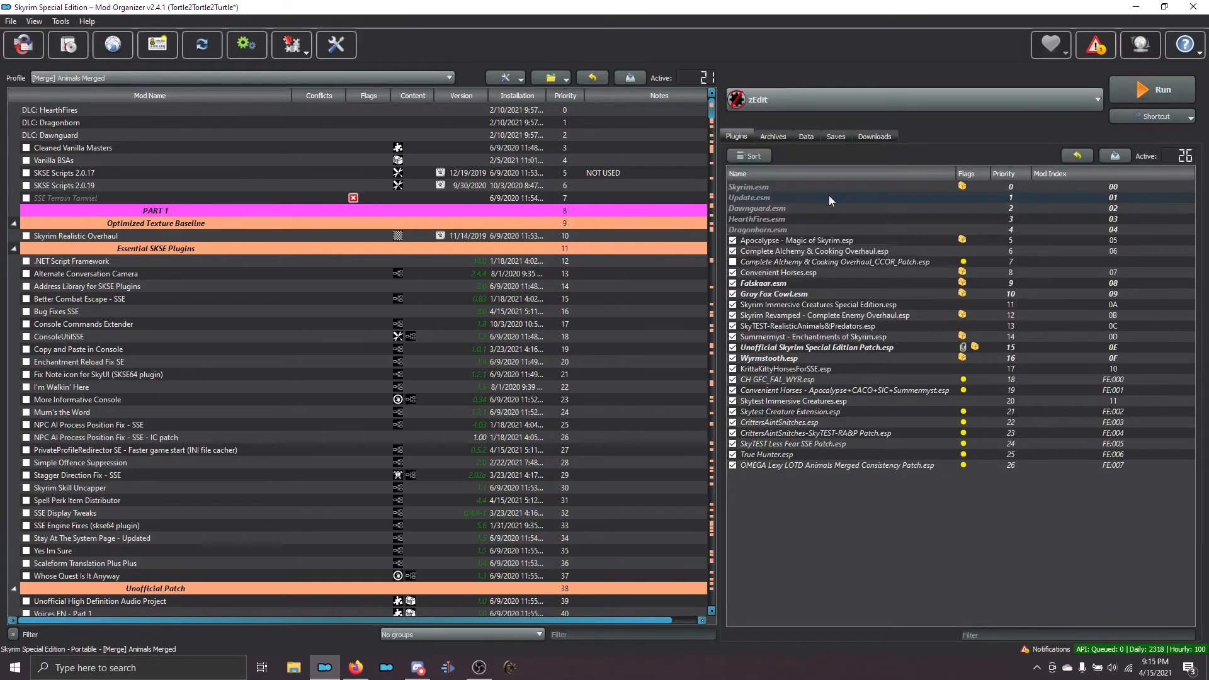
pyautogui.click(1153, 90)
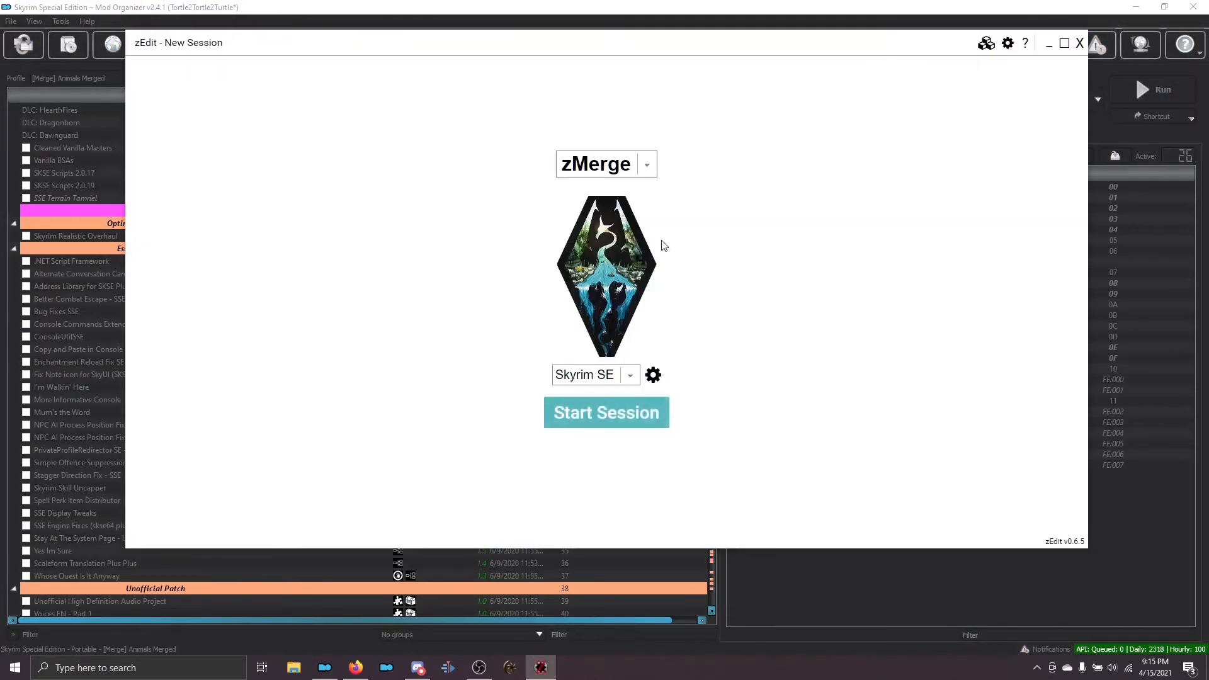
pyautogui.click(647, 164)
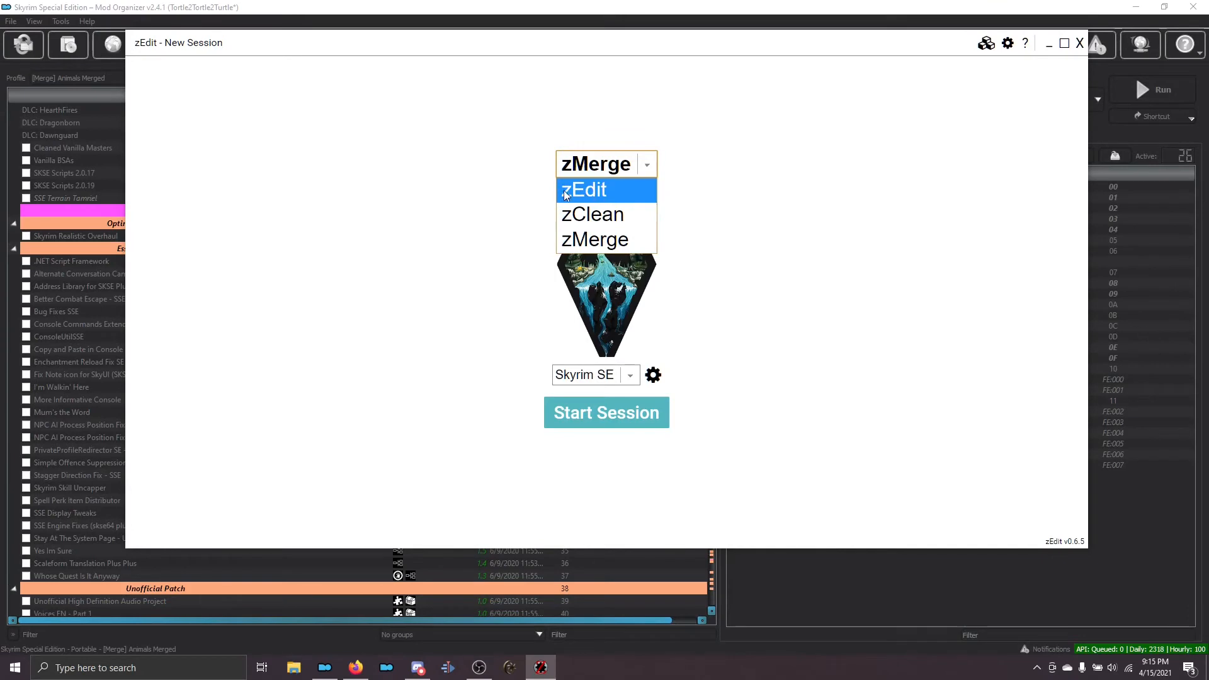
pyautogui.moveTo(606, 239)
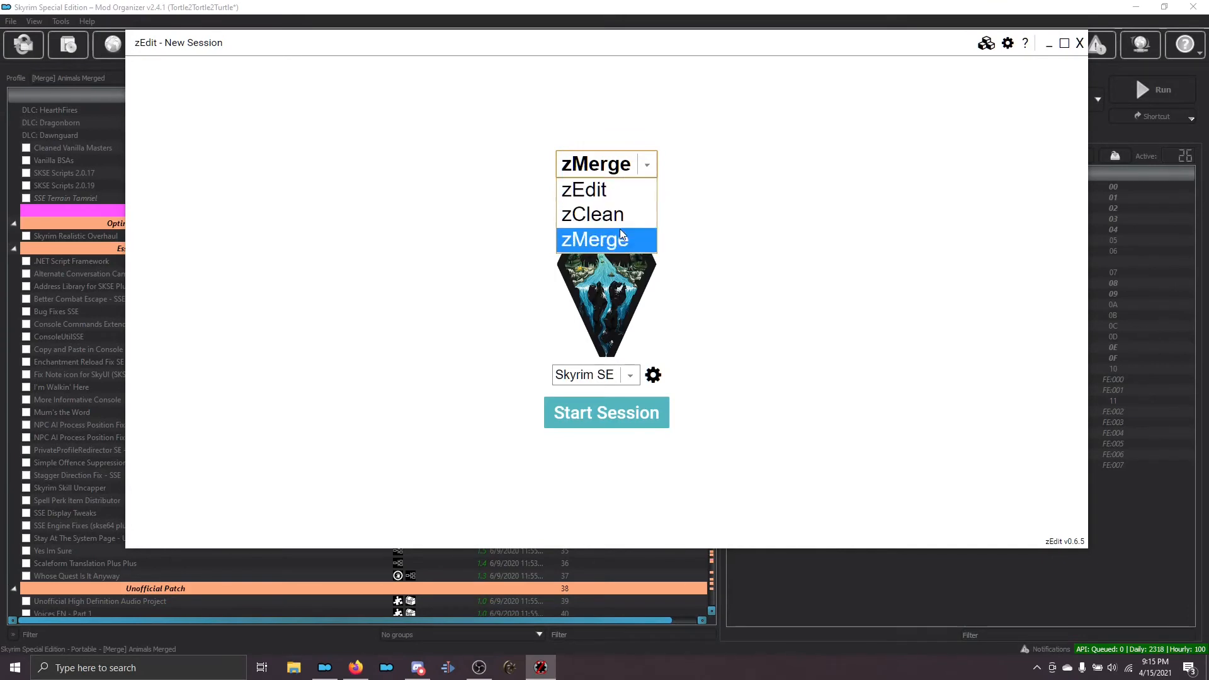
pyautogui.moveTo(611, 250)
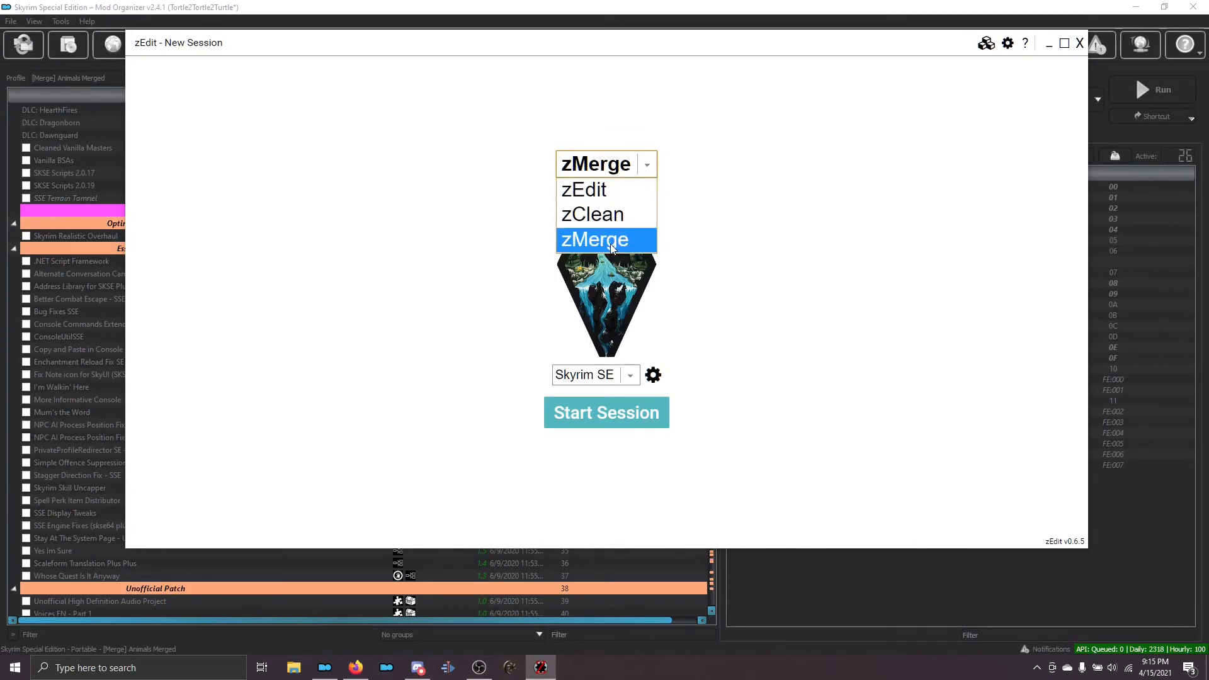
pyautogui.click(593, 240)
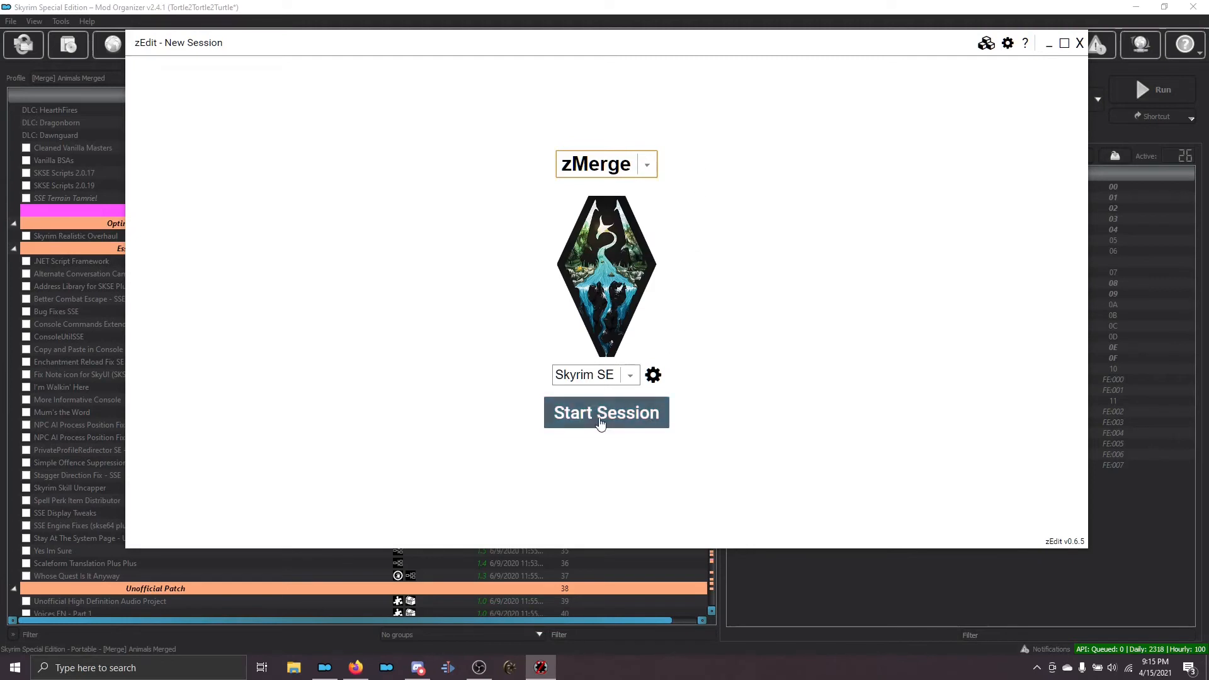
pyautogui.click(606, 412)
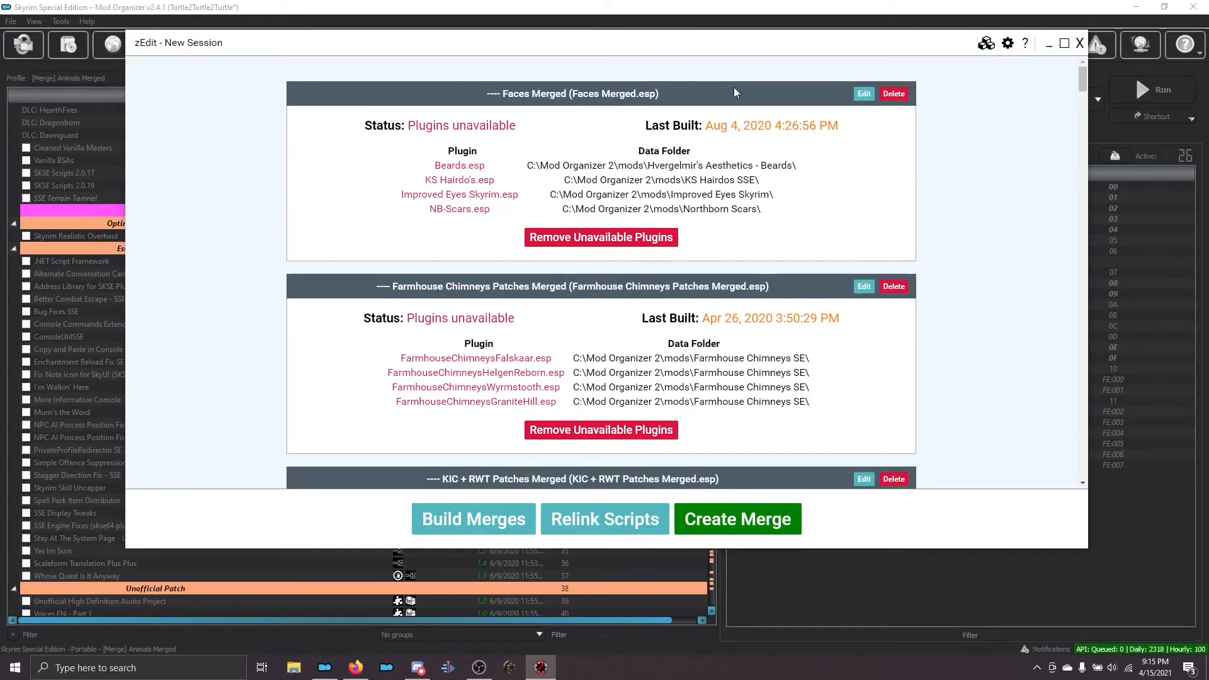
pyautogui.moveTo(610, 84)
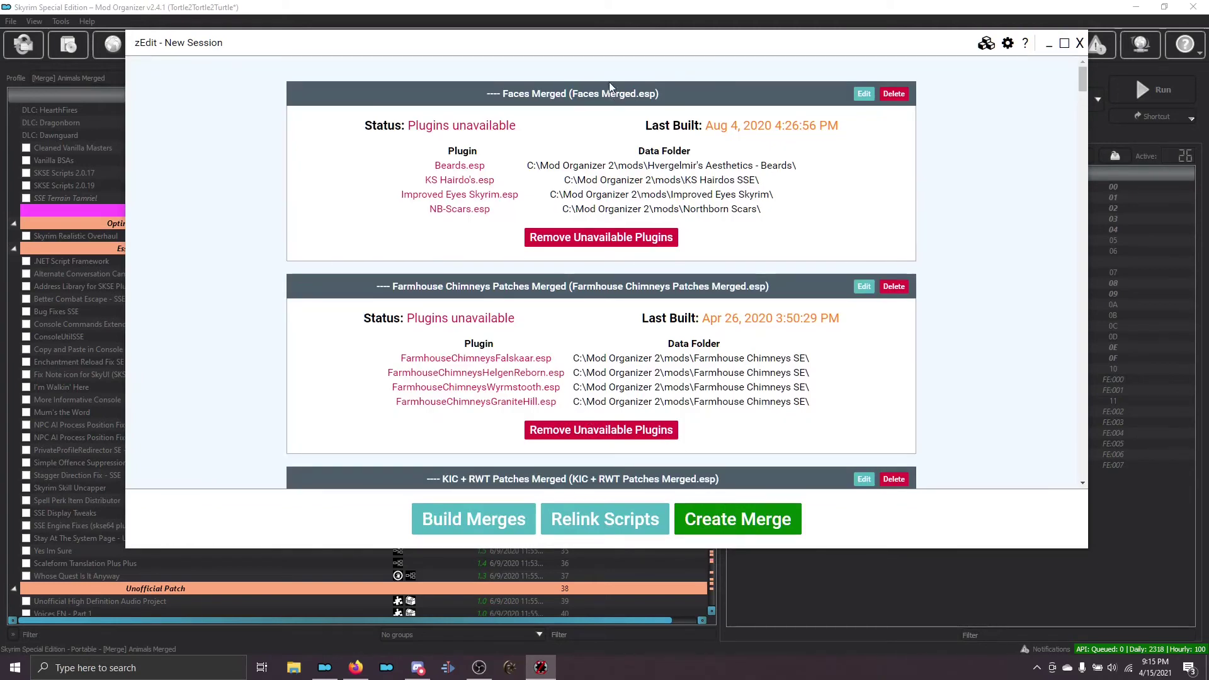
pyautogui.moveTo(1098, 60)
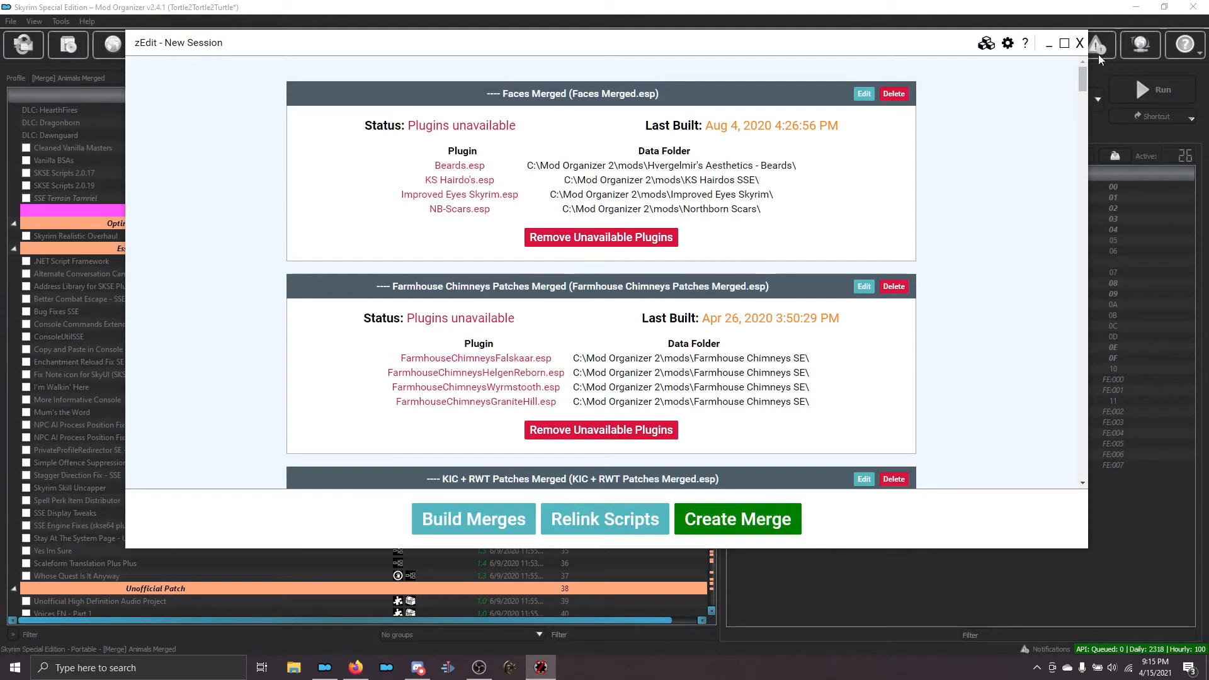
pyautogui.moveTo(1082, 77)
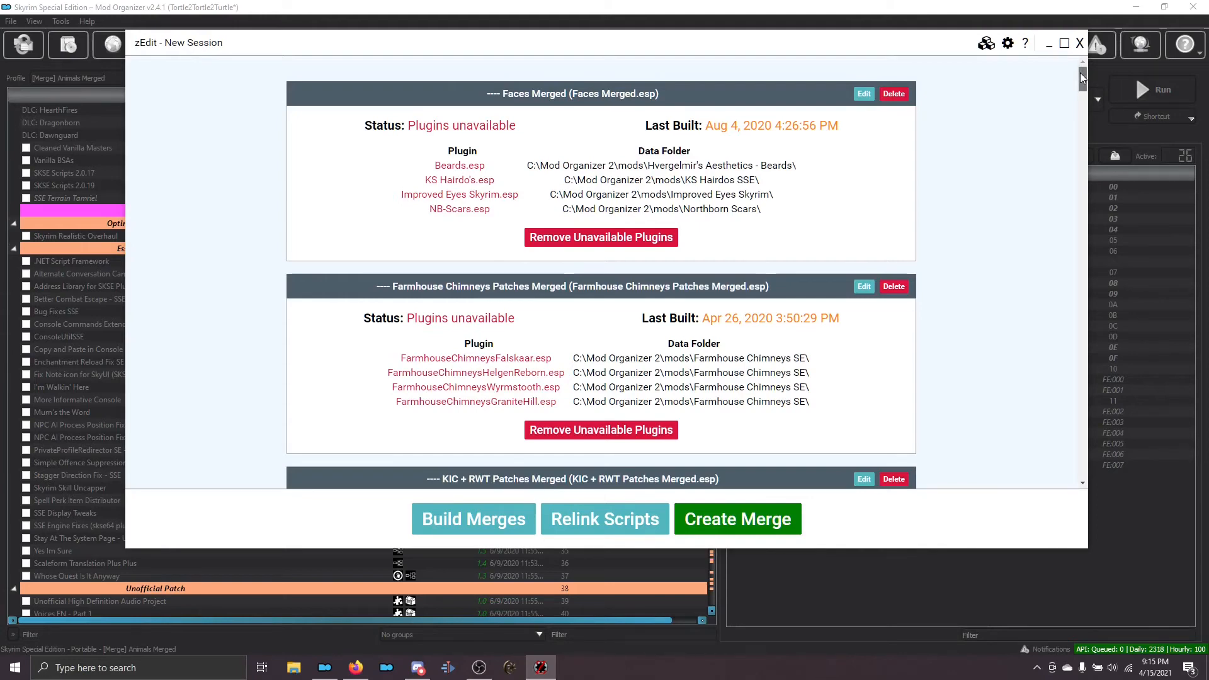
pyautogui.moveTo(737, 518)
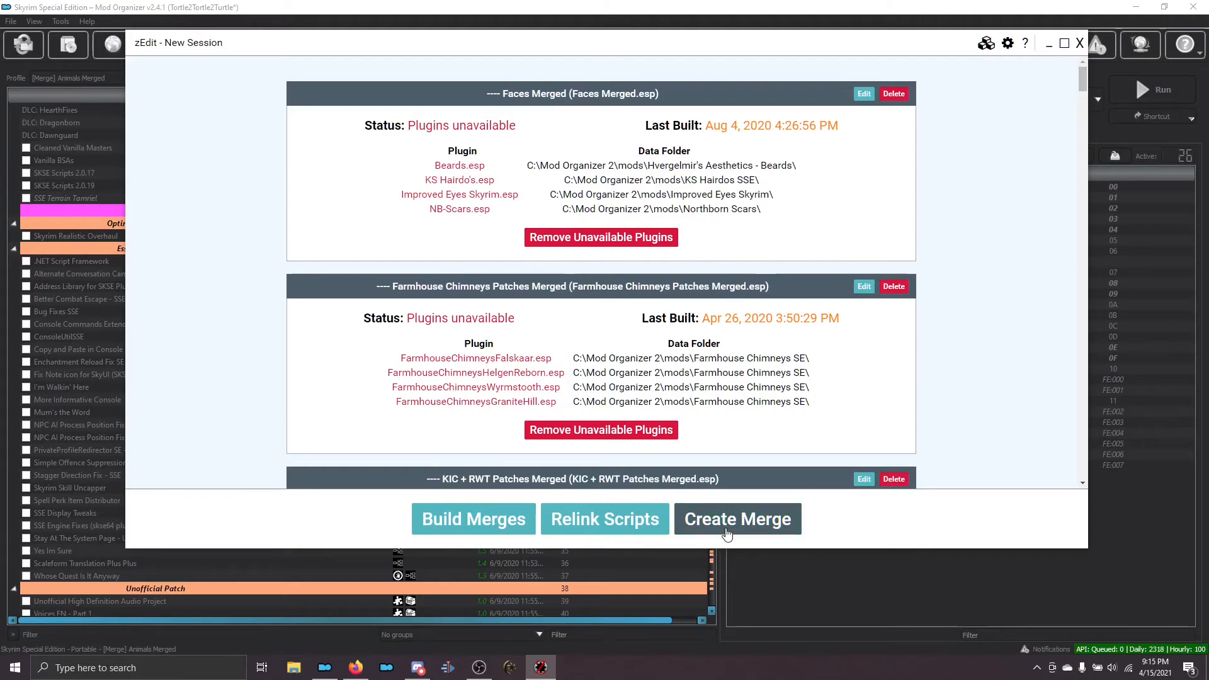
# Create a new merge named '[Merge] Animals Merged' with filename 'Animals Merged.esp'
pyautogui.click(737, 518)
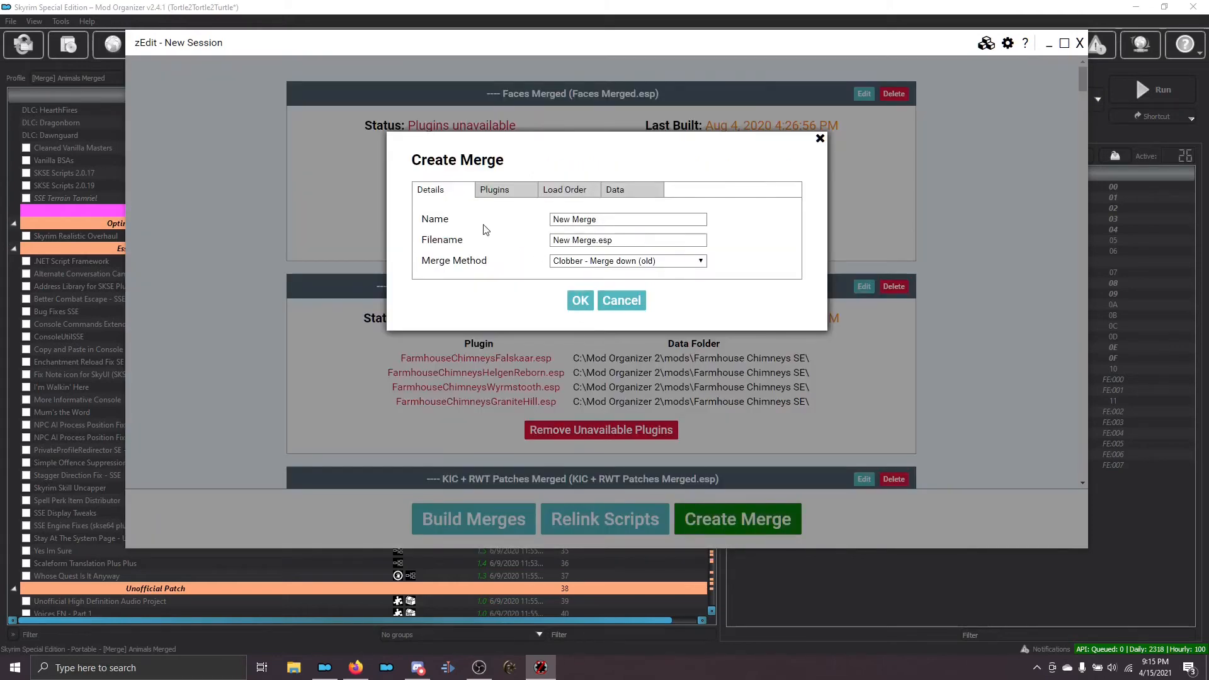
pyautogui.click(355, 668)
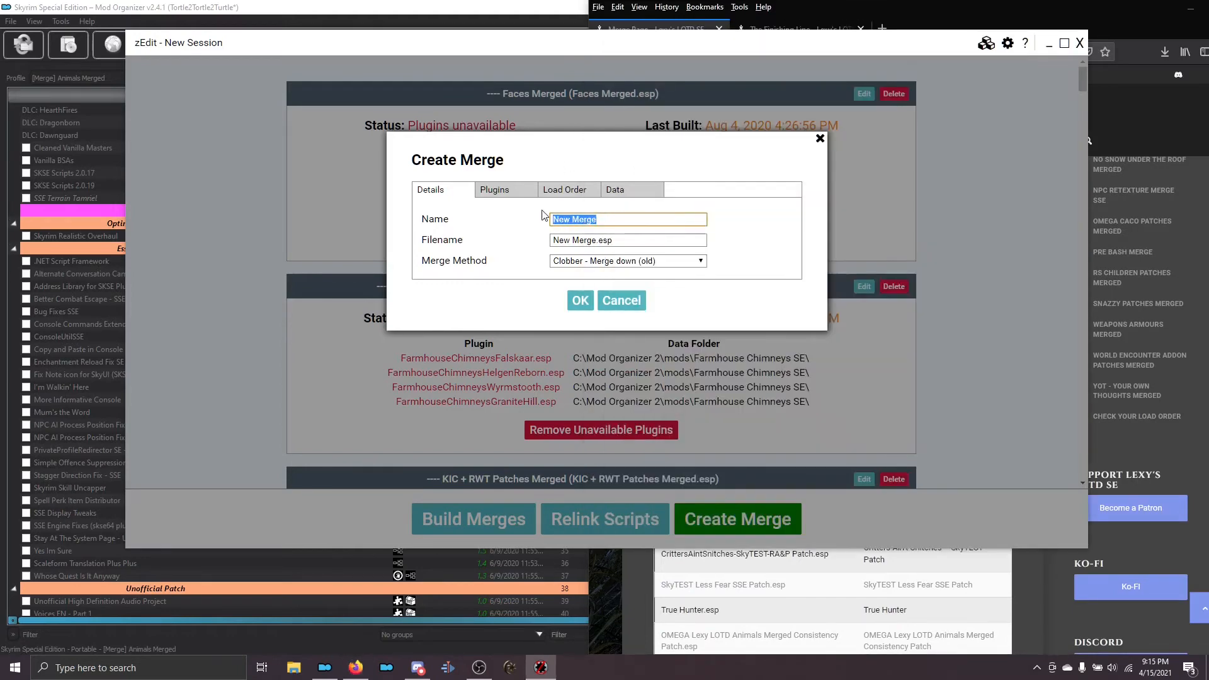
pyautogui.write('[Merge] Animals Merged')
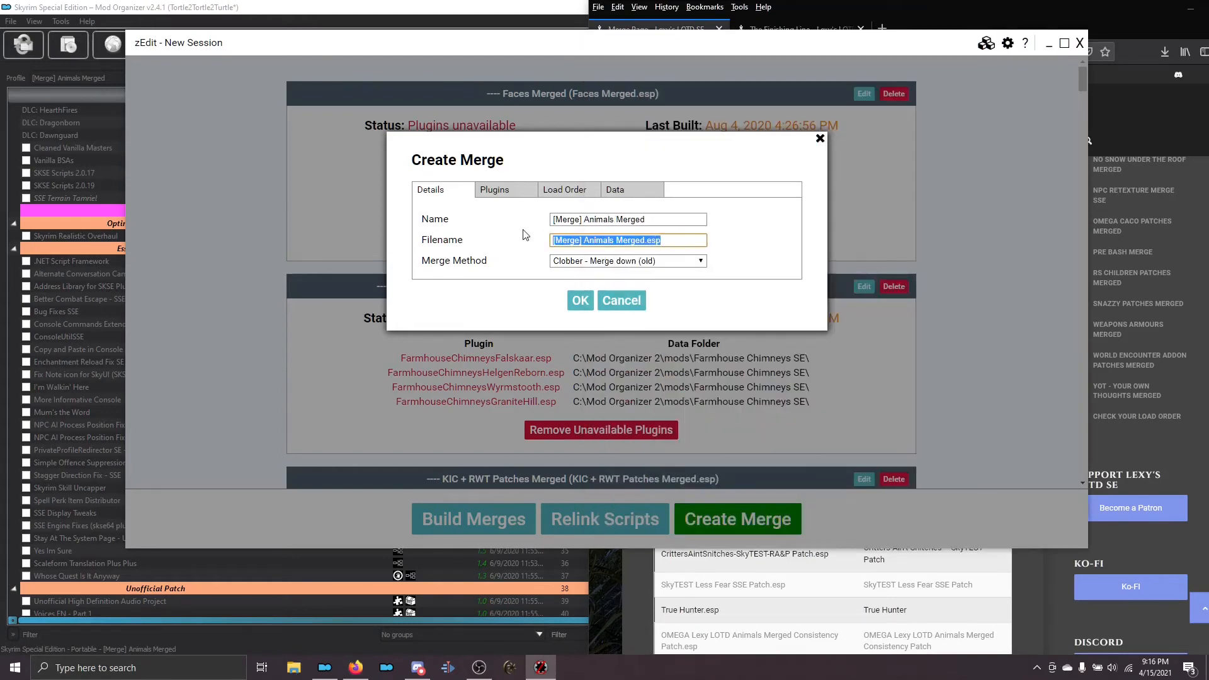
pyautogui.write('Animals Merged.esp')
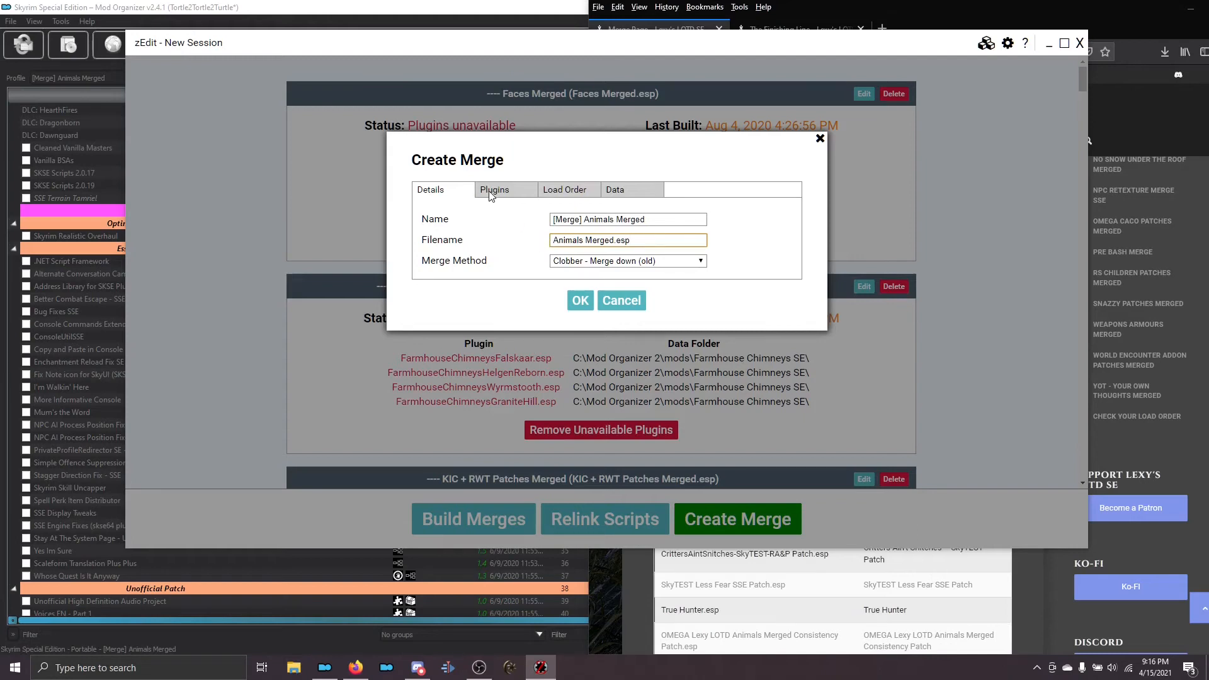
pyautogui.moveTo(552, 194)
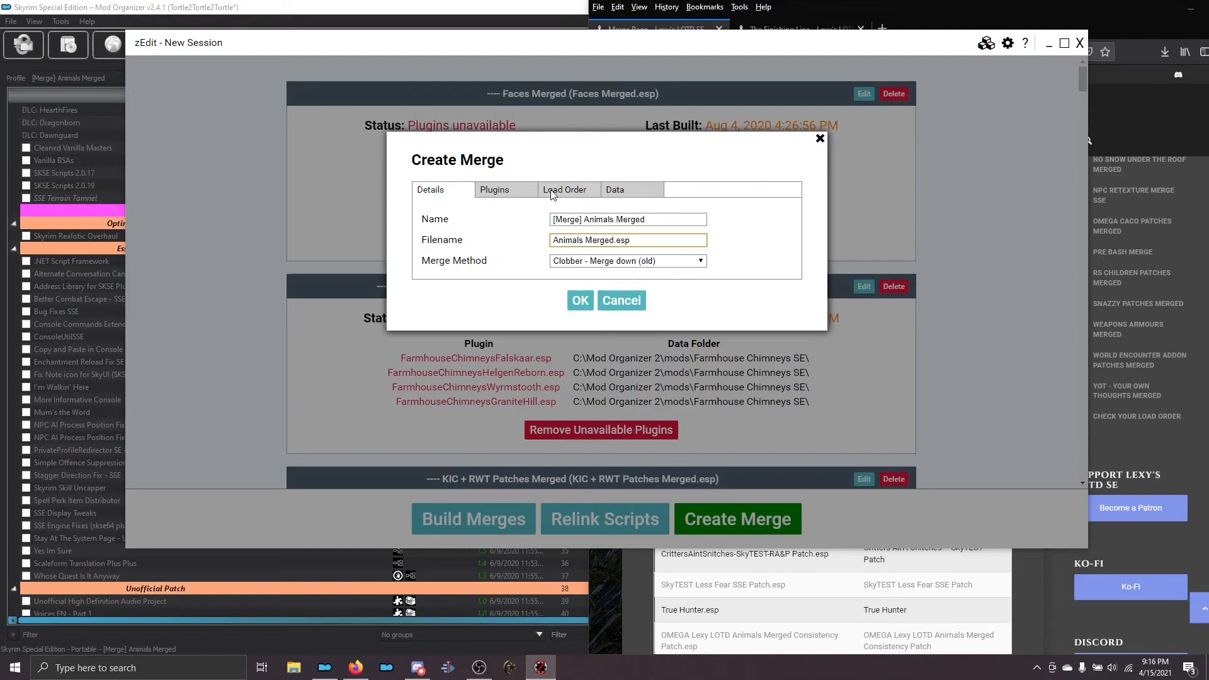
# Set the merge's load order to use the game load order
pyautogui.click(564, 190)
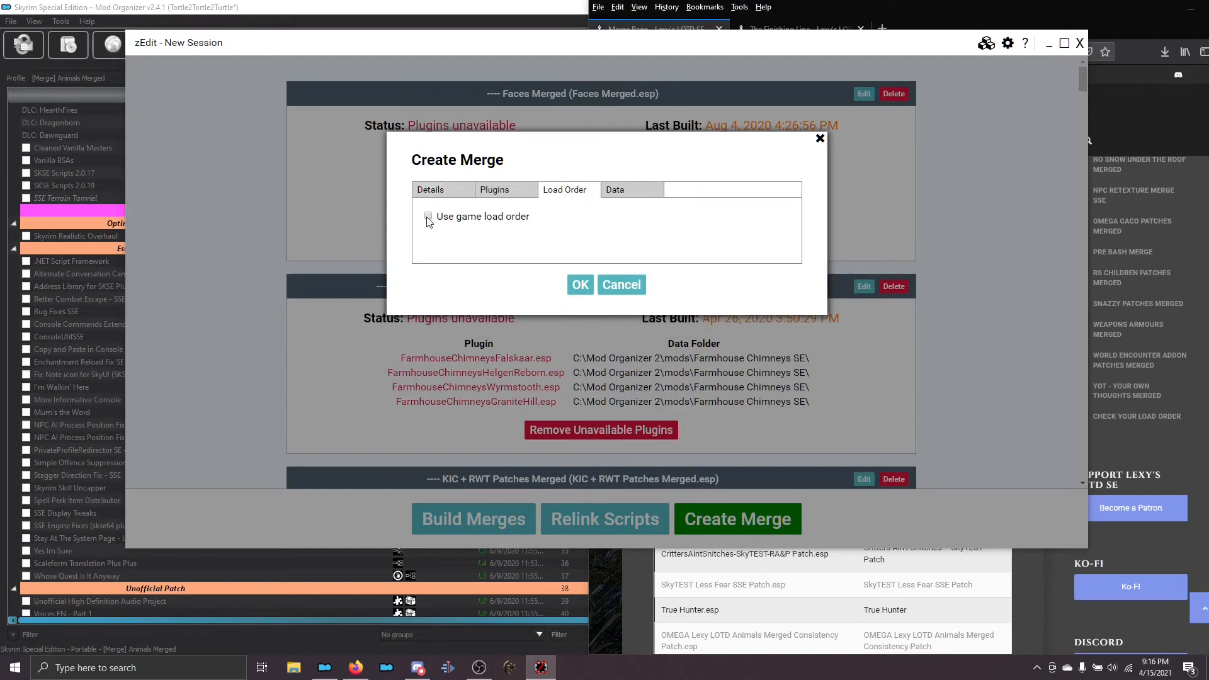
pyautogui.click(428, 216)
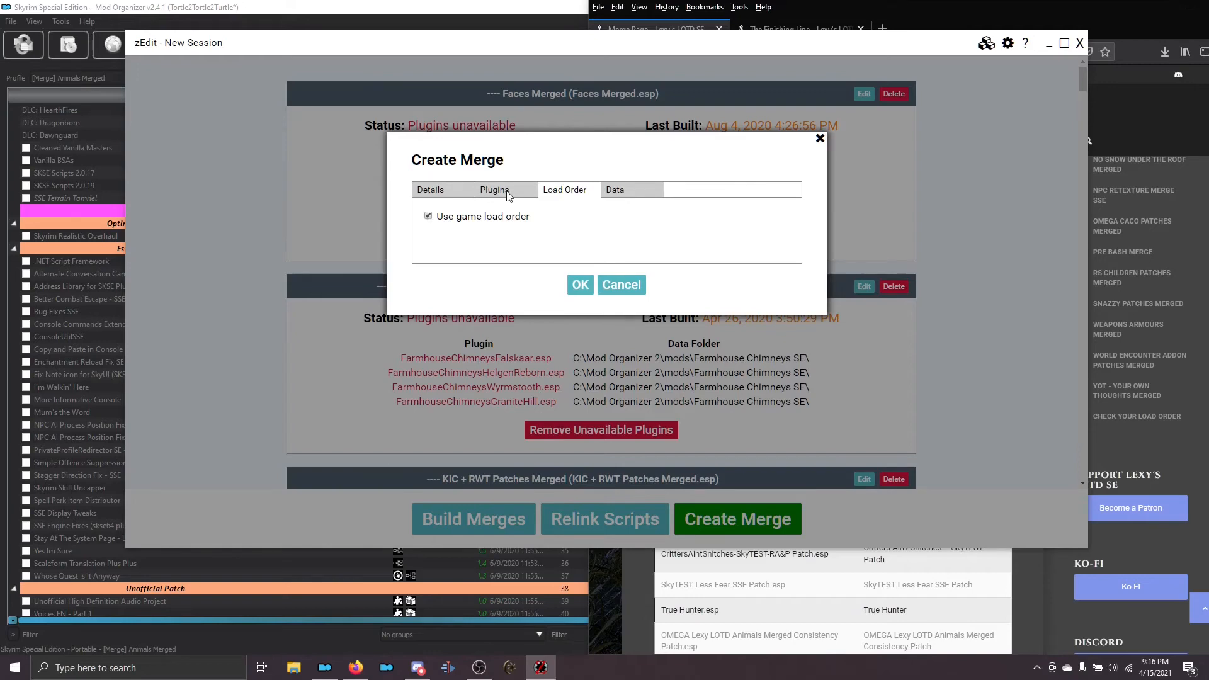
# Tick the ten animal plugins from KrittaKittyHorsesForSSE to the OMEGA Animals patch and create the merge
pyautogui.click(493, 190)
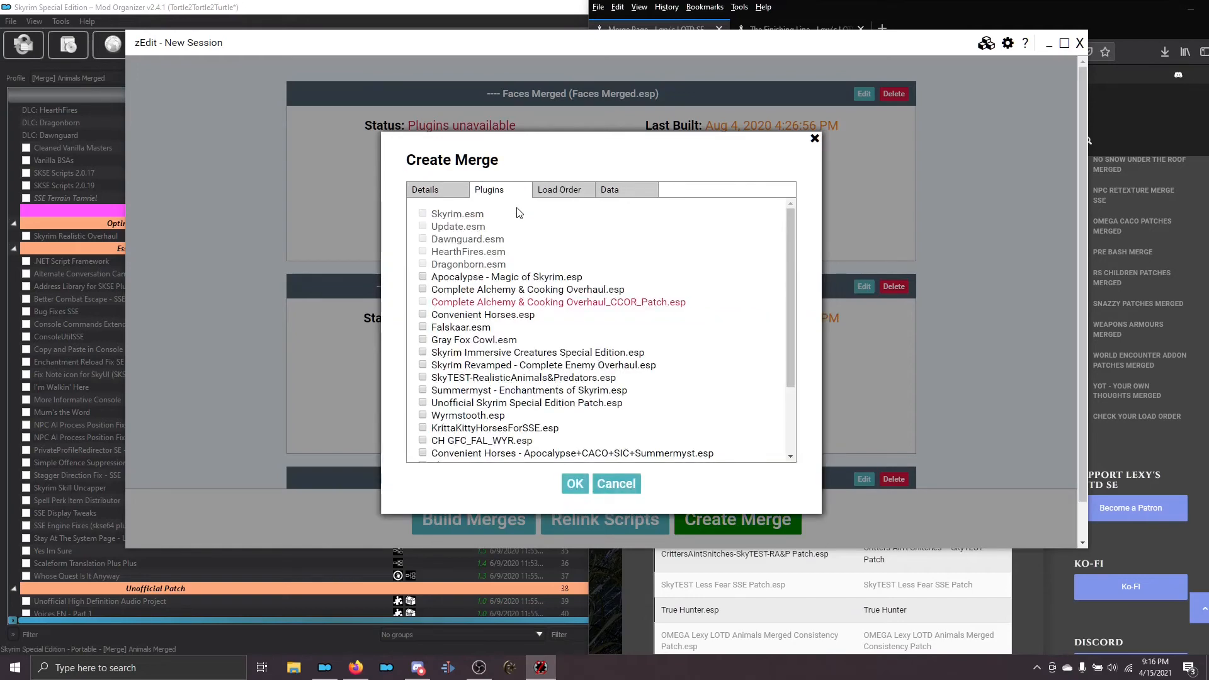
pyautogui.scroll(-3)
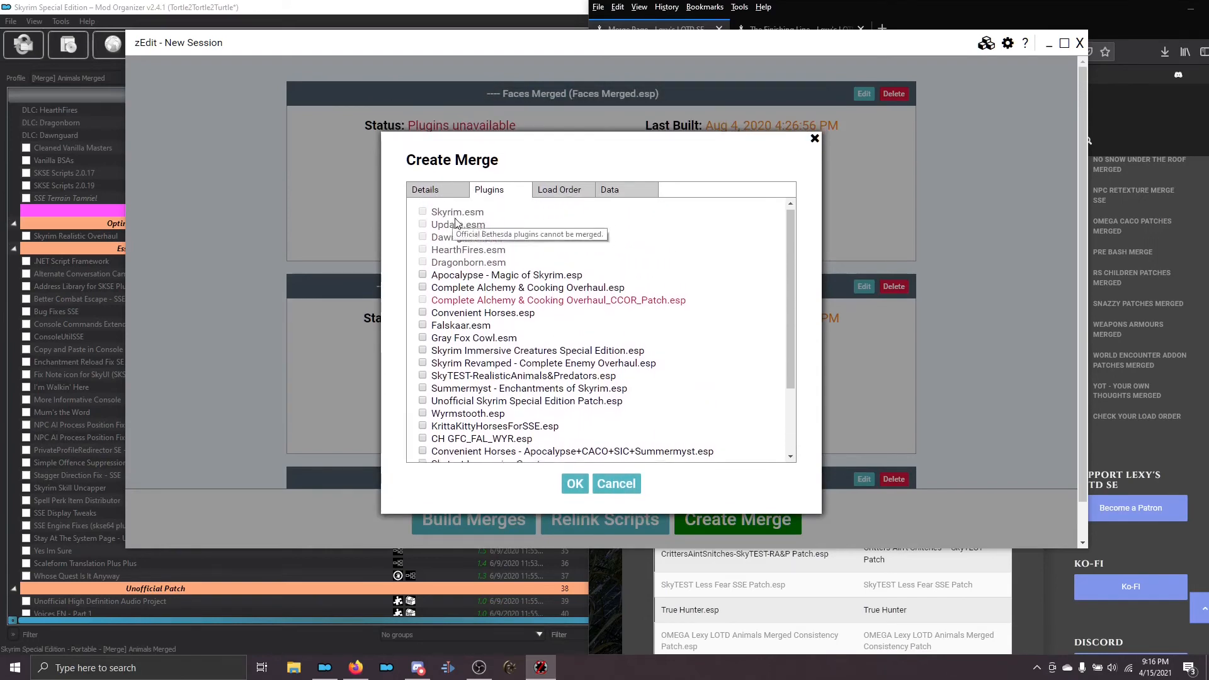
pyautogui.scroll(-3)
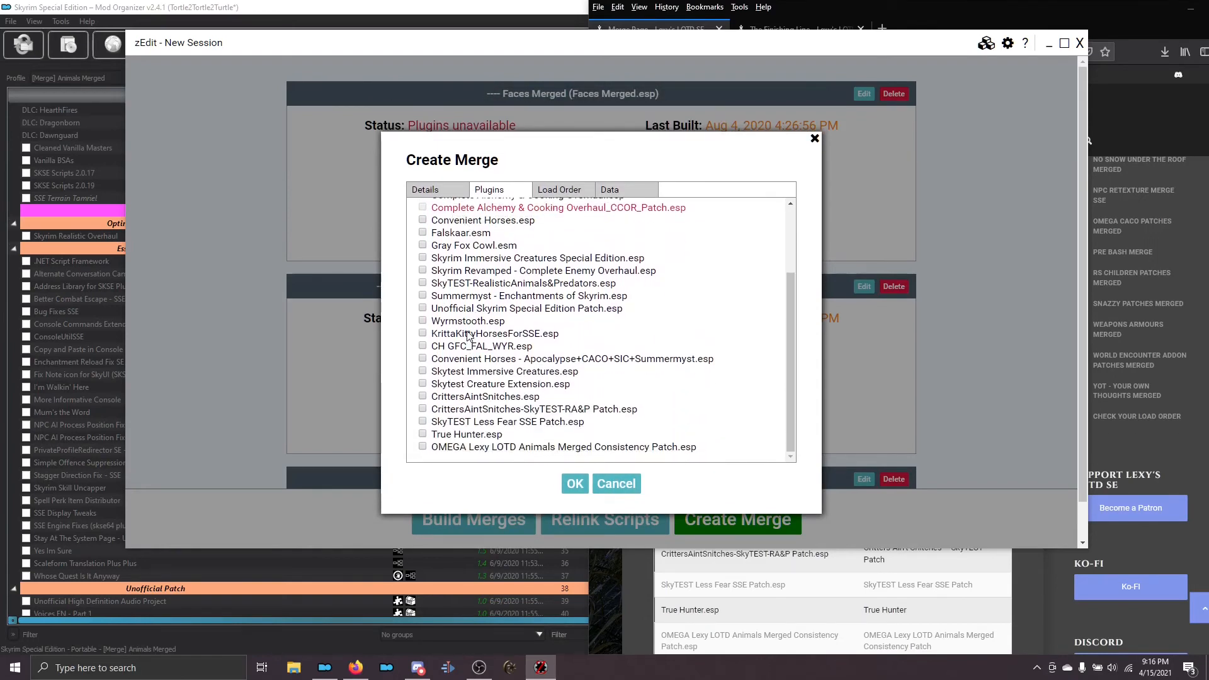
pyautogui.click(495, 333)
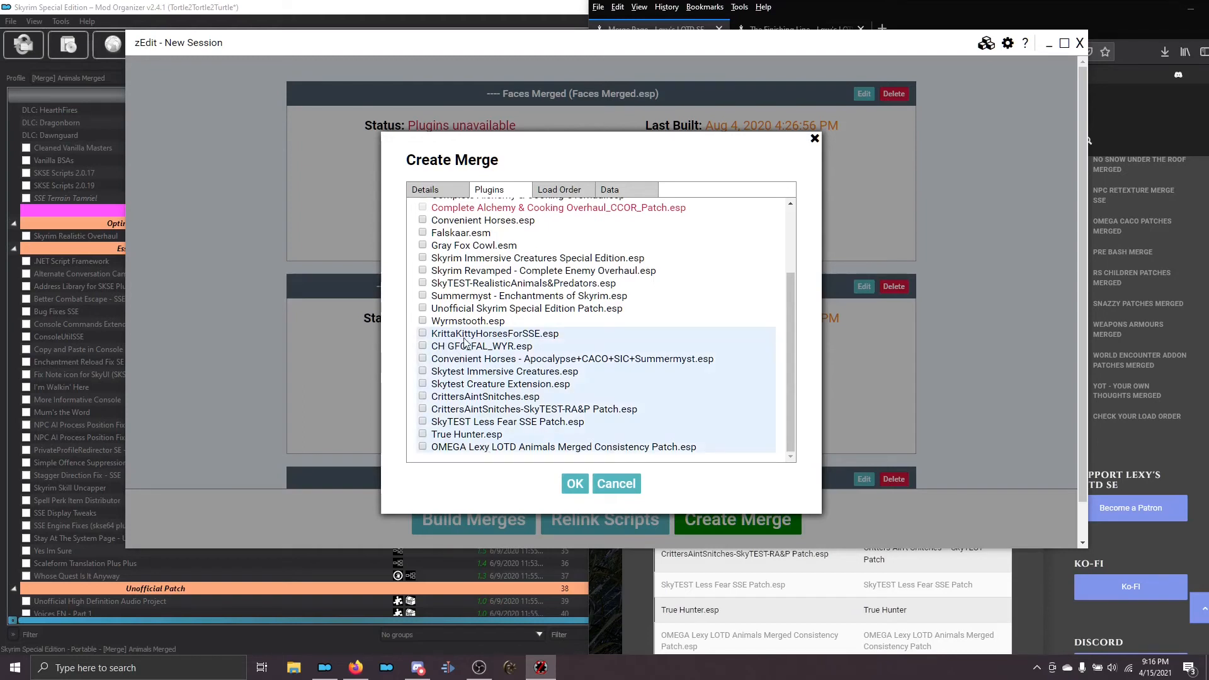
pyautogui.moveTo(450, 453)
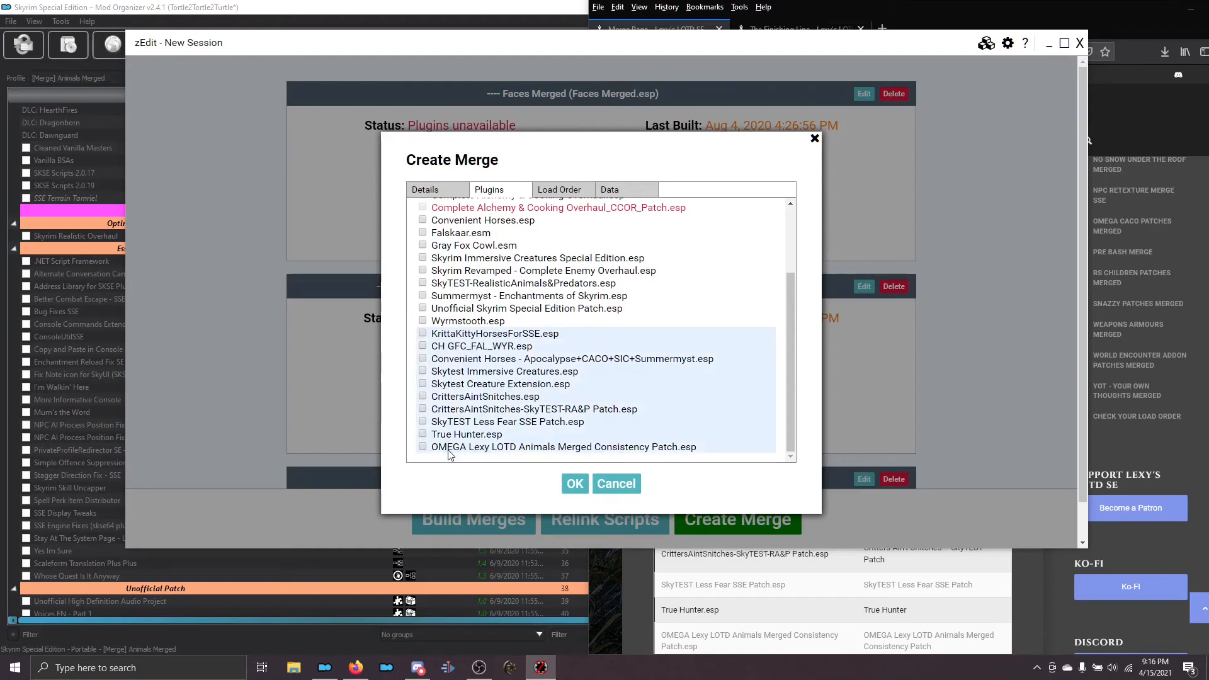
pyautogui.moveTo(526, 456)
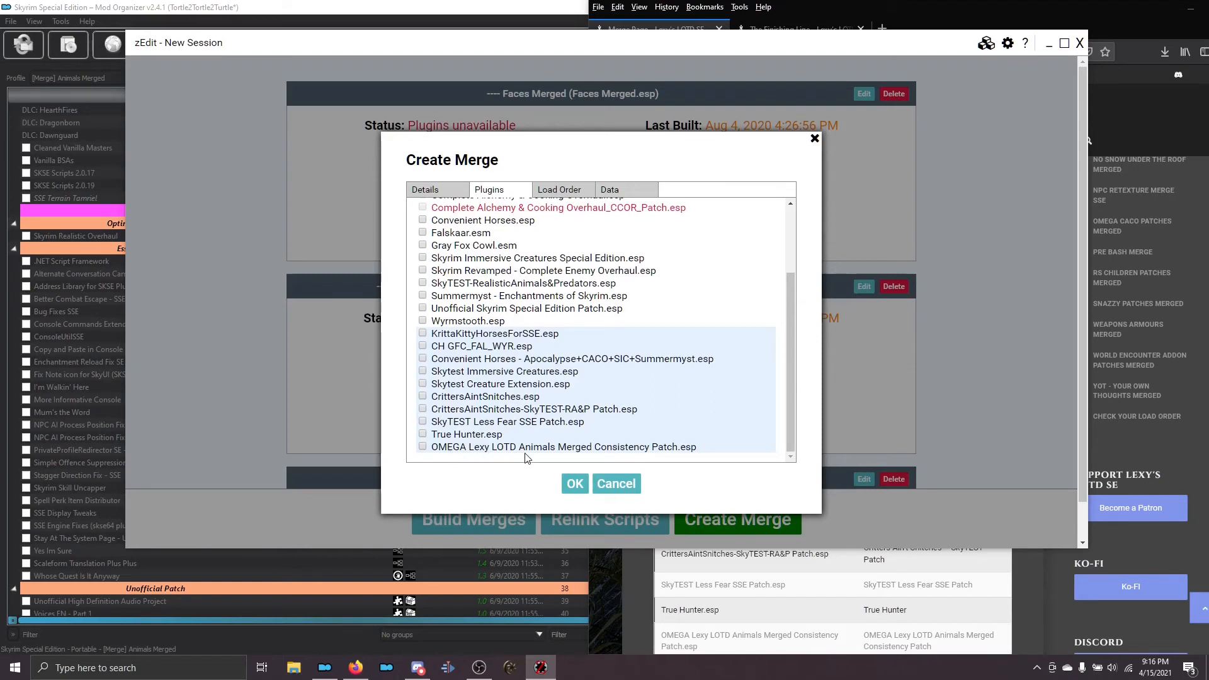
pyautogui.moveTo(528, 447)
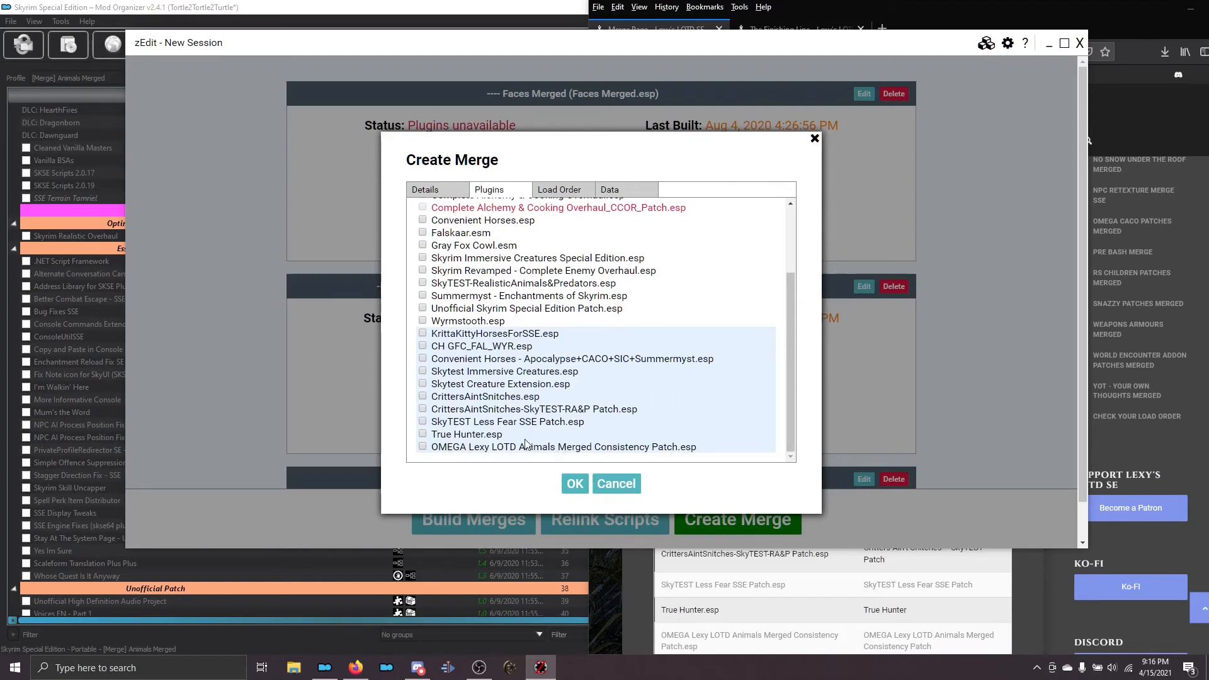
pyautogui.moveTo(478, 341)
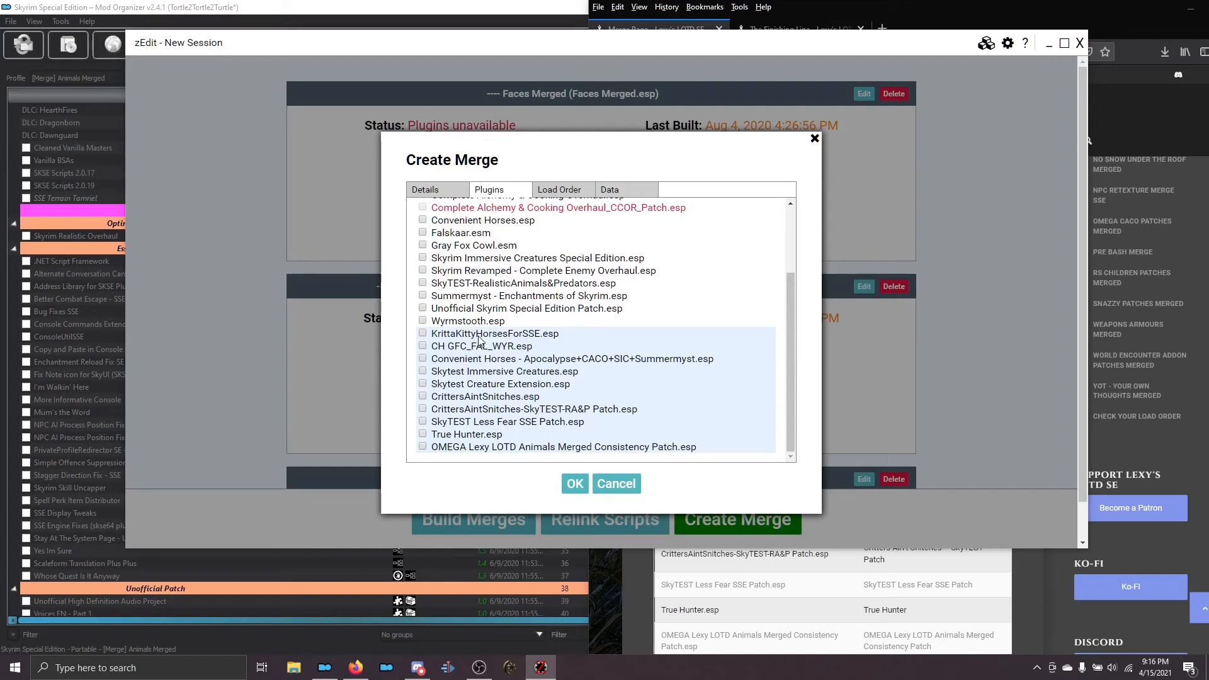
pyautogui.rightClick(494, 345)
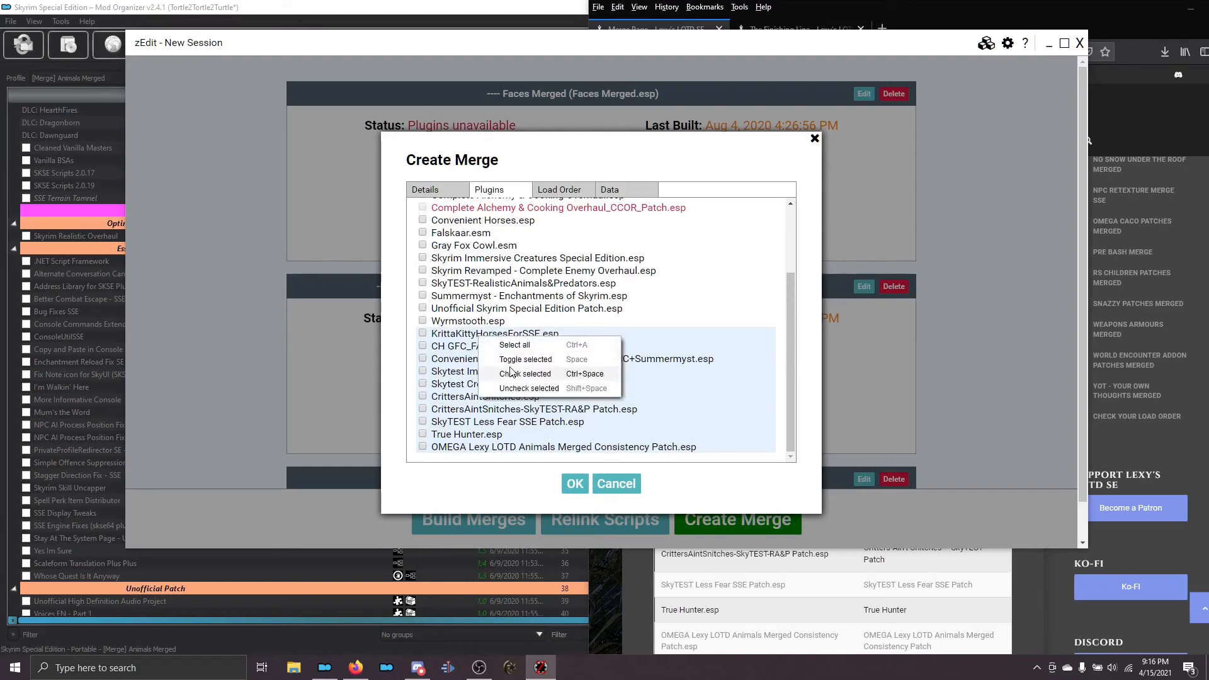
pyautogui.click(527, 373)
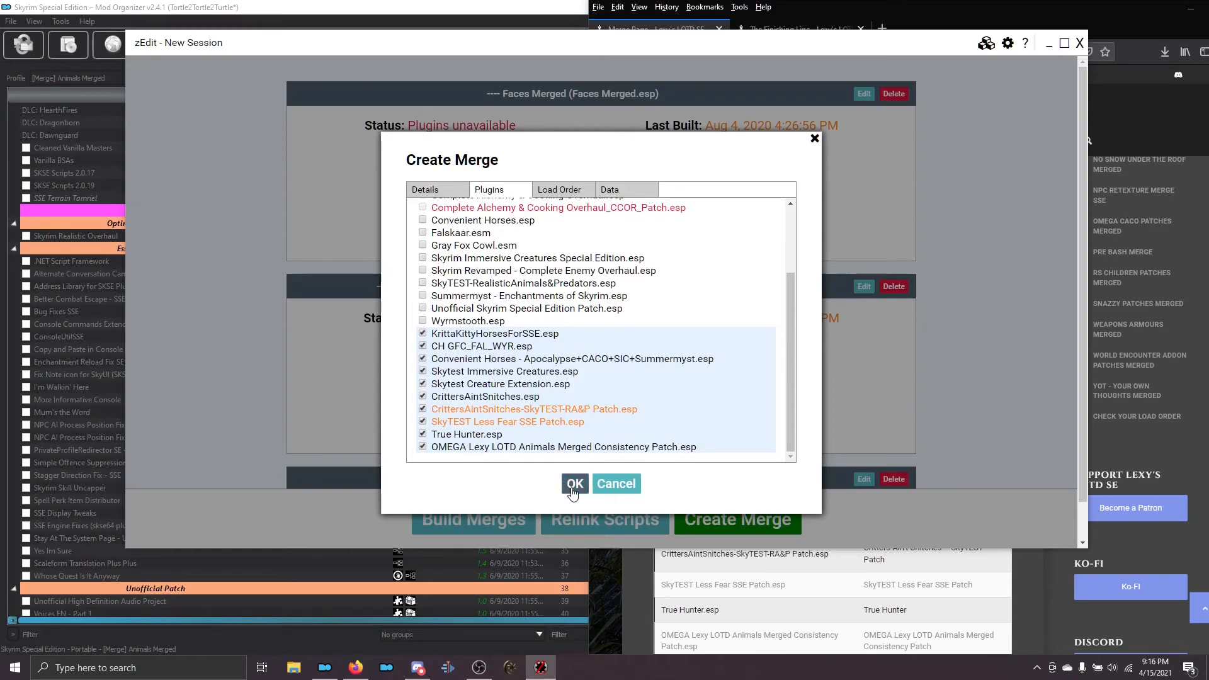
pyautogui.click(575, 484)
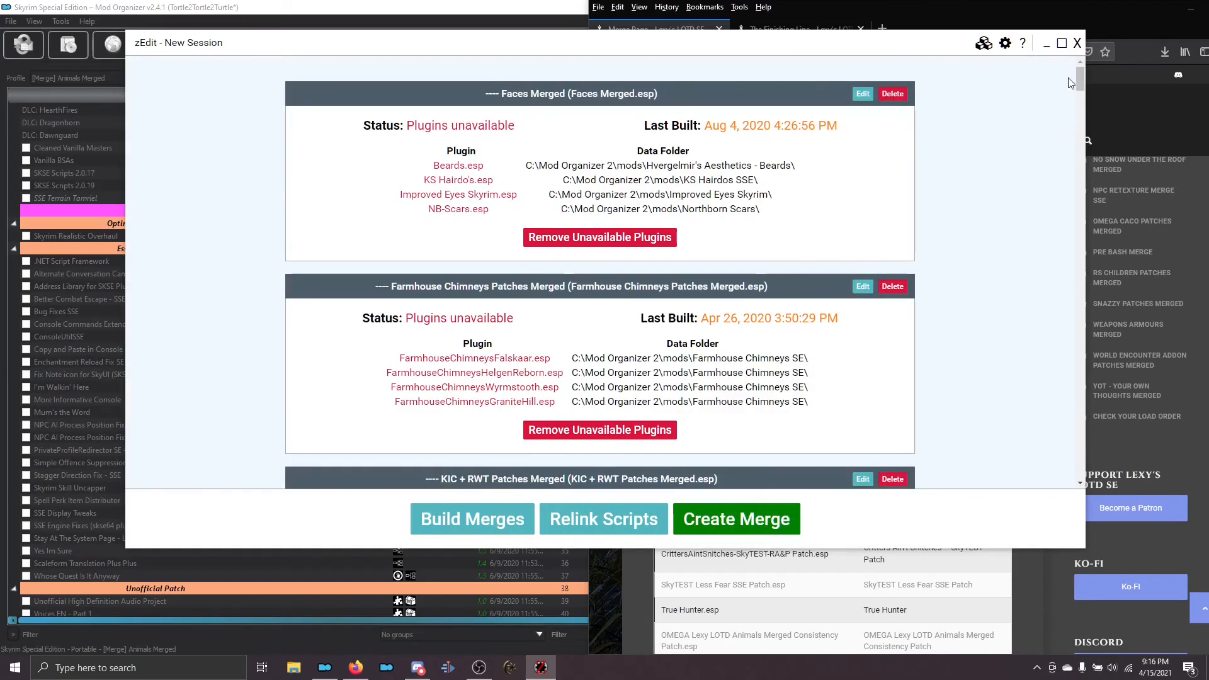
# Build the Animals Merged merge, dismiss the success notice and return to Mod Organizer 2
pyautogui.scroll(-3)
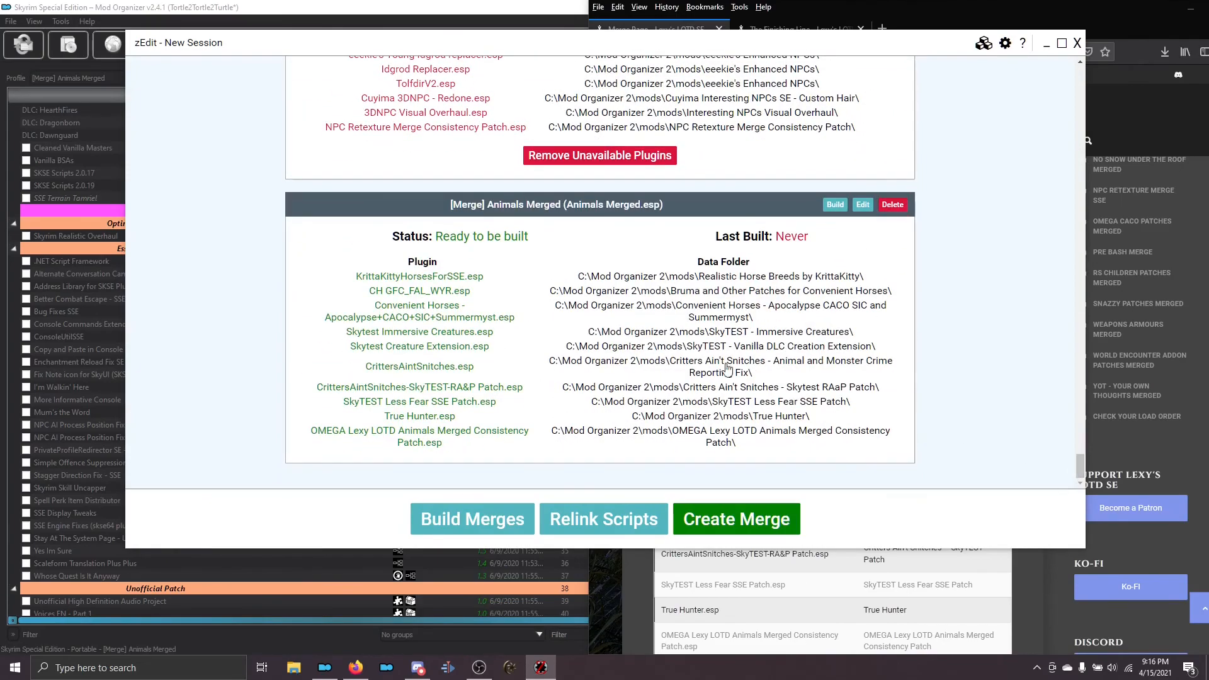
pyautogui.moveTo(534, 399)
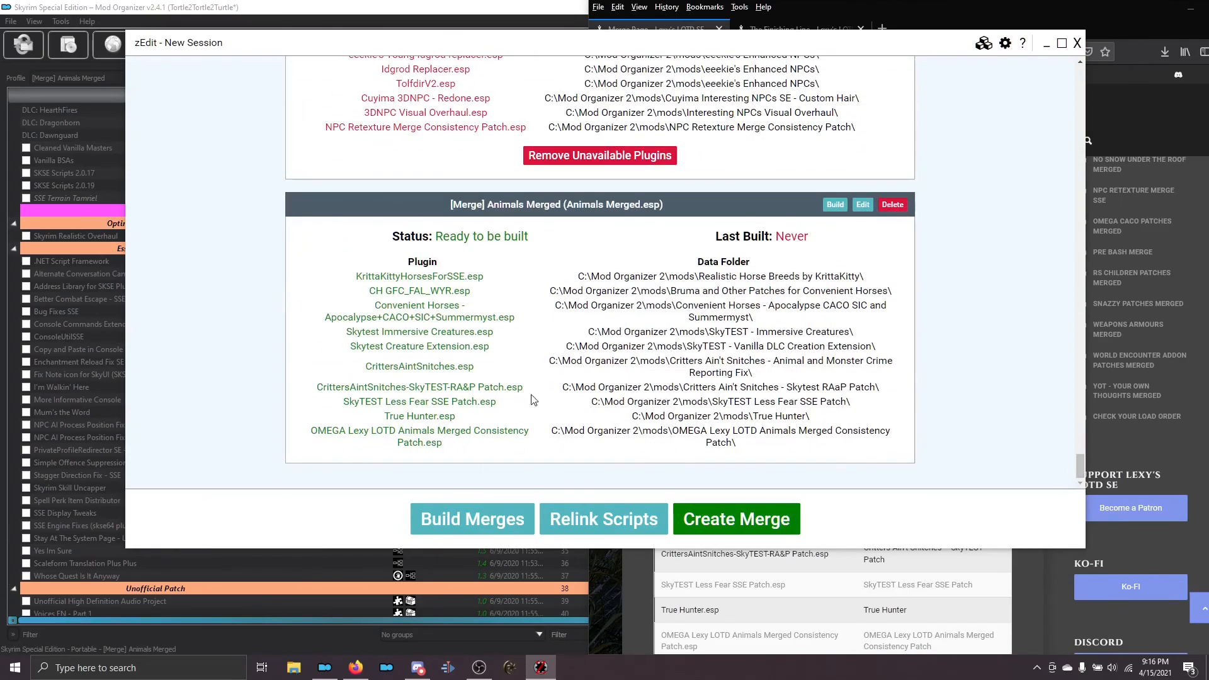
pyautogui.moveTo(465, 224)
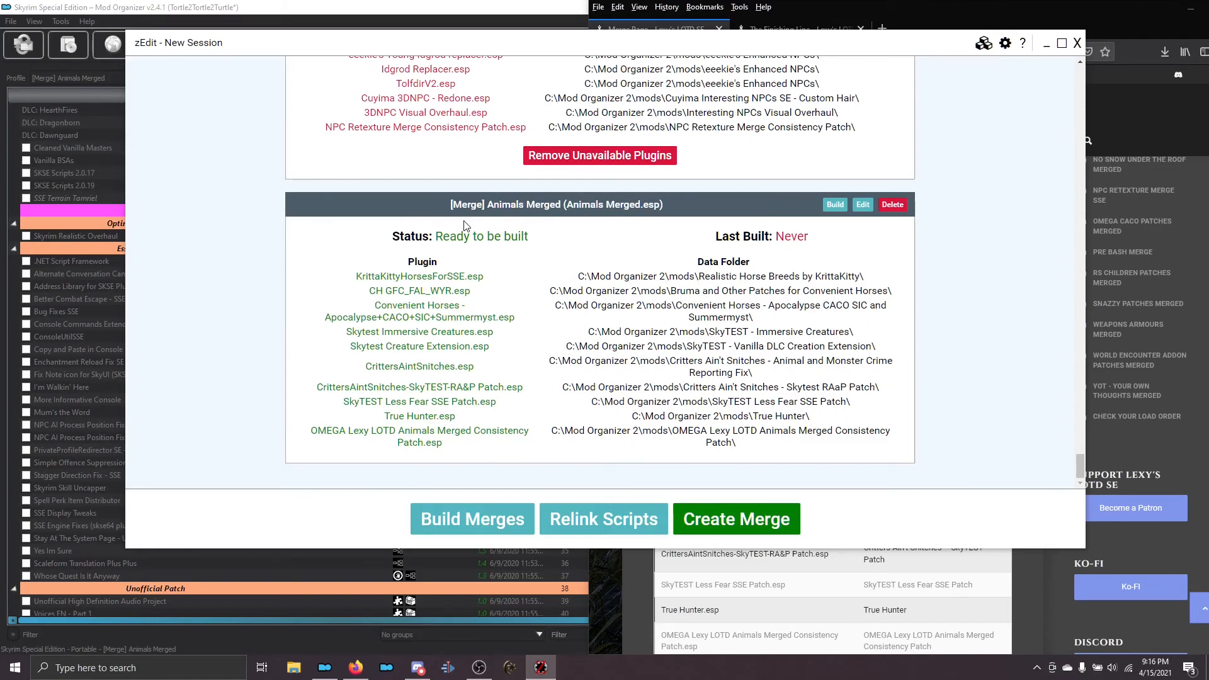
pyautogui.moveTo(540, 250)
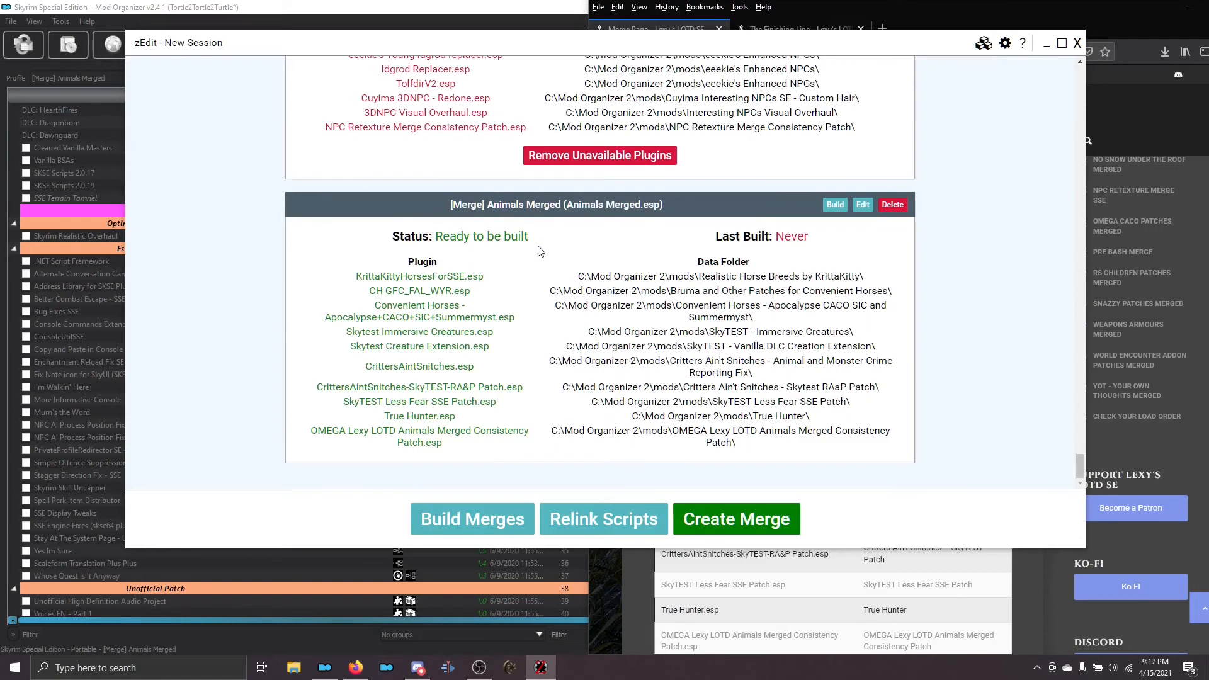
pyautogui.moveTo(655, 309)
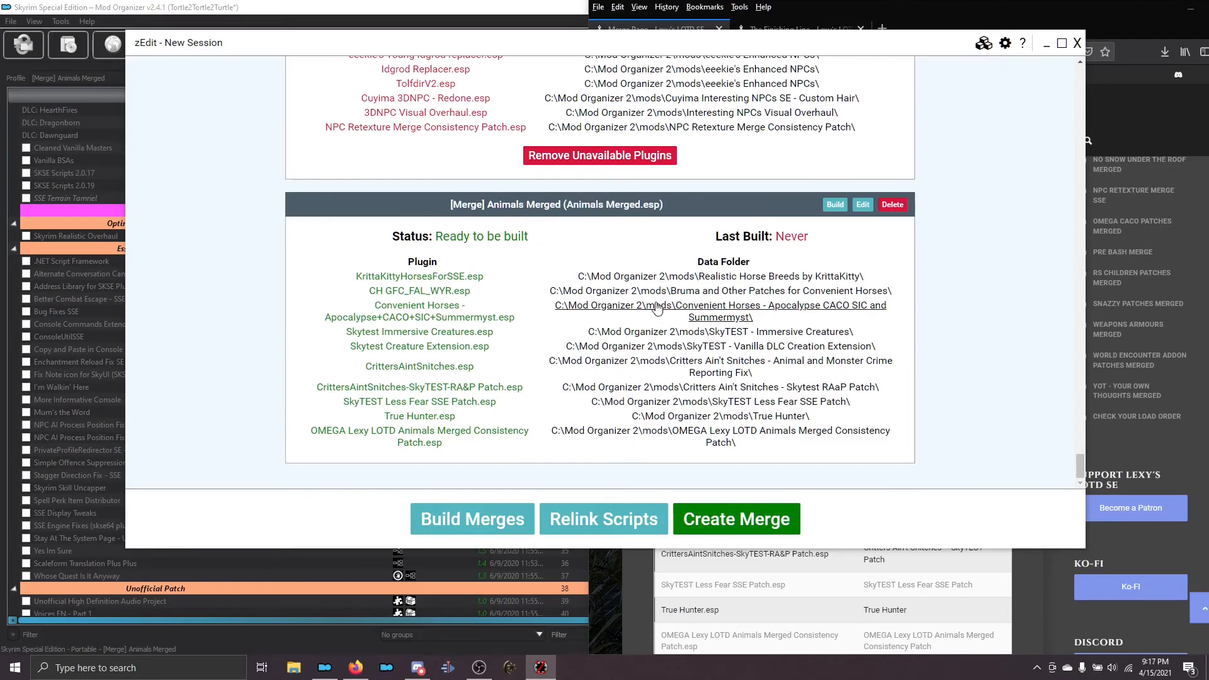
pyautogui.moveTo(700, 455)
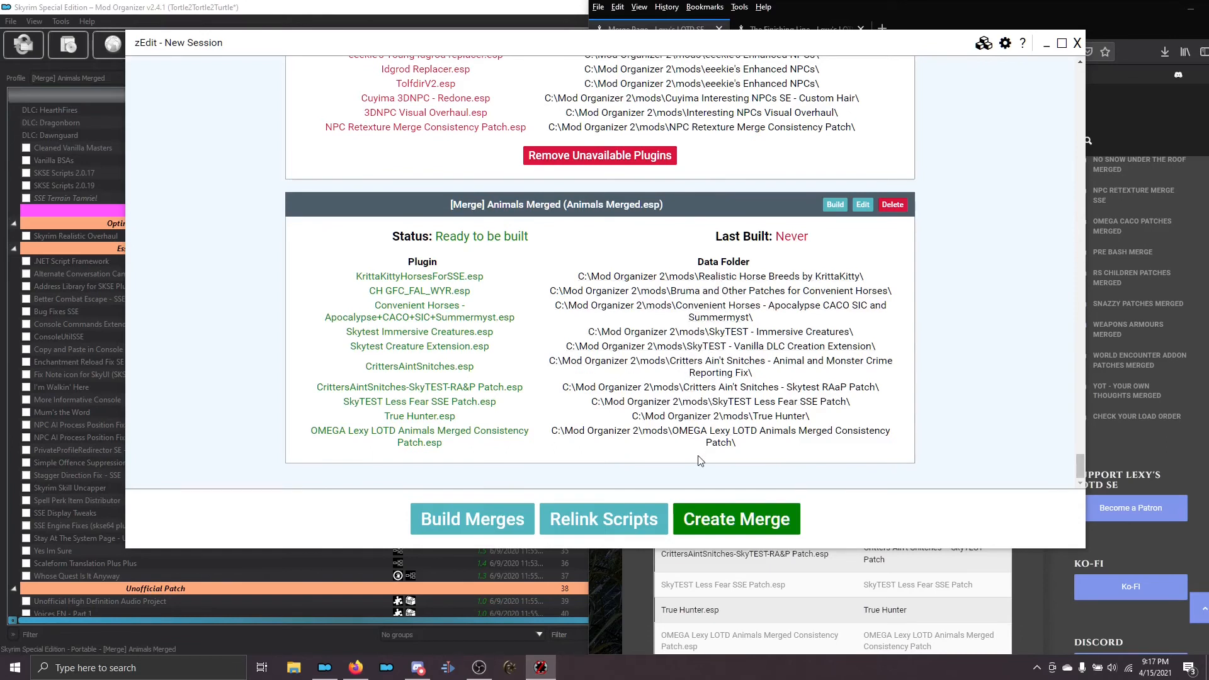
pyautogui.moveTo(483, 277)
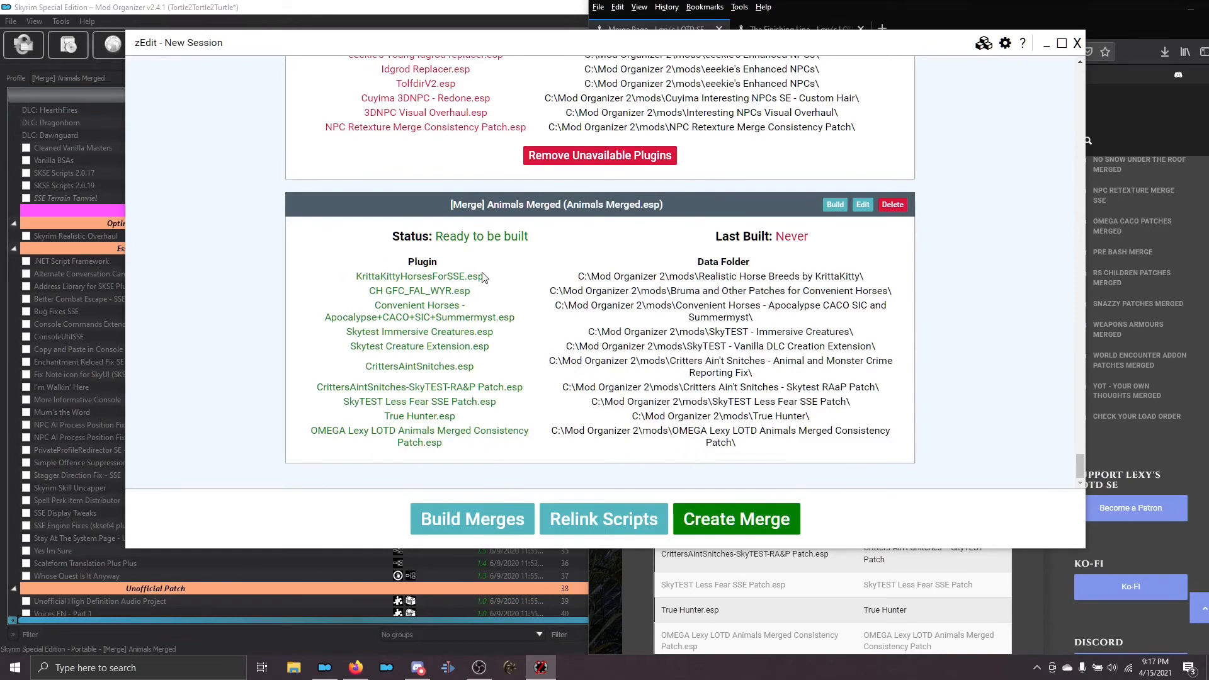
pyautogui.moveTo(639, 131)
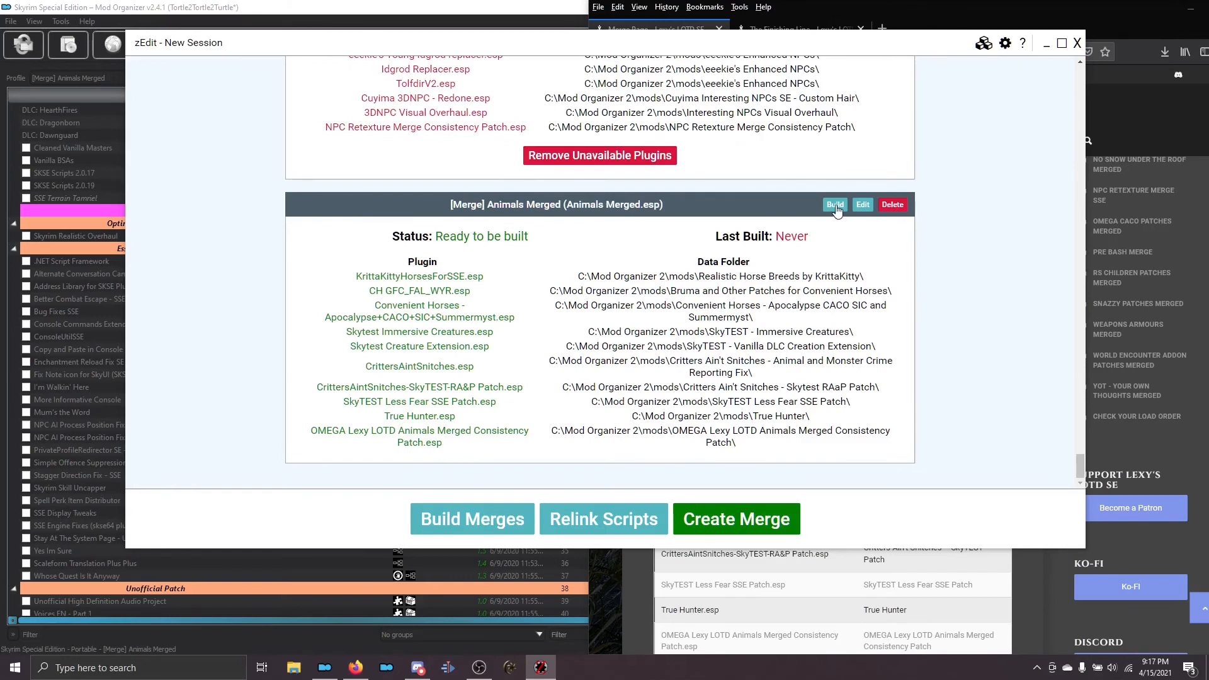
pyautogui.click(835, 204)
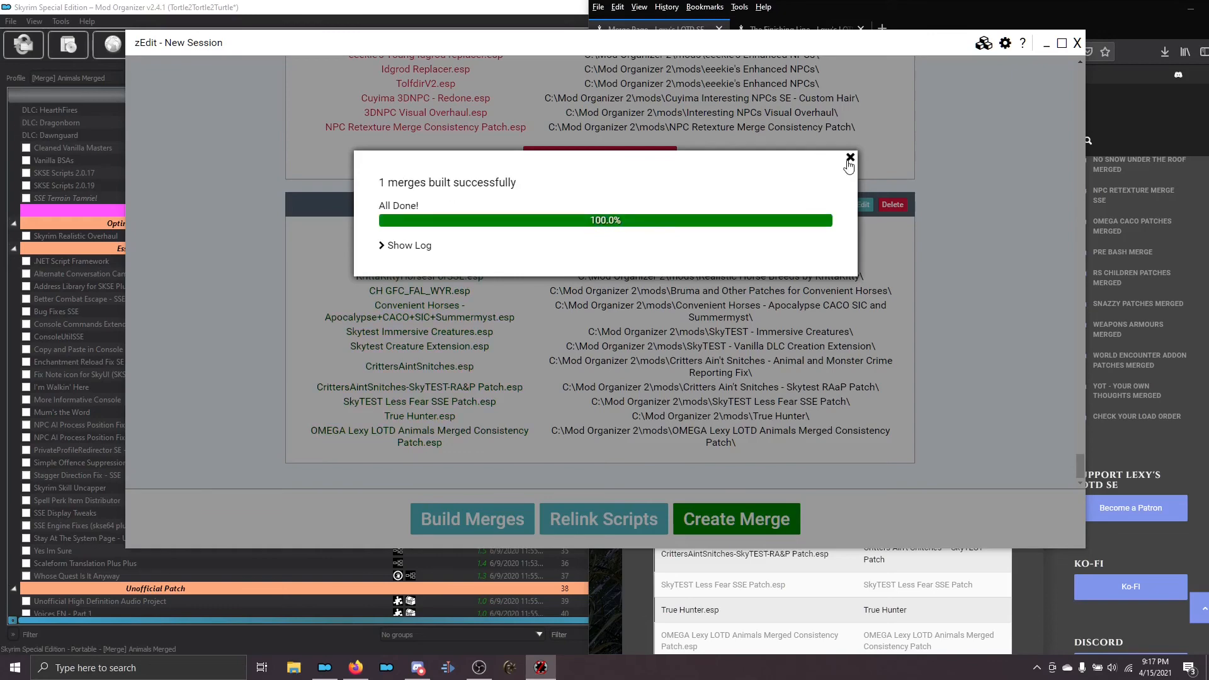
pyautogui.click(850, 159)
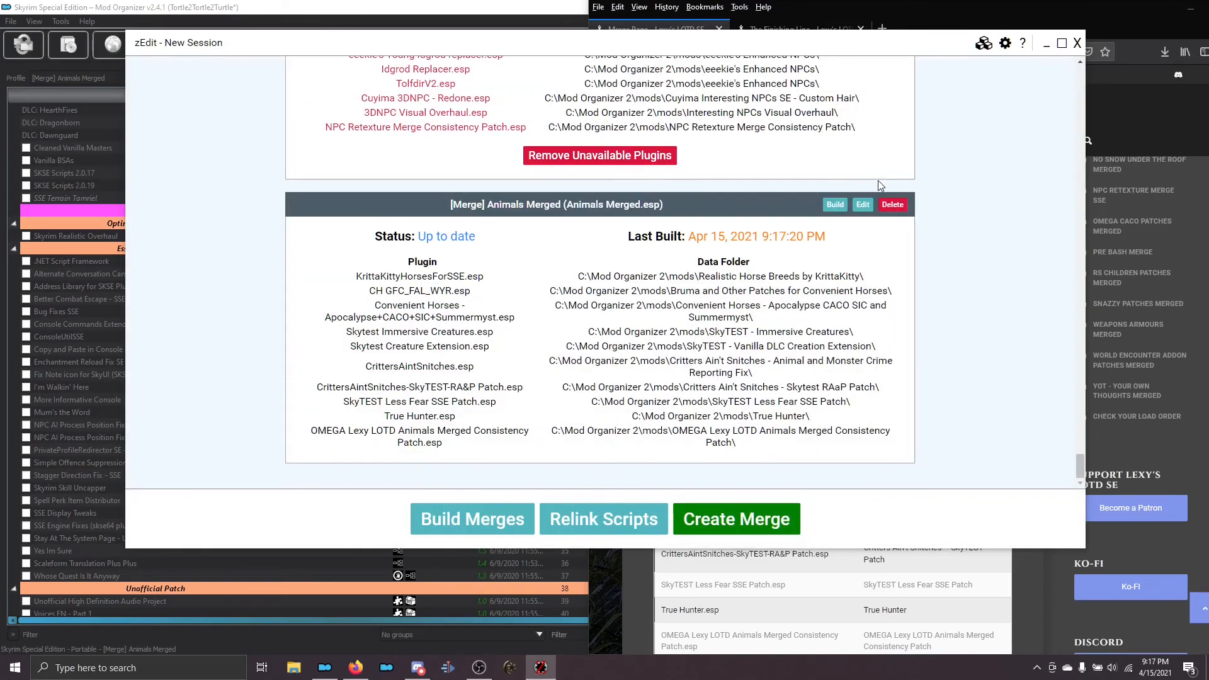
pyautogui.click(1078, 43)
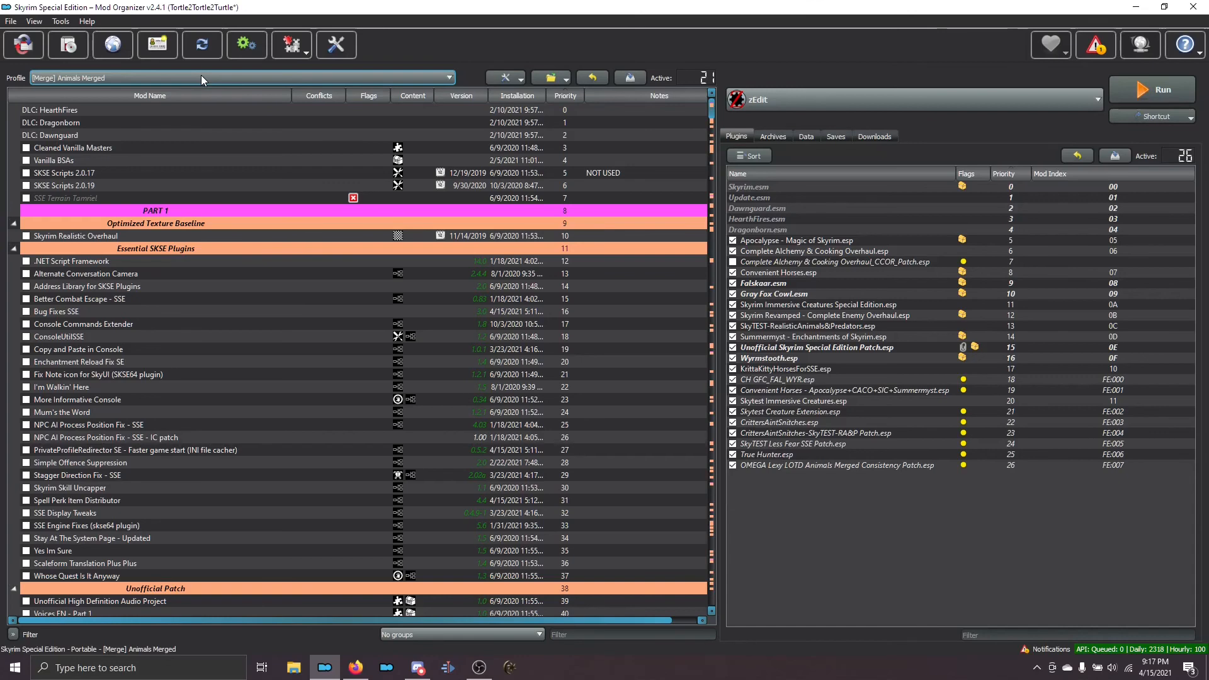
# Switch to the Lexy LotD profile and locate '[Merge] Animals Merged' under Merged Files
pyautogui.click(447, 78)
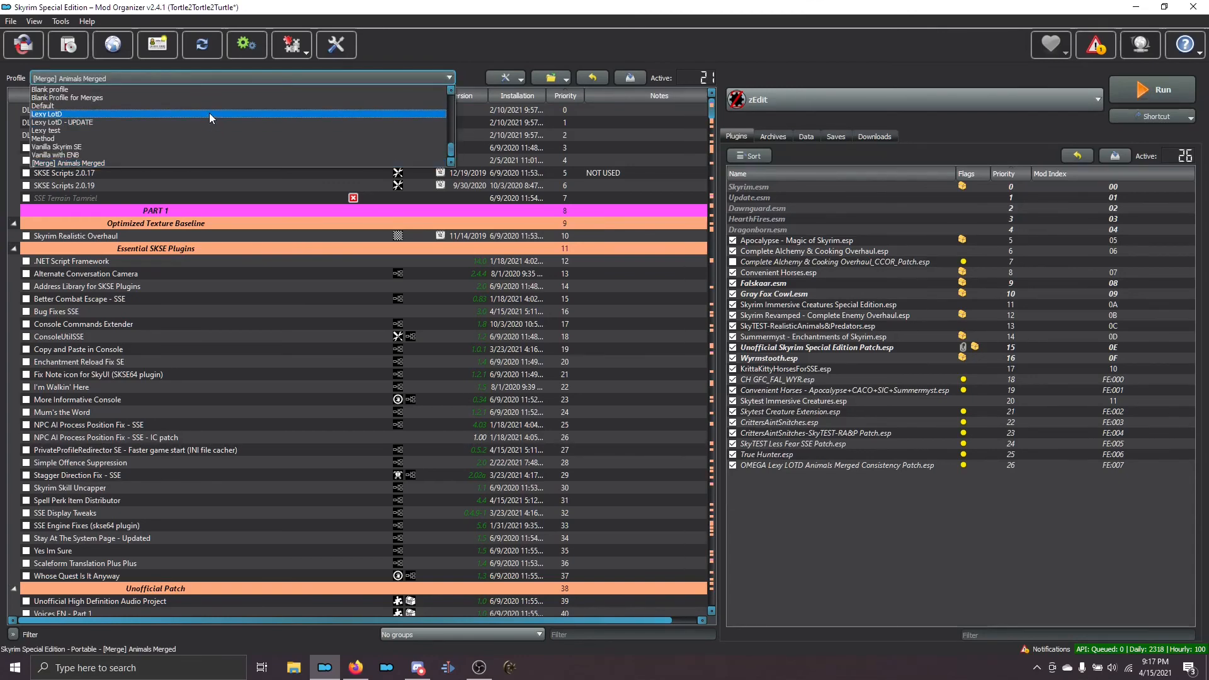
pyautogui.click(47, 114)
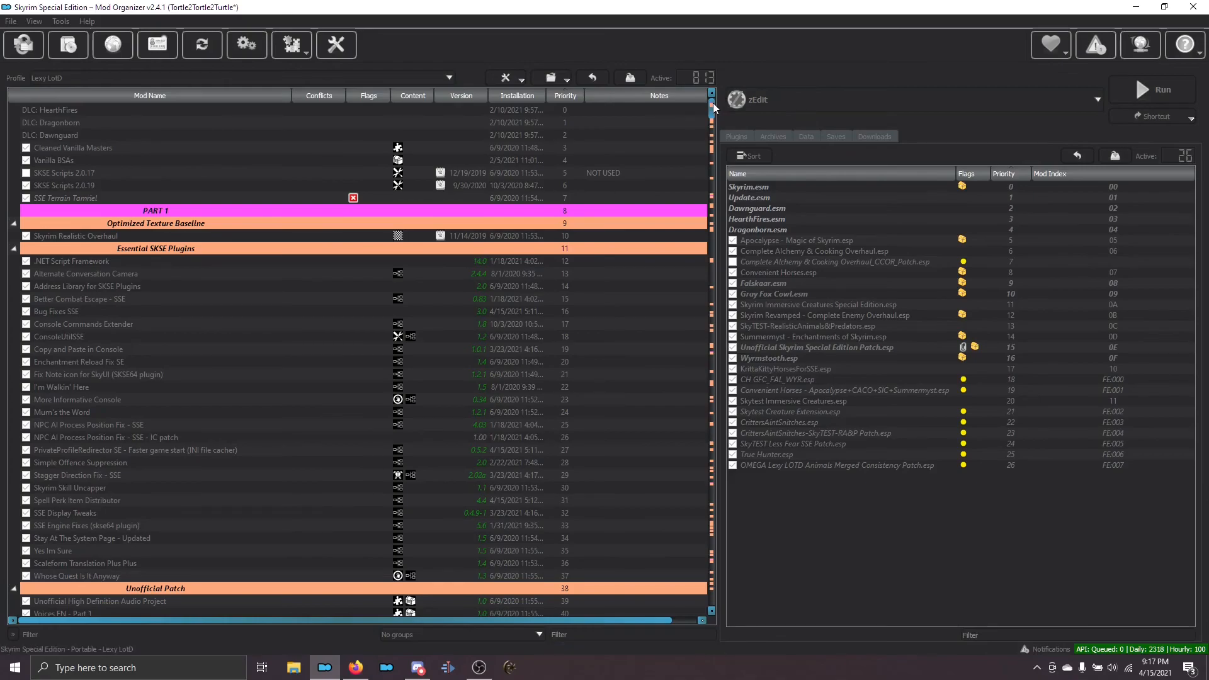
pyautogui.scroll(-3)
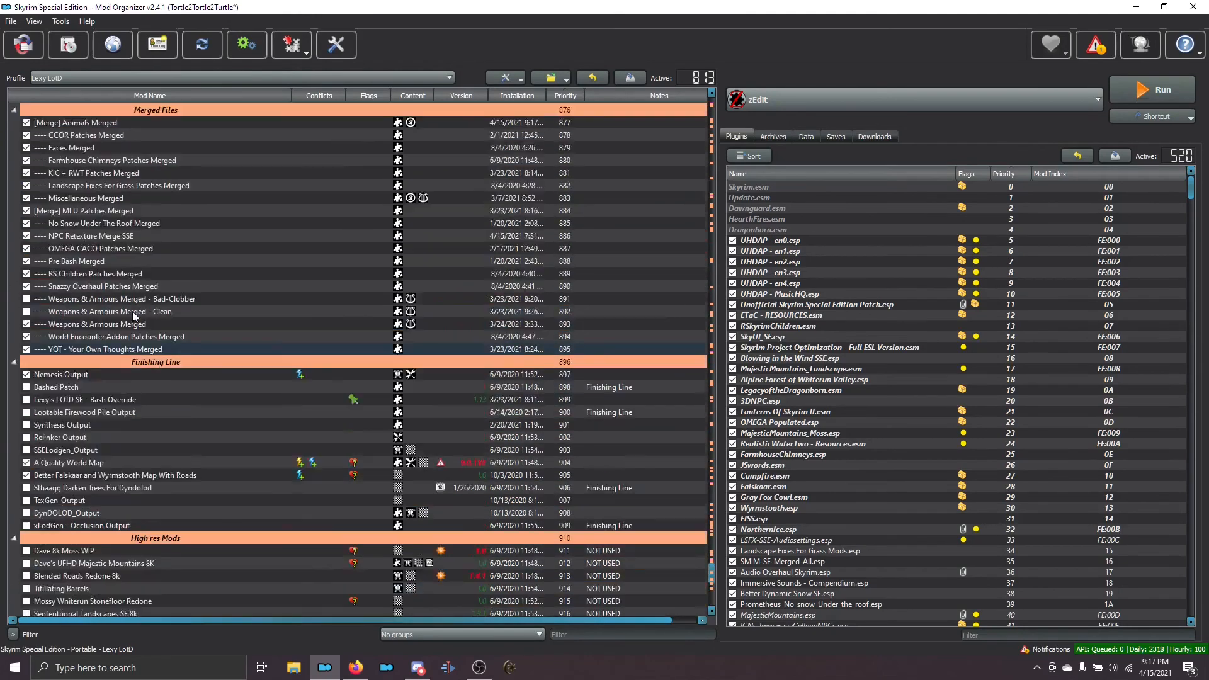
pyautogui.scroll(3)
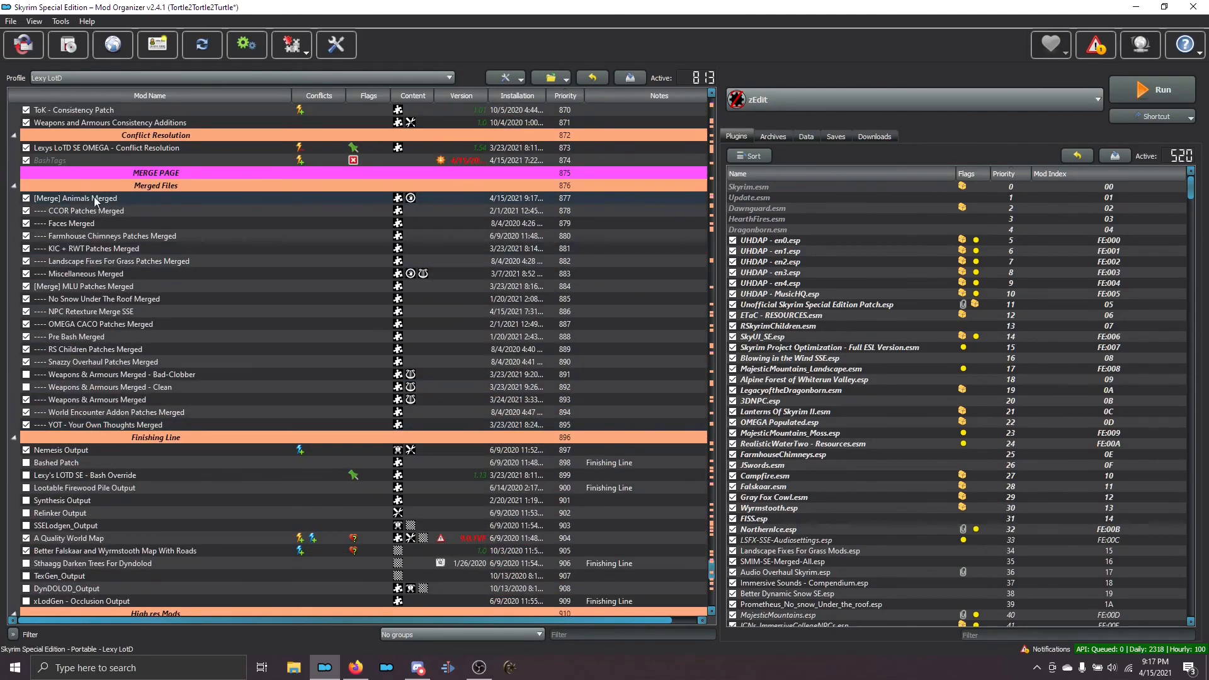
pyautogui.moveTo(62, 199)
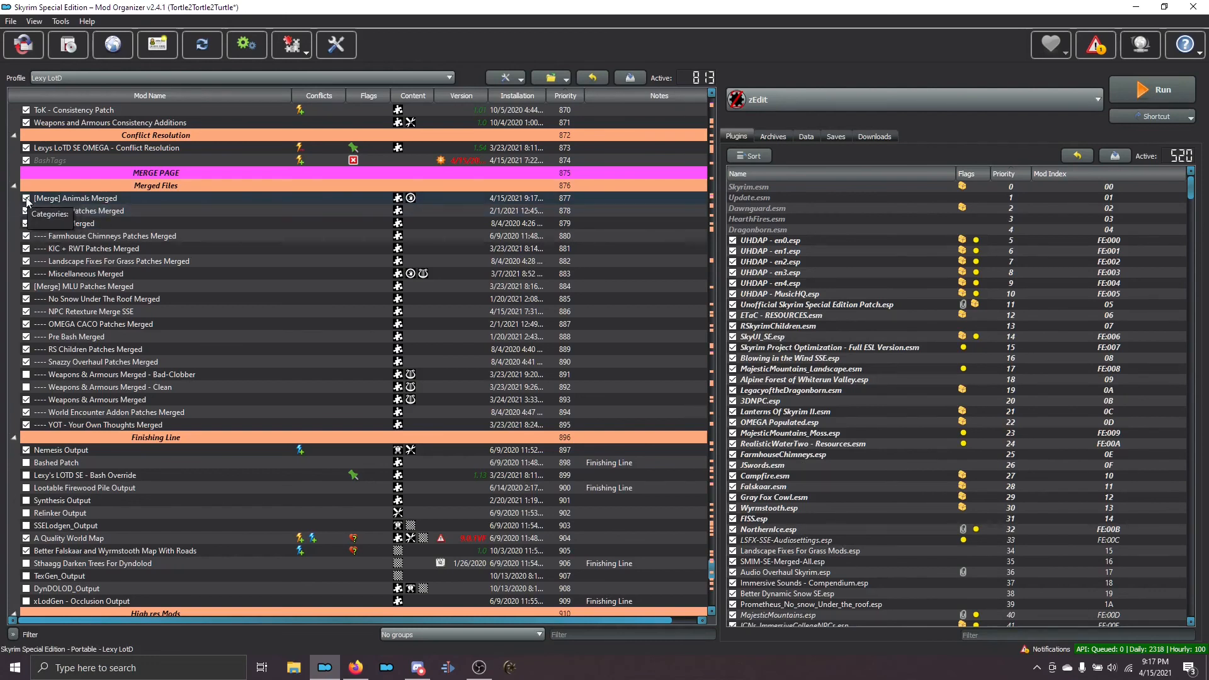
pyautogui.moveTo(73, 407)
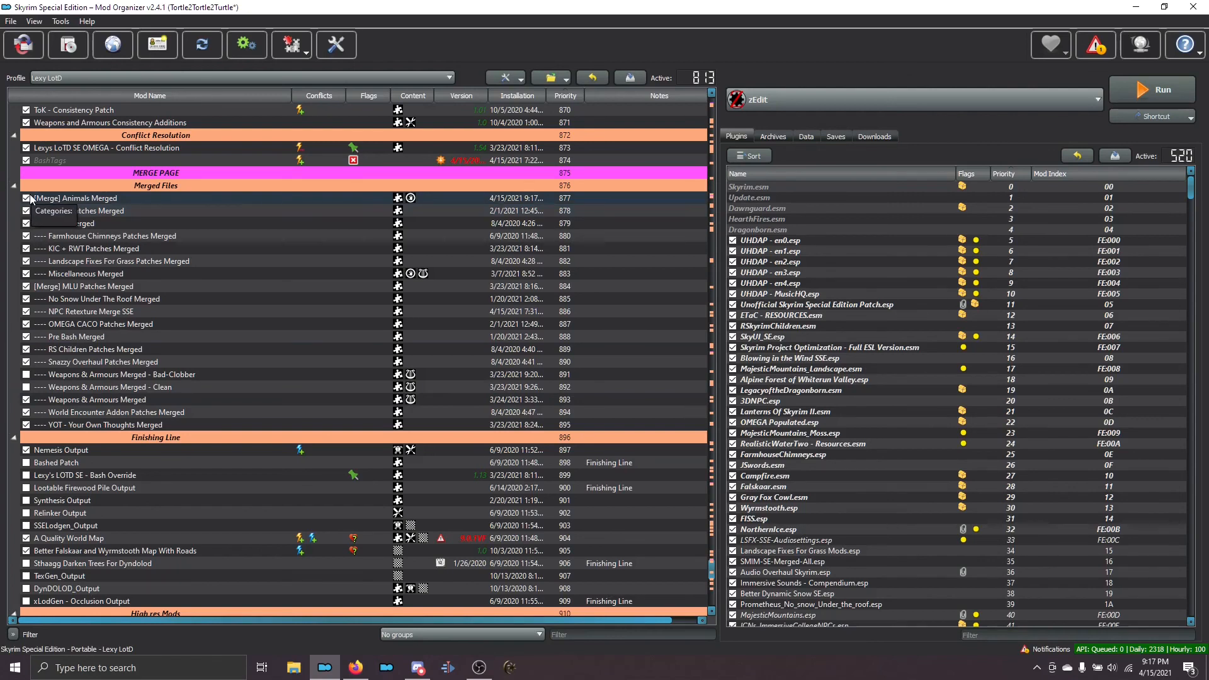
pyautogui.moveTo(291, 44)
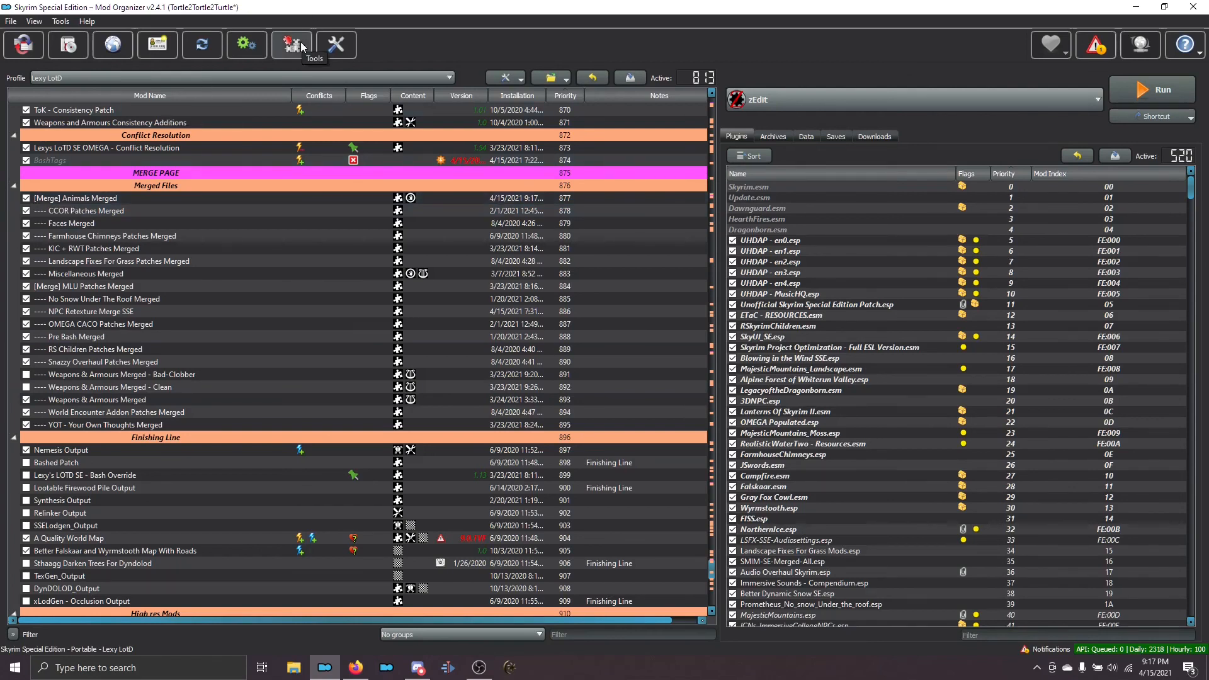